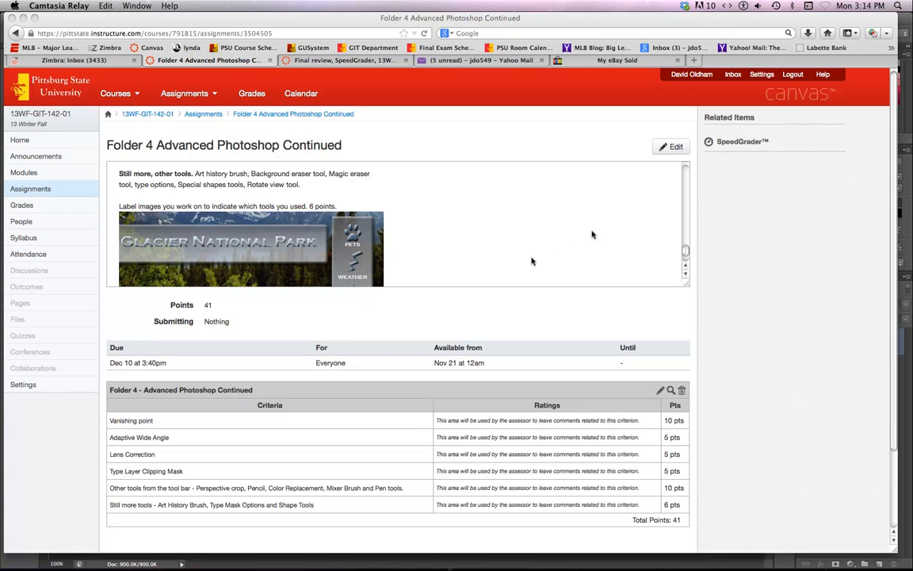
mouse_move(526, 262)
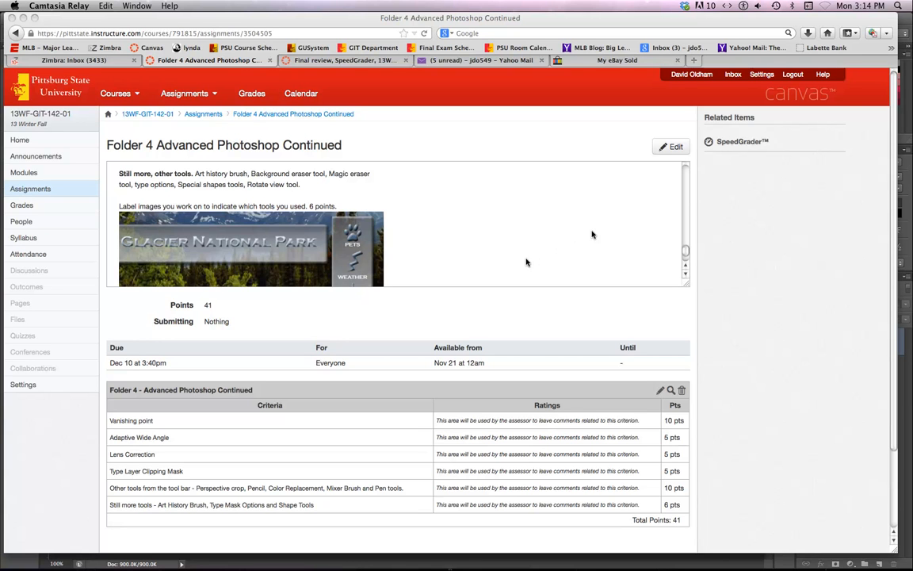
mouse_move(531, 259)
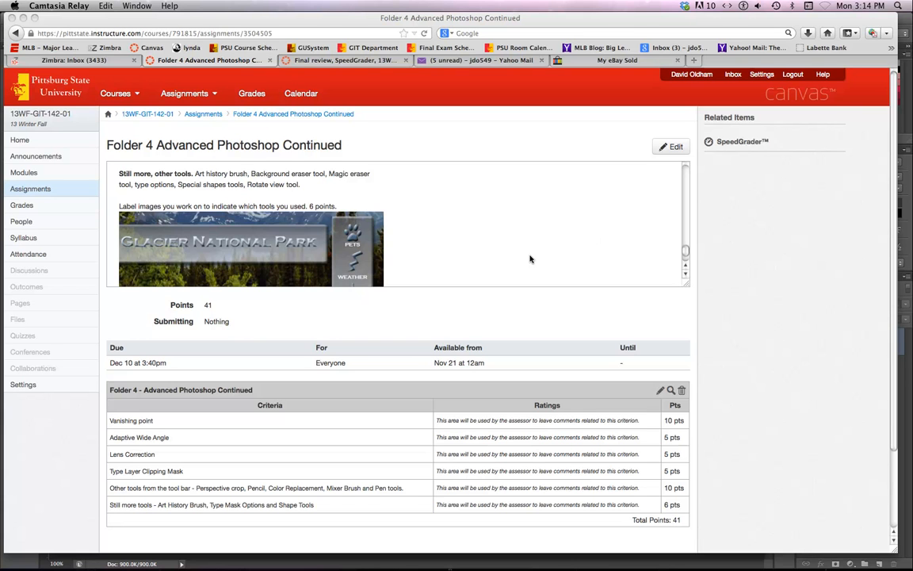
mouse_move(533, 259)
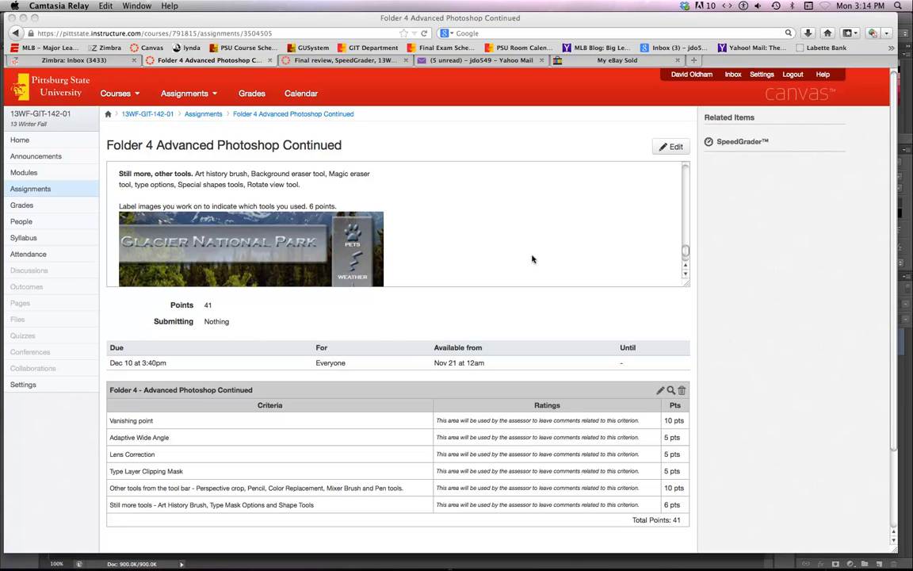
mouse_move(289, 183)
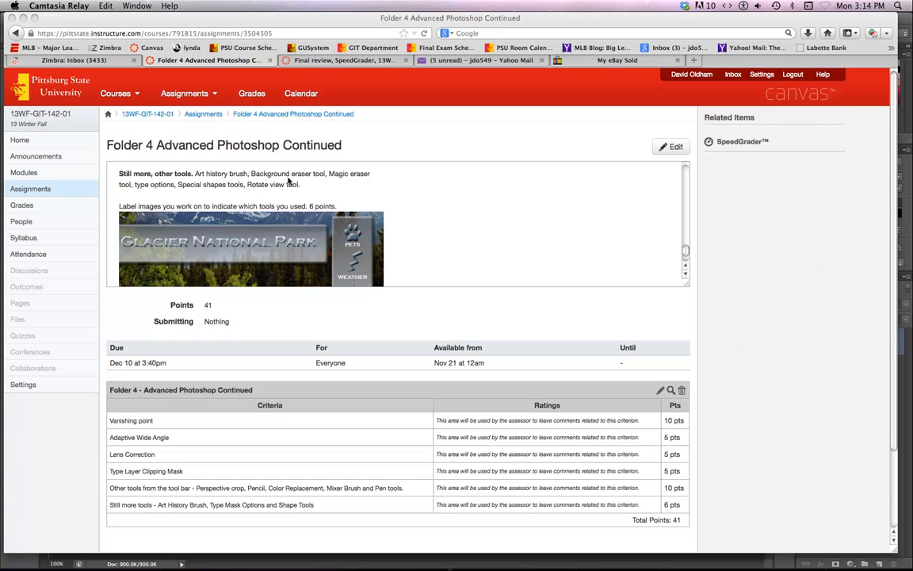
mouse_move(317, 185)
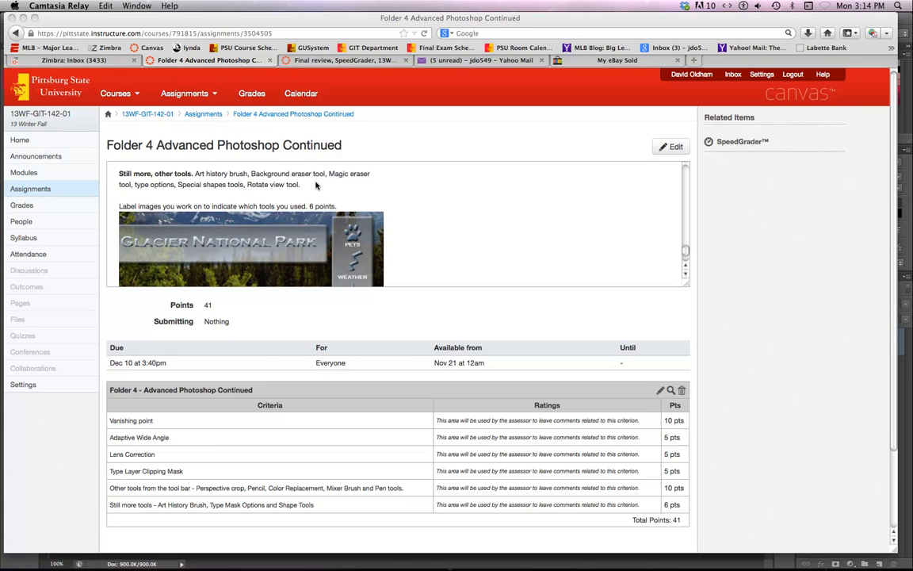
mouse_move(314, 186)
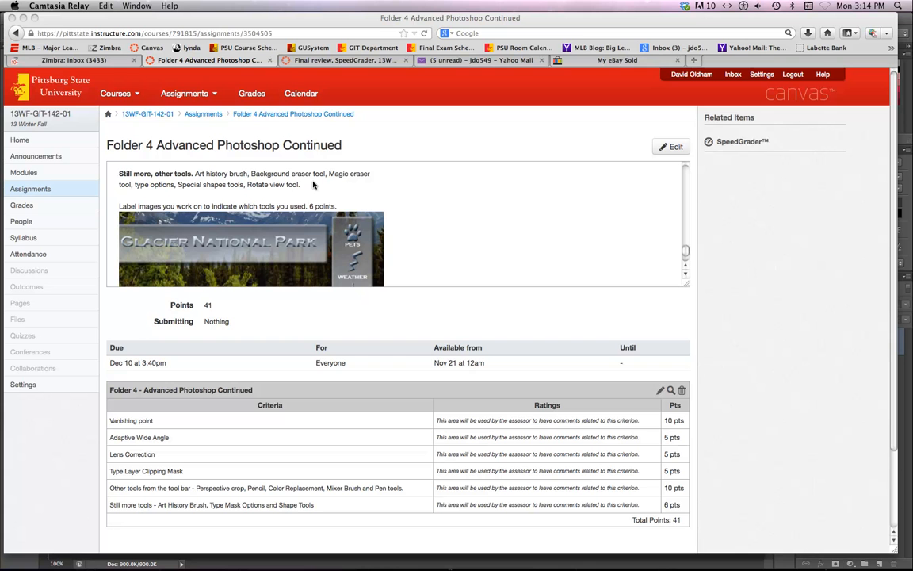
mouse_move(333, 552)
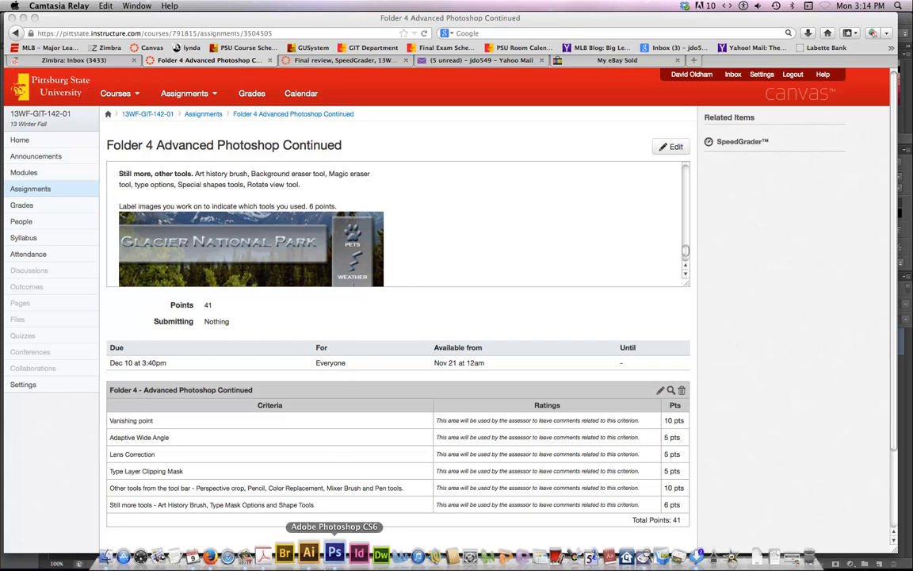
Step: Bring Photoshop with the cardinal photo to the front
left_click(333, 552)
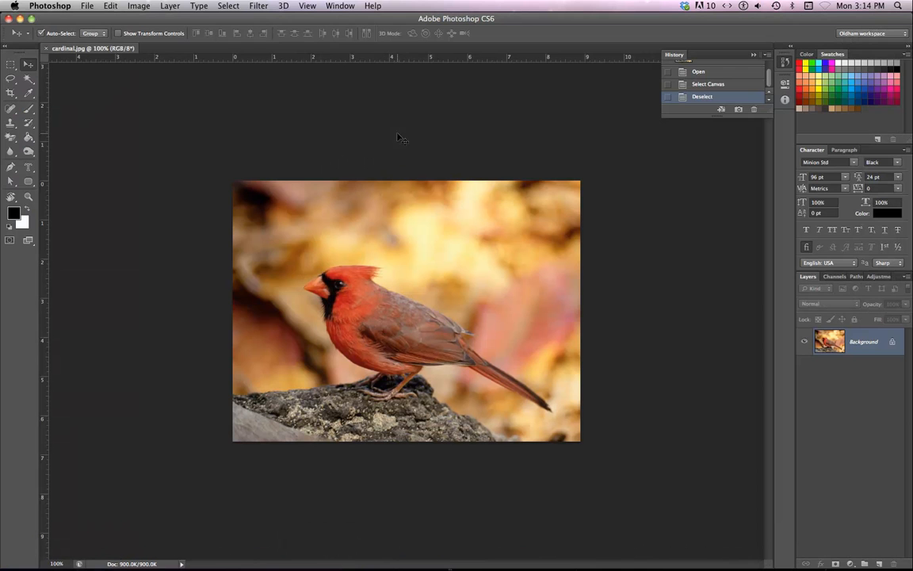
mouse_move(355, 163)
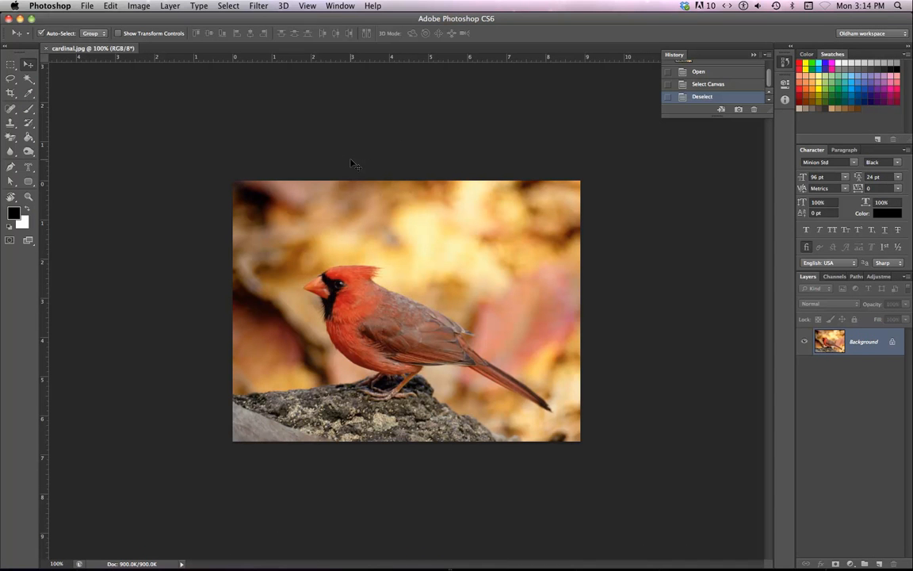
mouse_move(309, 138)
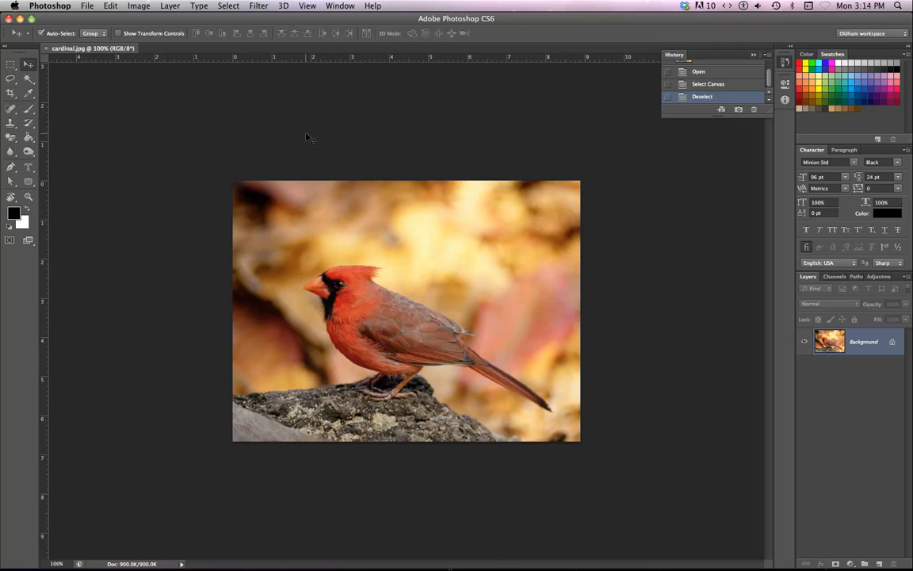
mouse_move(284, 157)
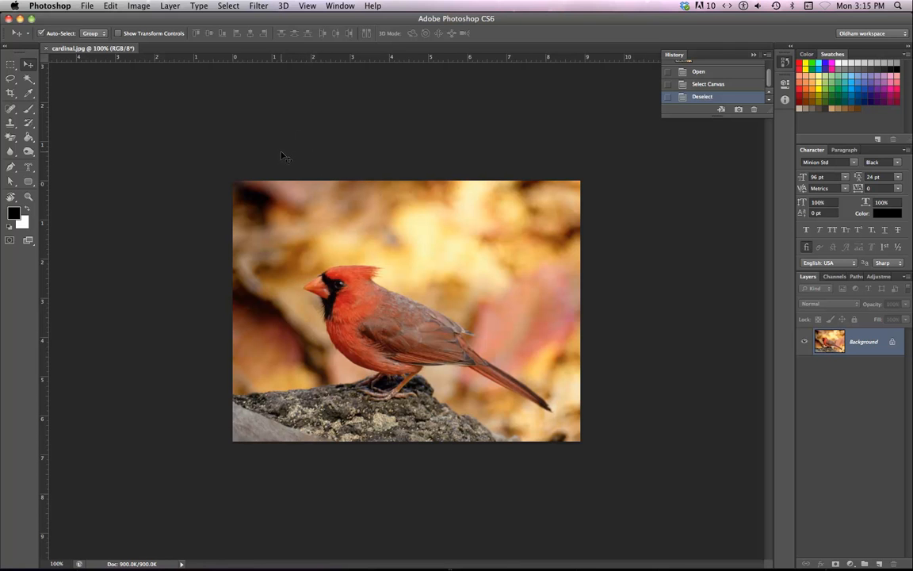
mouse_move(278, 156)
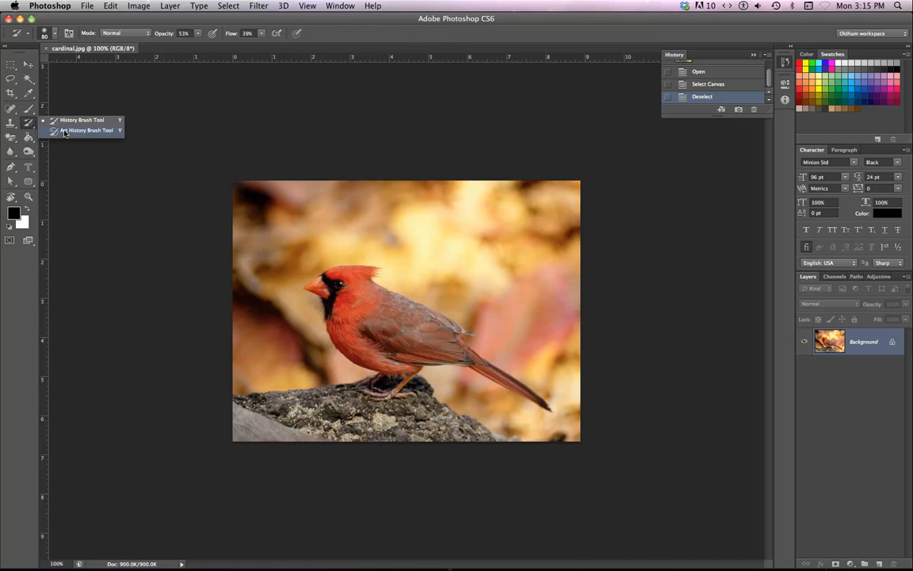
Step: Paint a Tight Short art history stroke at 73% opacity over the cardinal
left_click(87, 130)
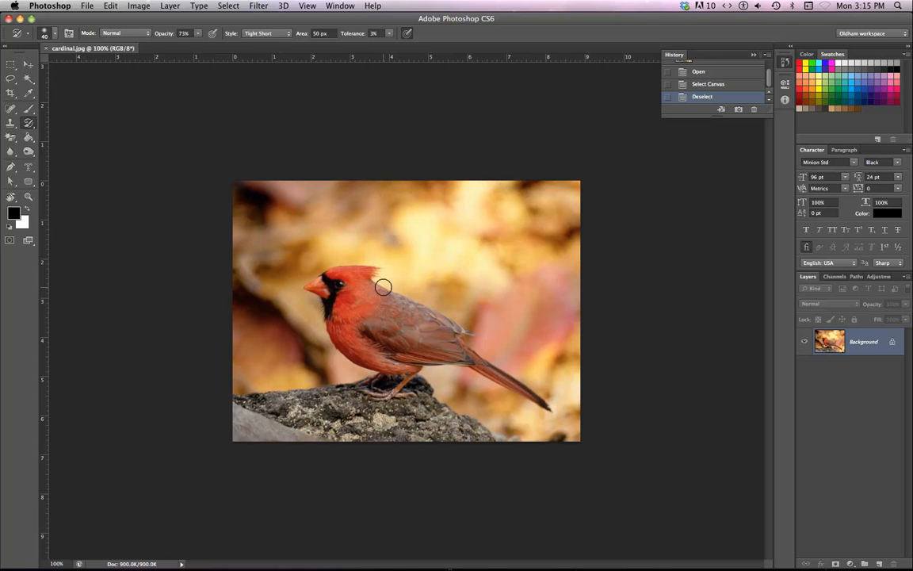
mouse_move(393, 288)
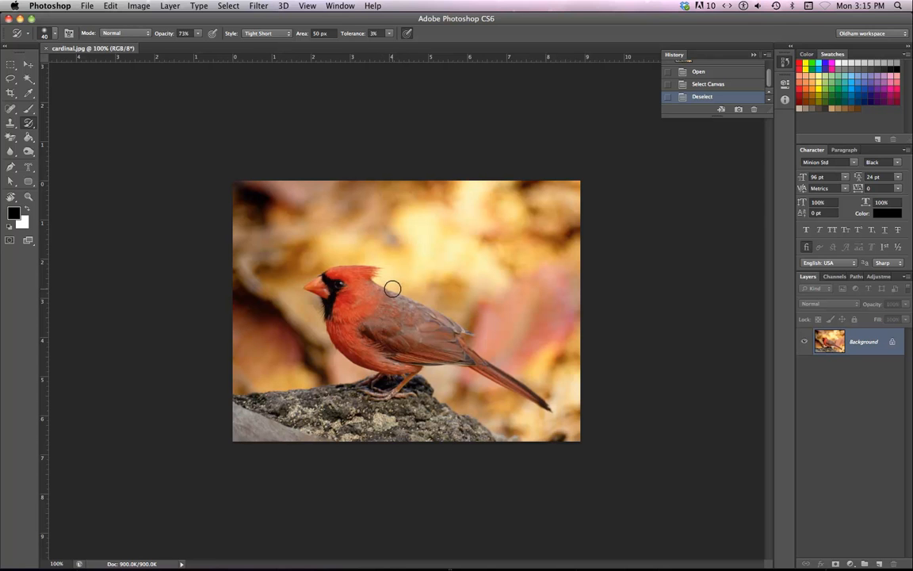
mouse_move(379, 287)
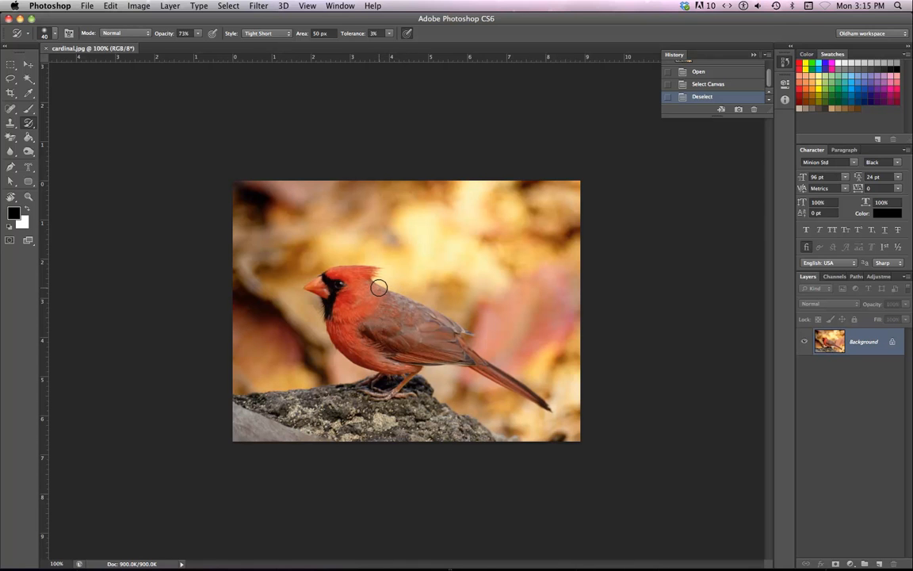
mouse_move(381, 287)
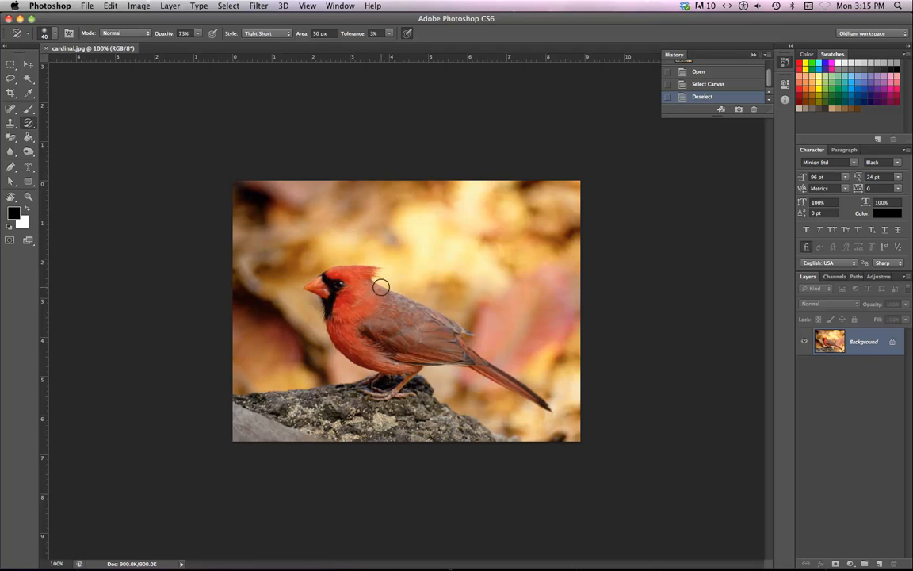
left_click_drag(381, 287, 468, 331)
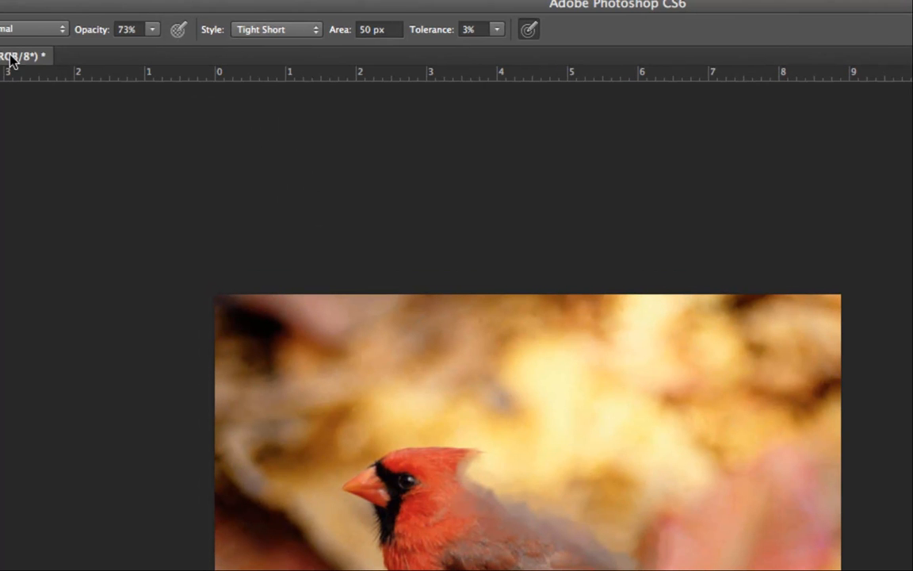
Step: Paint Loose Medium art history strokes along the cardinal's tail, crest and breast
left_click(276, 29)
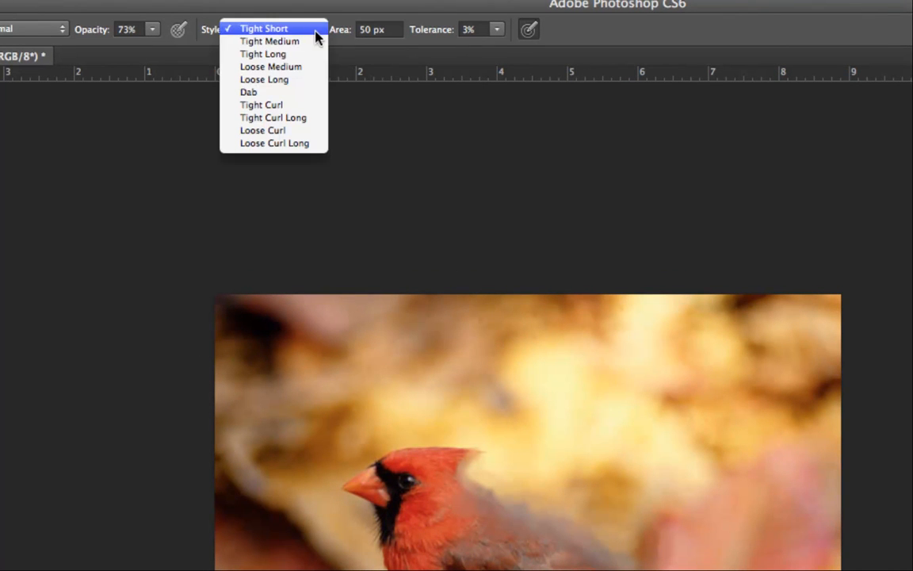
mouse_move(271, 67)
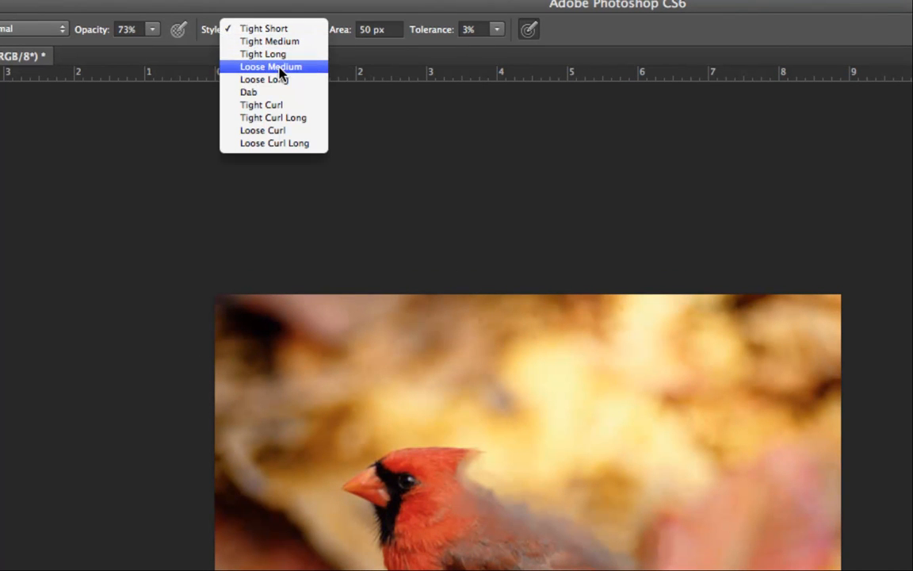
mouse_move(286, 76)
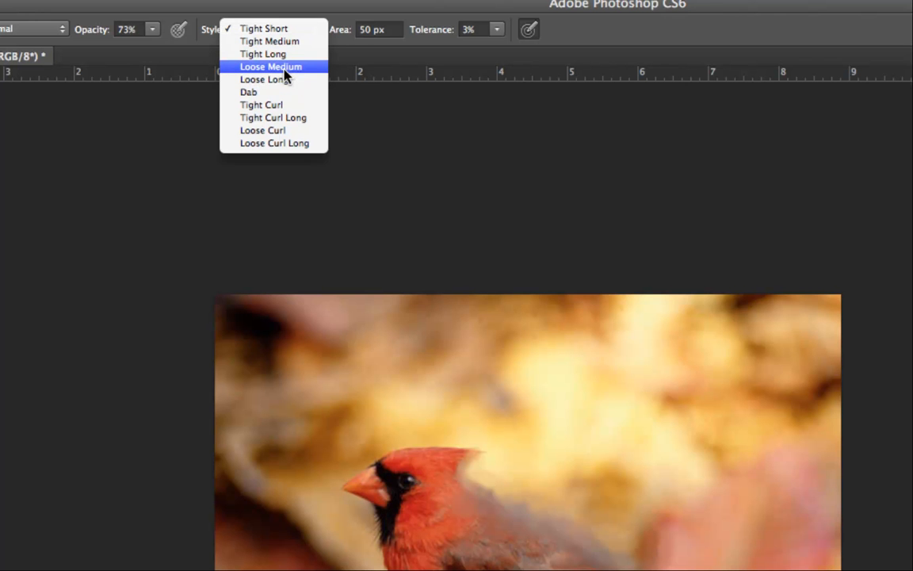
left_click(271, 67)
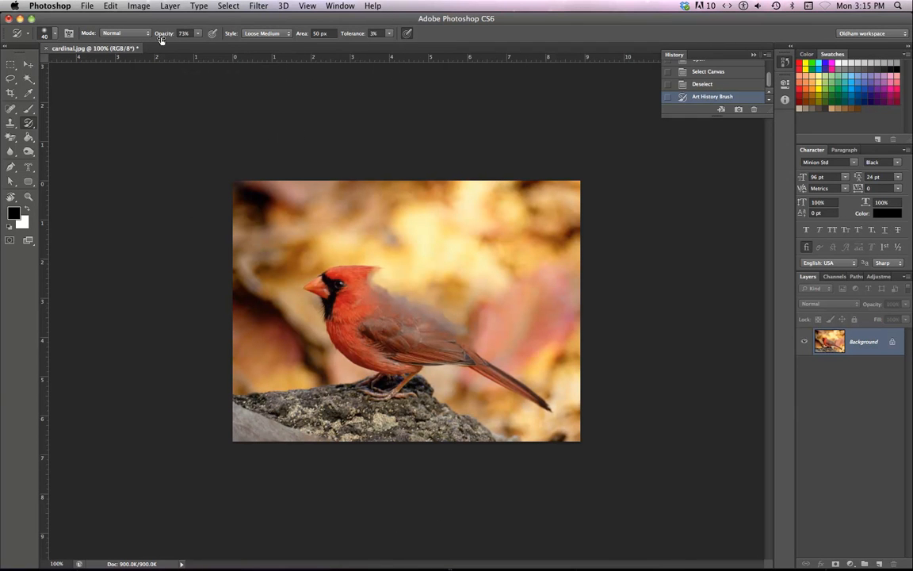
mouse_move(260, 38)
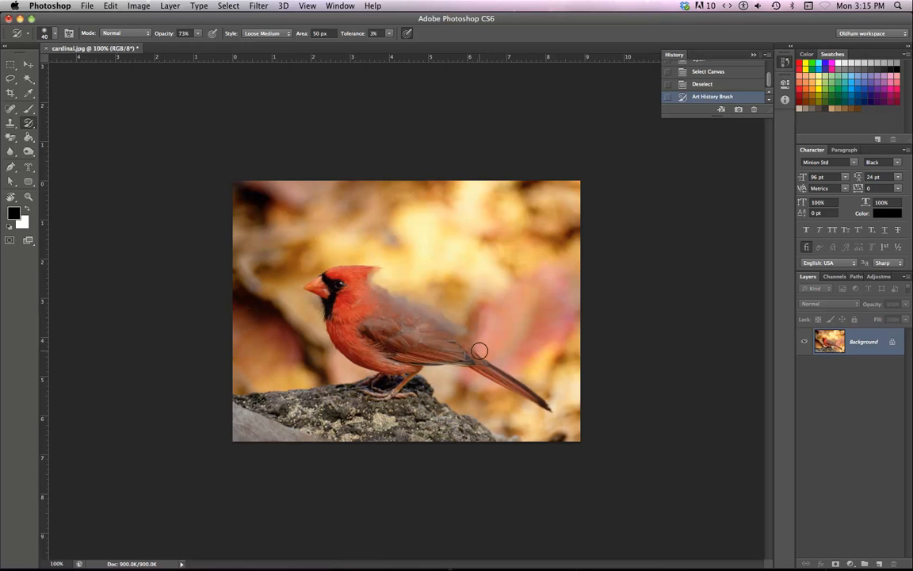
left_click_drag(478, 350, 552, 399)
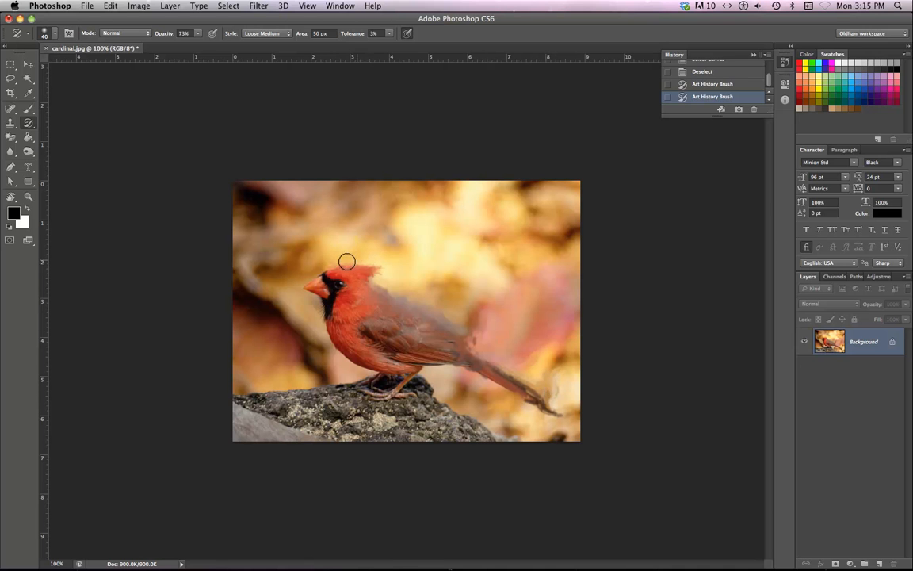
left_click_drag(347, 262, 326, 333)
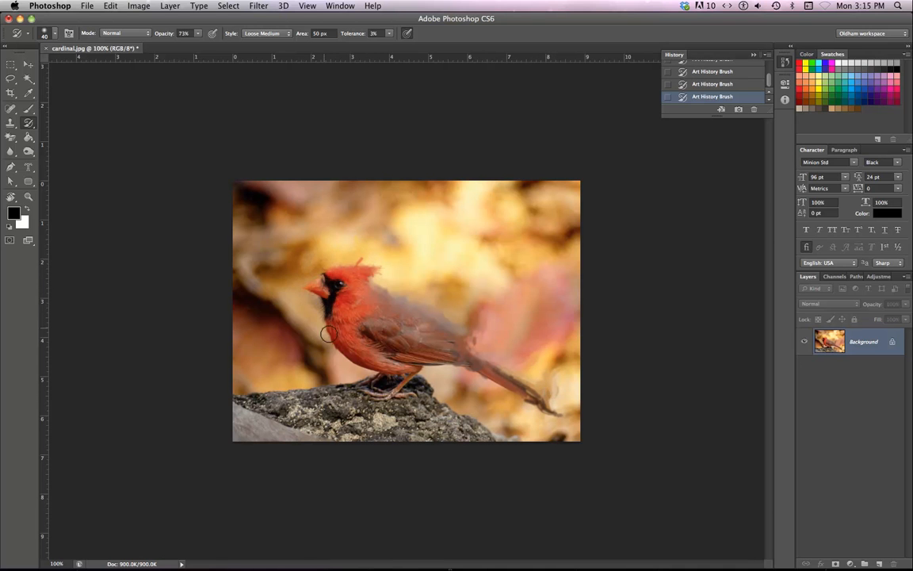
left_click_drag(329, 333, 260, 395)
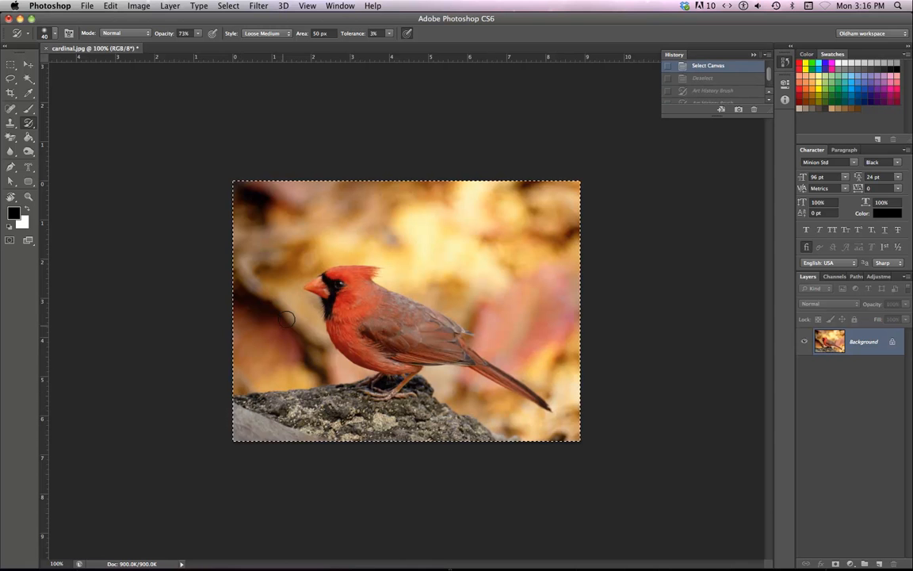
mouse_move(315, 190)
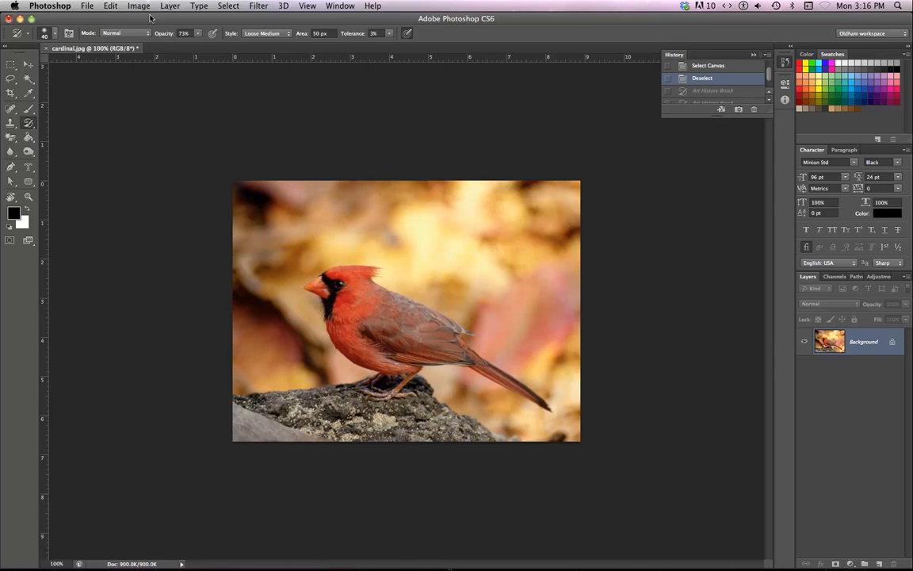
Step: Paint subtler art history strokes over the cardinal at 41% opacity
left_click(183, 33)
type("41")
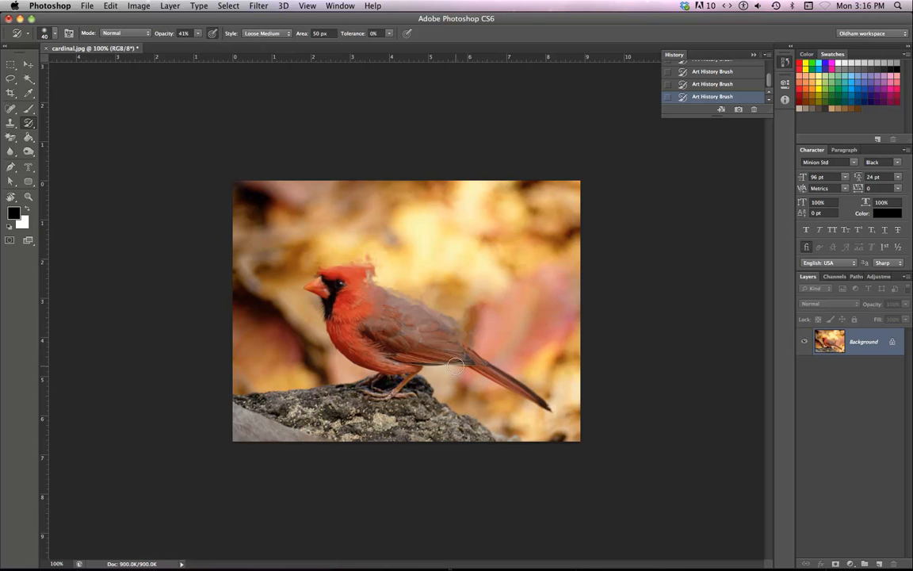
left_click_drag(456, 366, 533, 382)
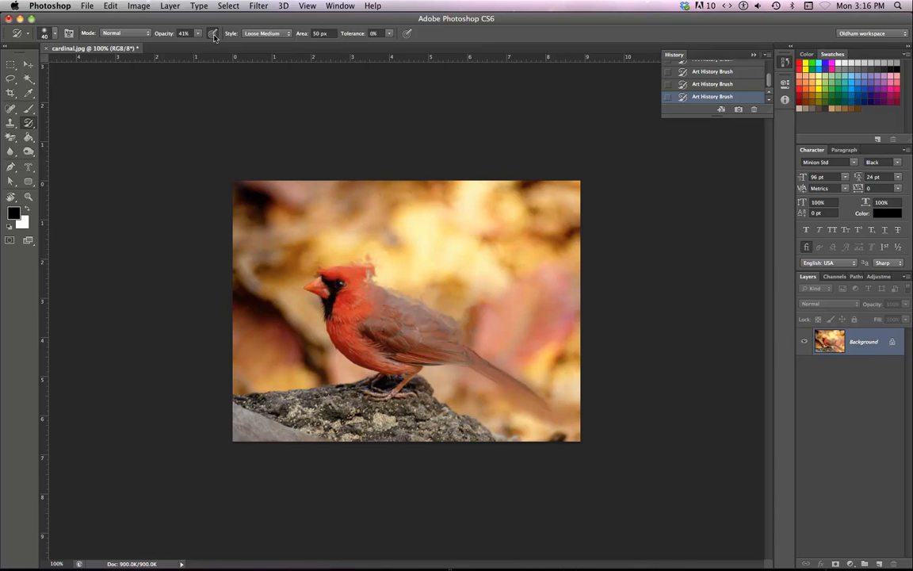
mouse_move(212, 33)
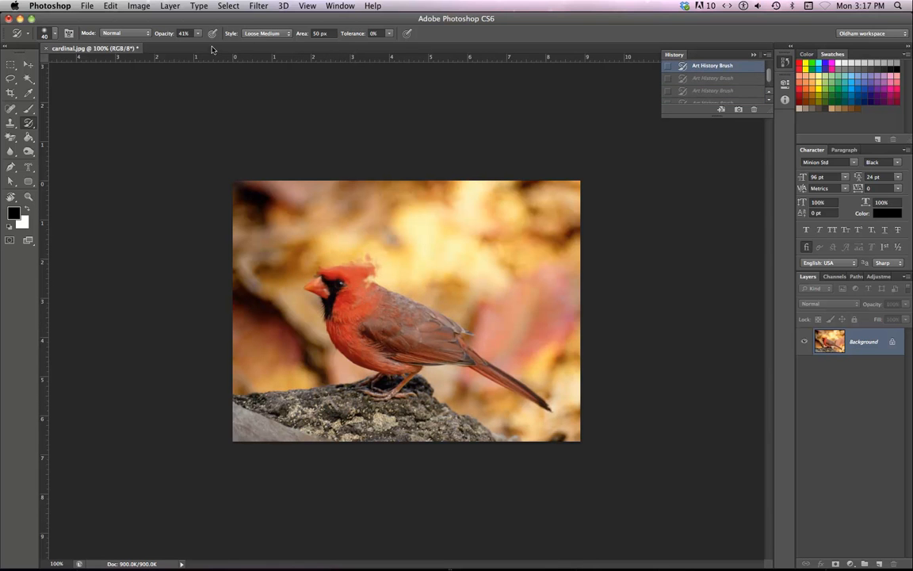
Step: Try Tight Short then Loose Curl Long styles and paint curly strokes over the rock
left_click(276, 32)
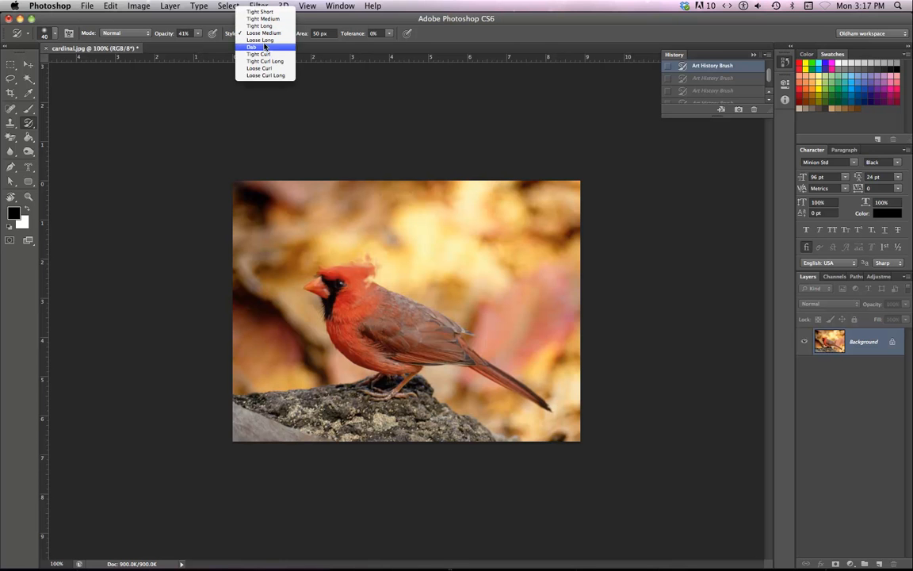
left_click(263, 39)
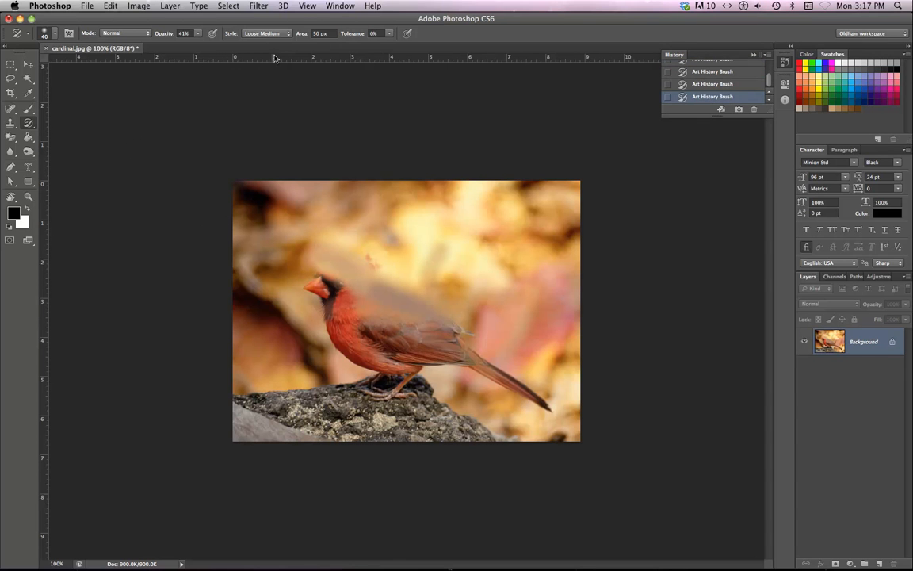
left_click(267, 33)
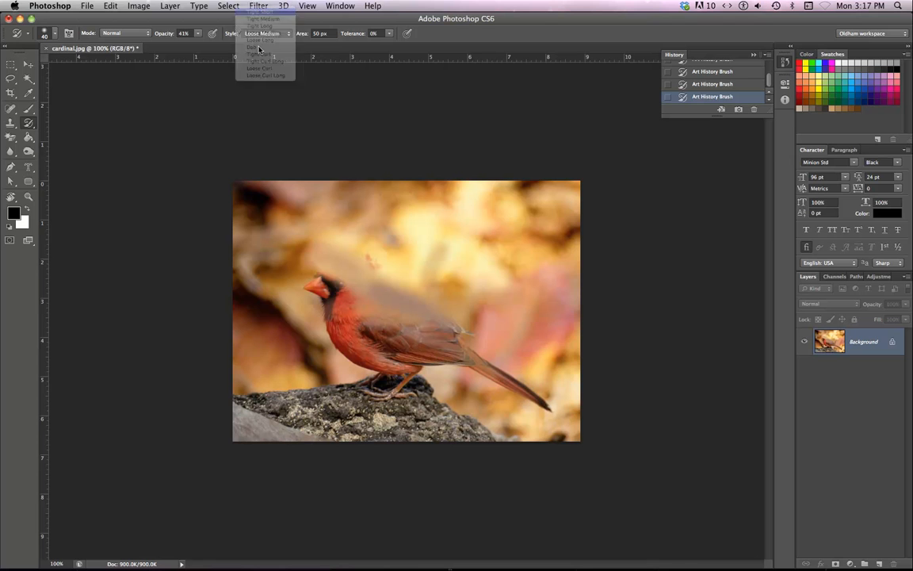
left_click(260, 34)
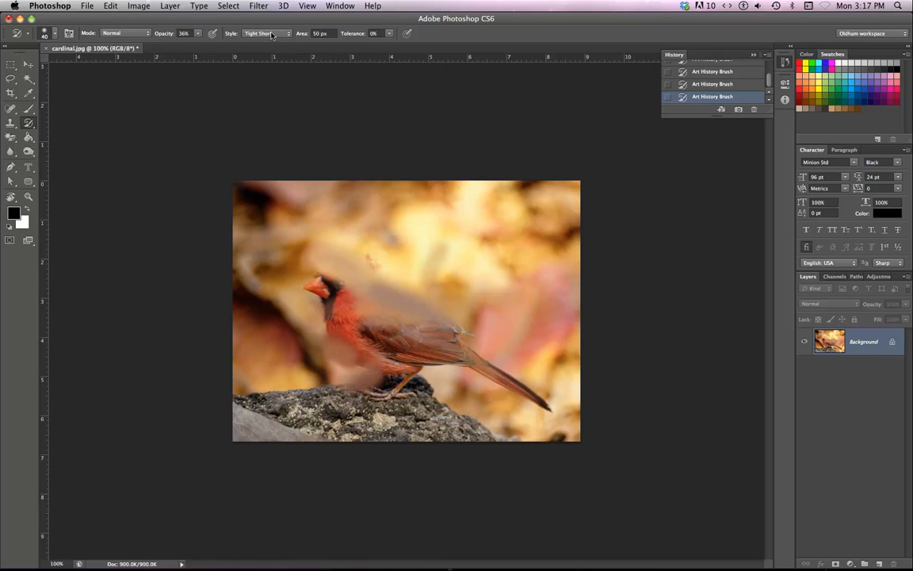
left_click(266, 33)
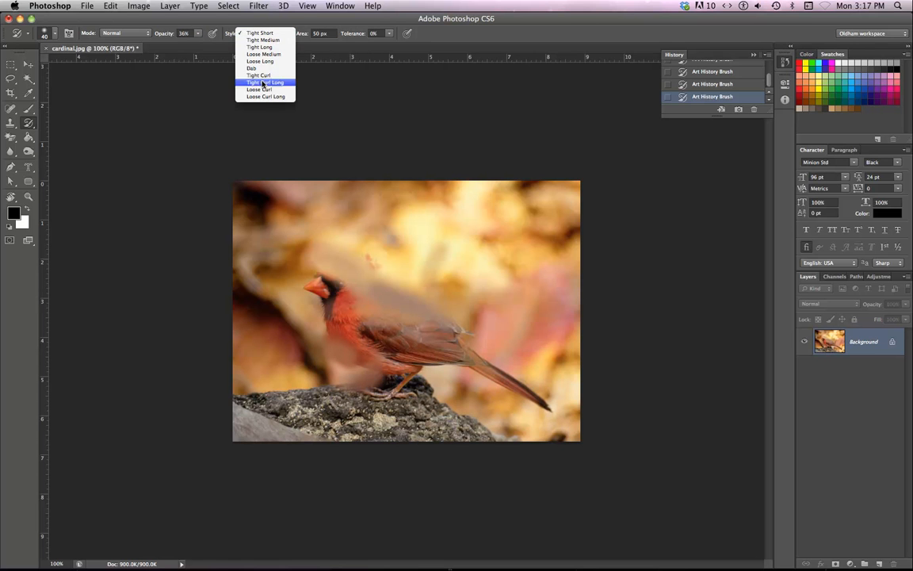
left_click(265, 96)
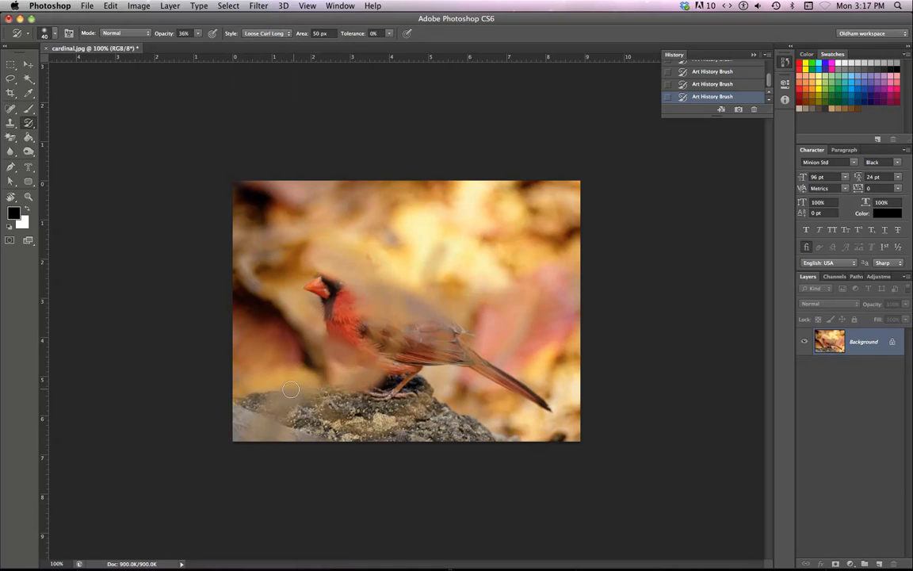
left_click_drag(292, 390, 262, 343)
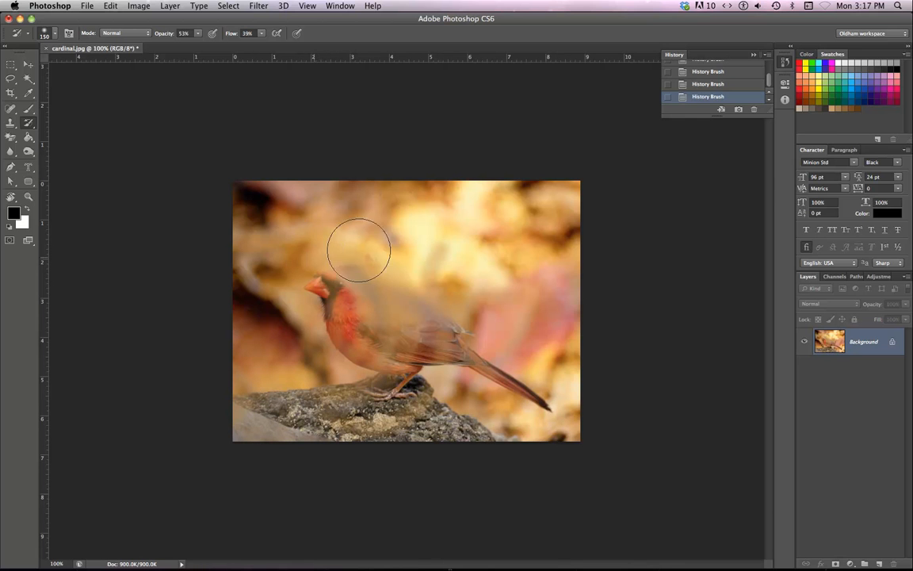
Step: Restore original detail in the background, the bird's back, head and body with the history brush
left_click_drag(359, 251, 460, 282)
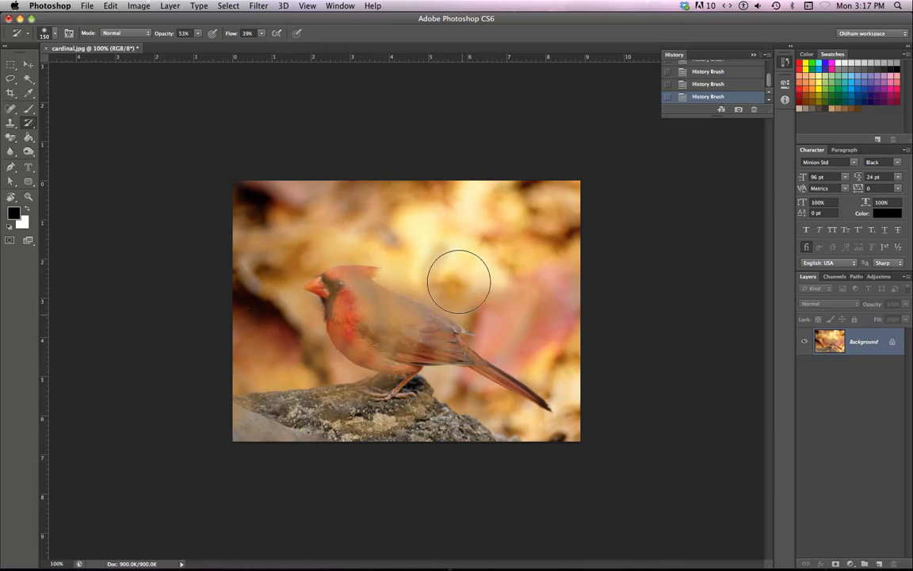
left_click_drag(459, 282, 361, 320)
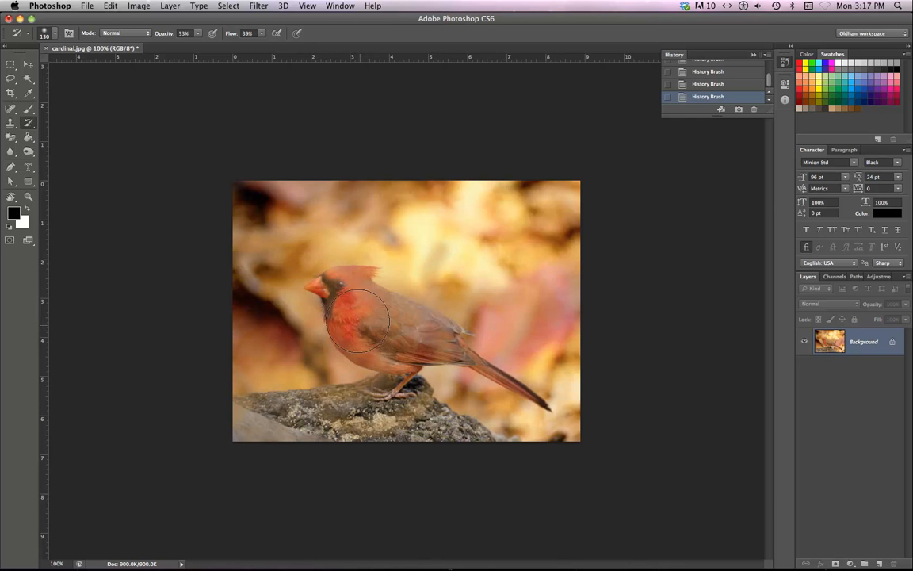
left_click_drag(357, 317, 380, 333)
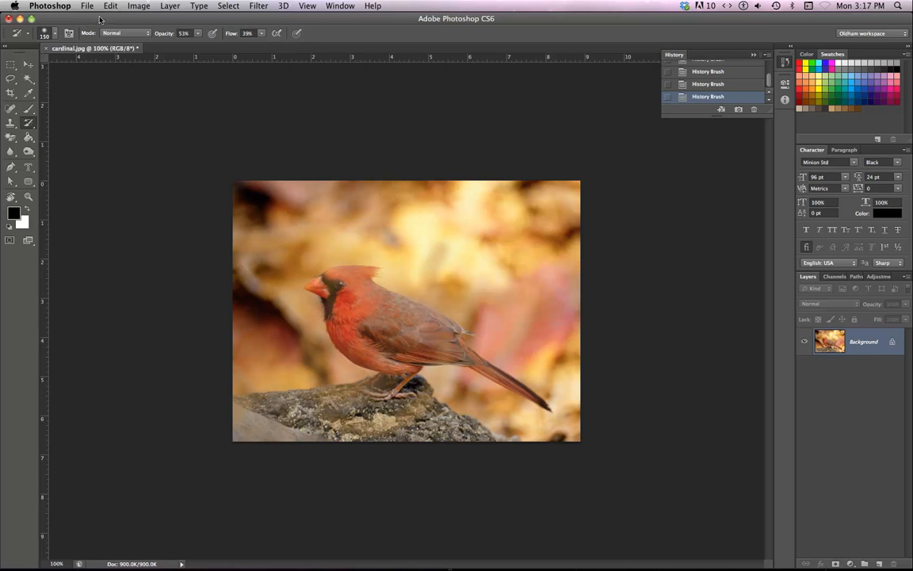
mouse_move(171, 48)
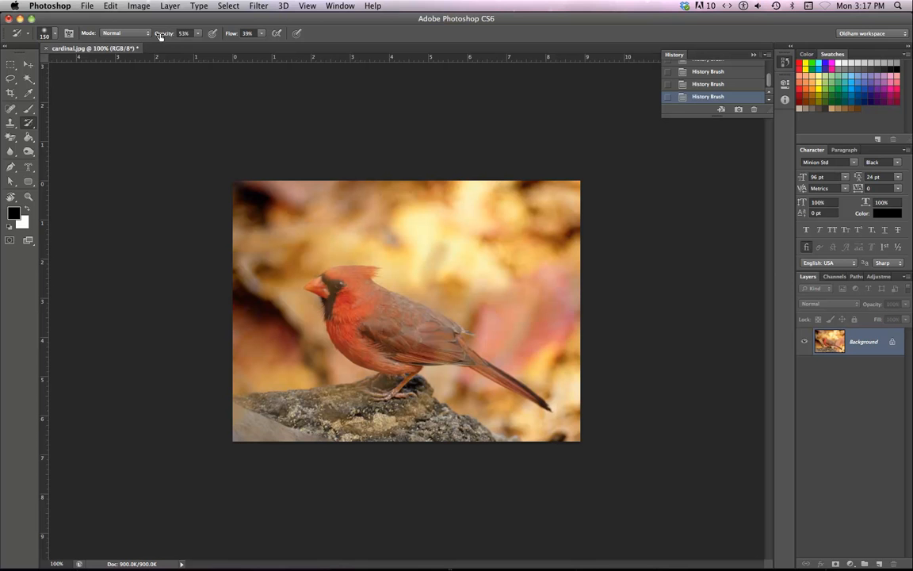
Step: Reset the tool to defaults, step back to the opened history state and paint again
right_click(17, 34)
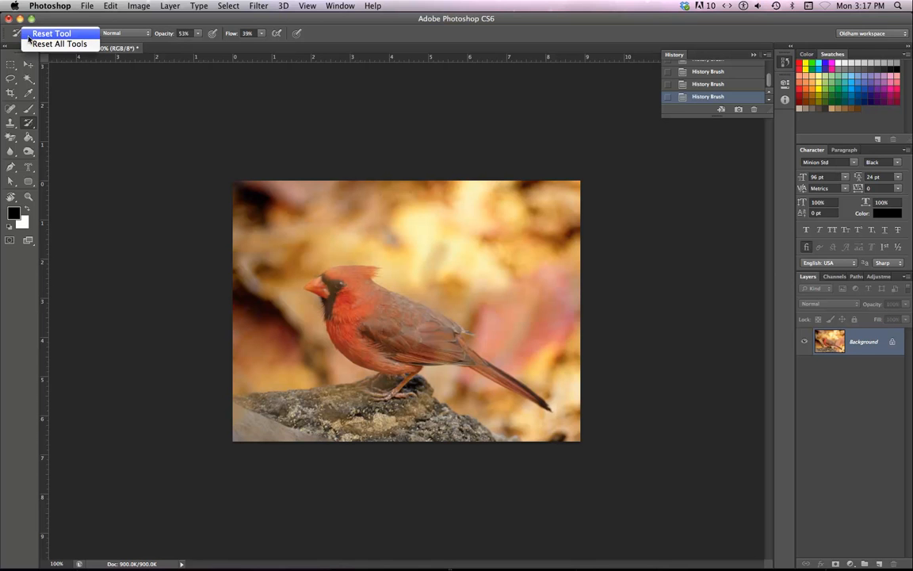
left_click(51, 34)
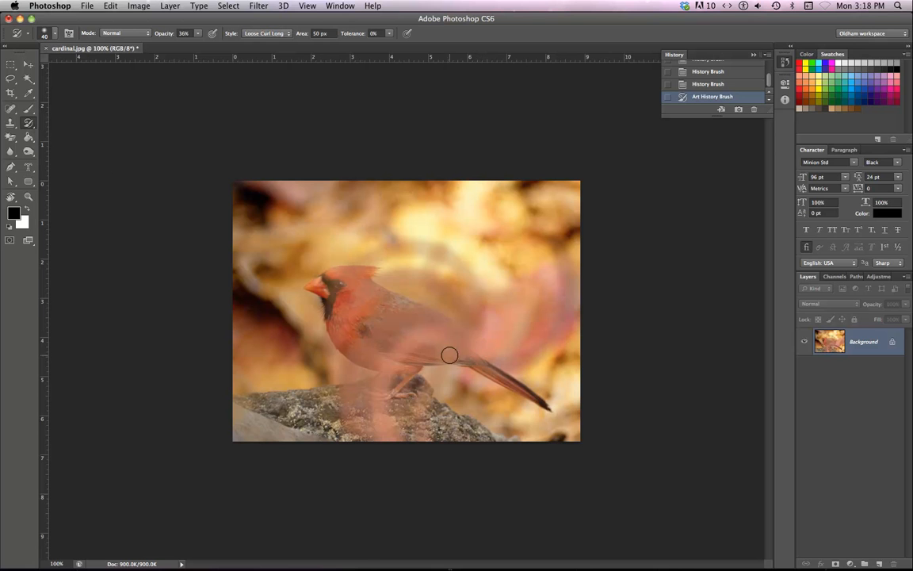
left_click(707, 72)
type("25")
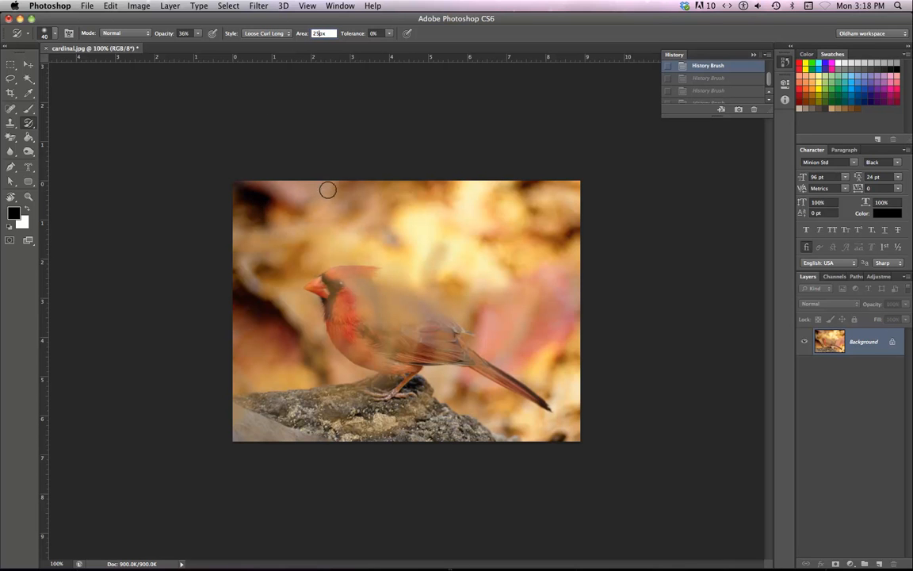
left_click_drag(326, 190, 371, 260)
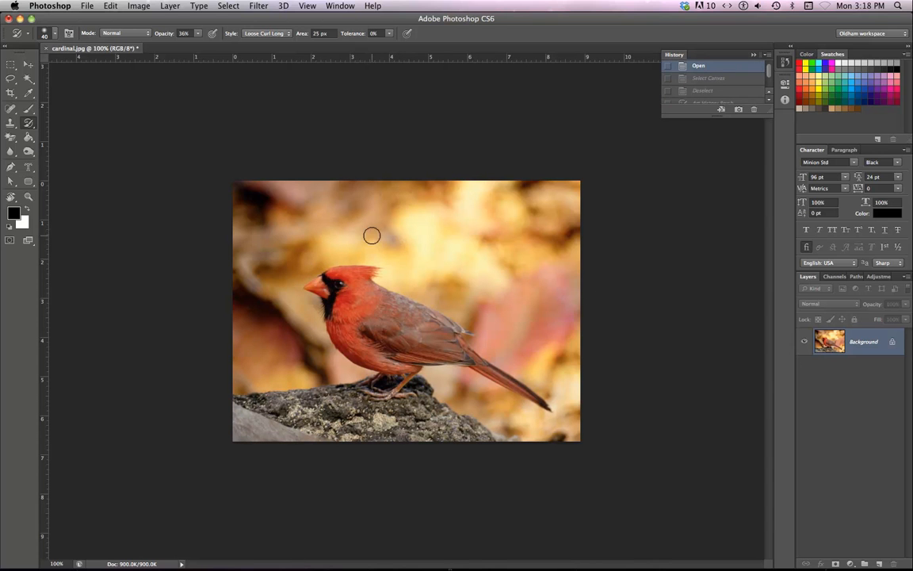
mouse_move(415, 302)
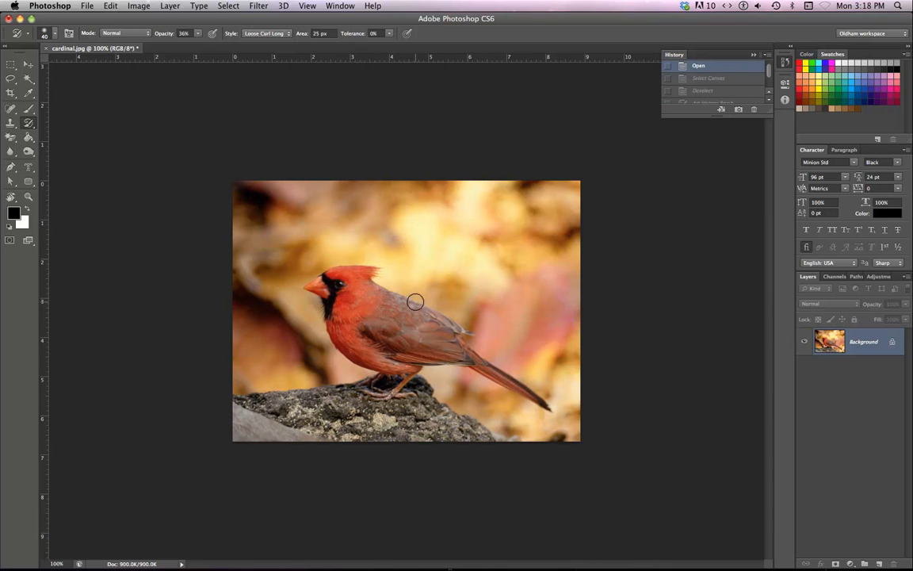
mouse_move(479, 350)
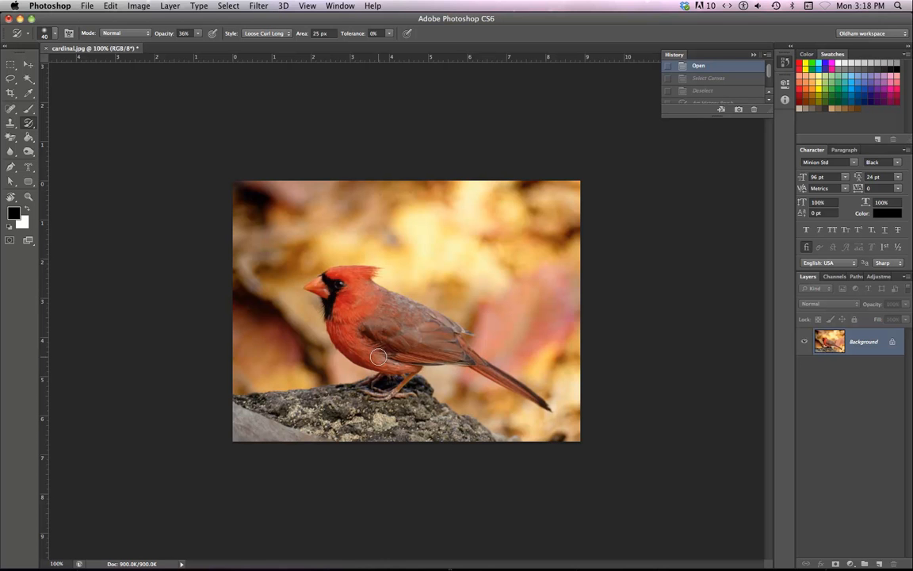
mouse_move(215, 249)
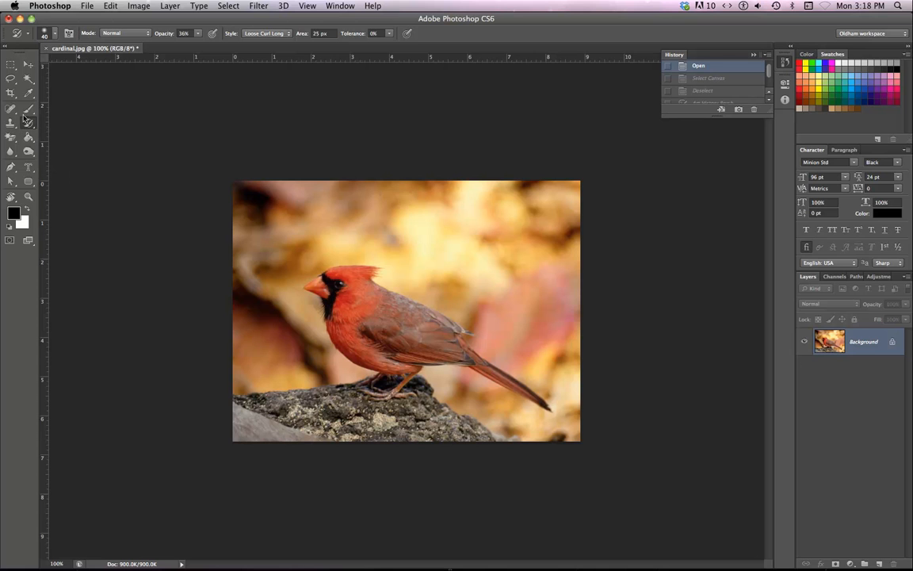
left_click(11, 136)
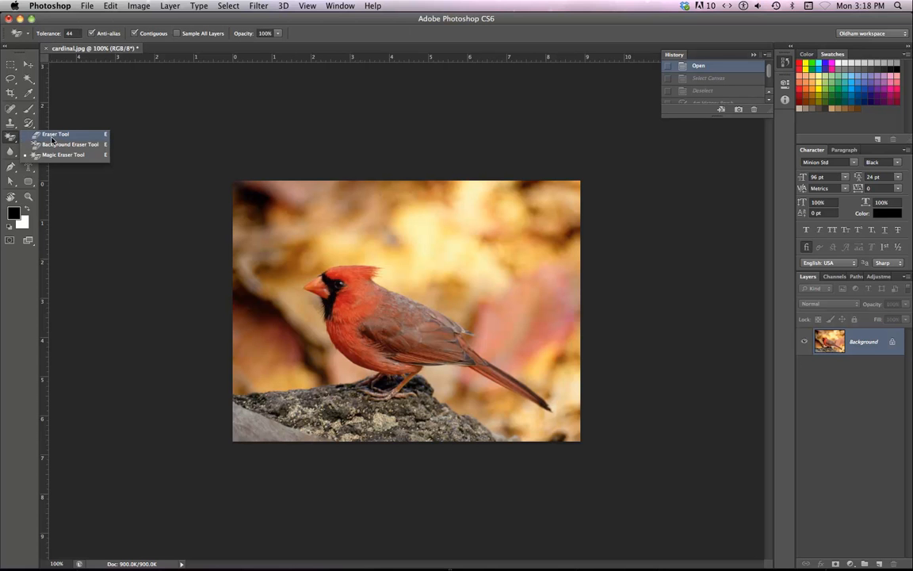
mouse_move(61, 144)
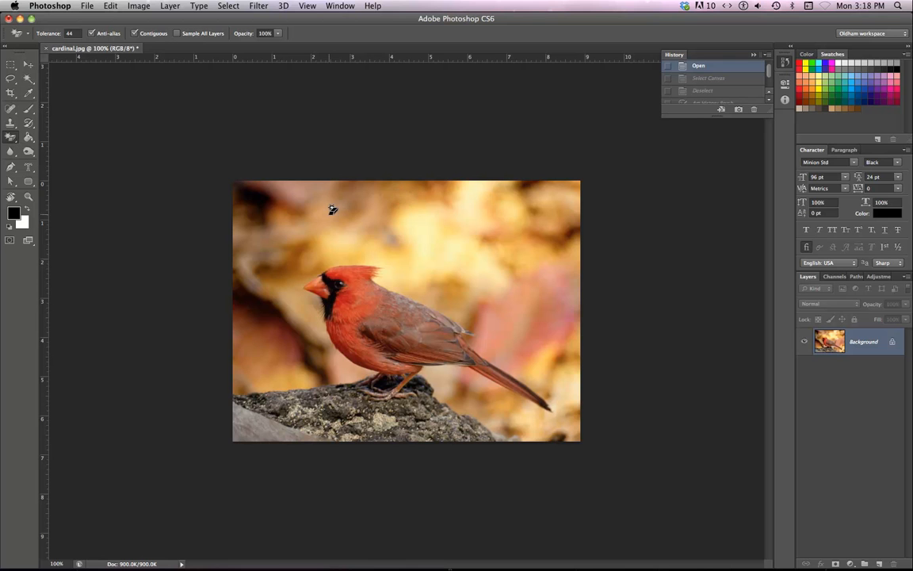
left_click(444, 226)
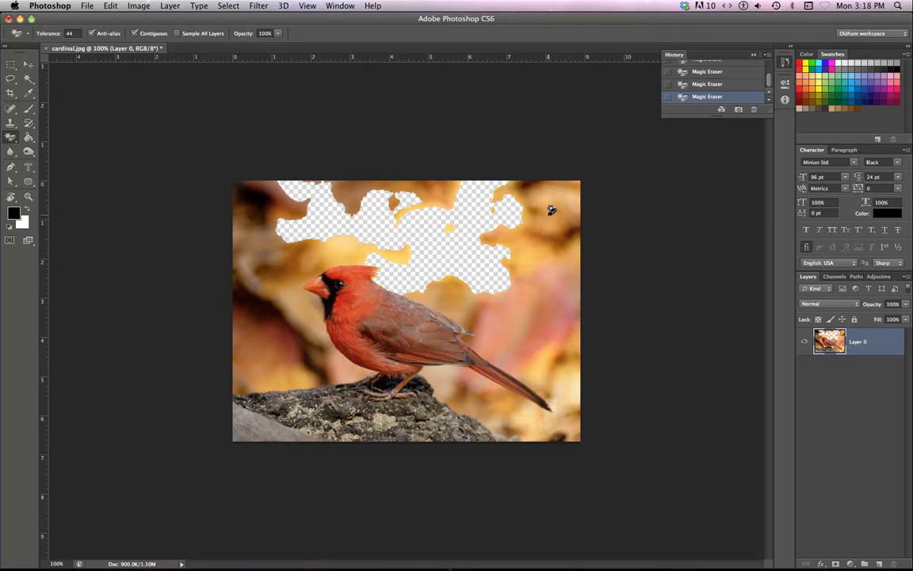
left_click(371, 193)
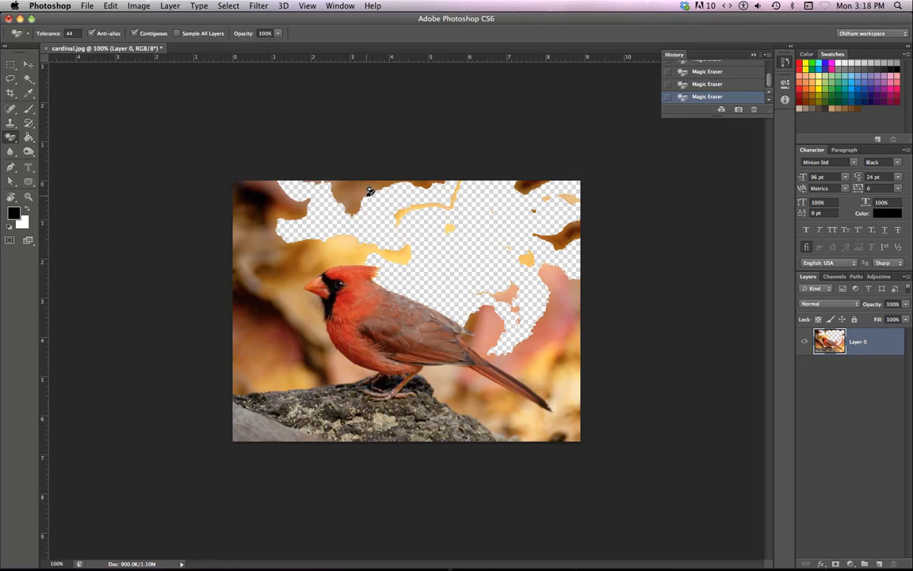
left_click(253, 222)
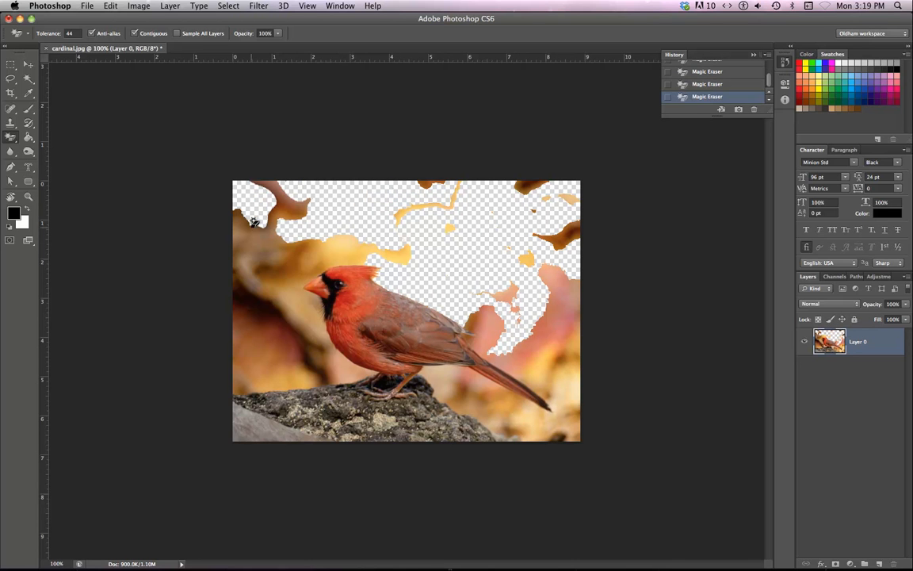
left_click(257, 365)
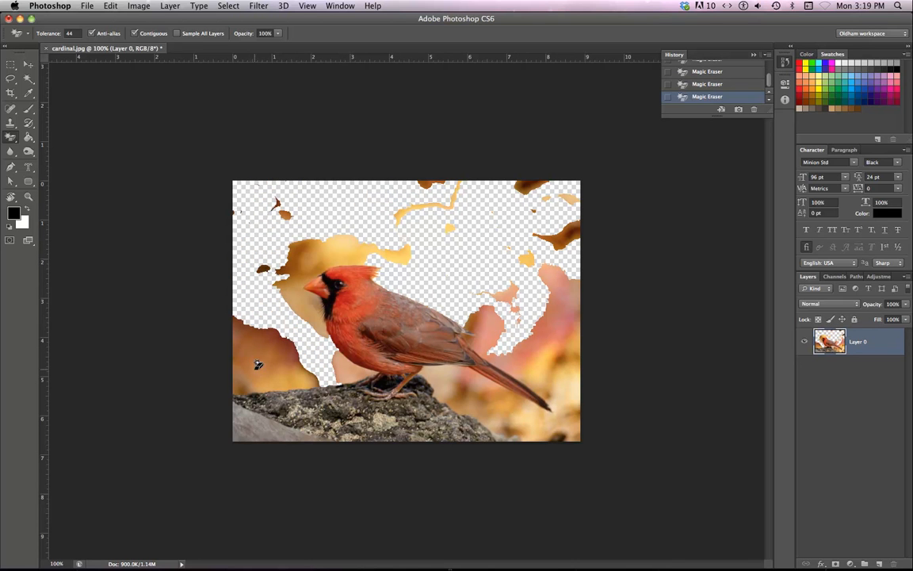
left_click(257, 365)
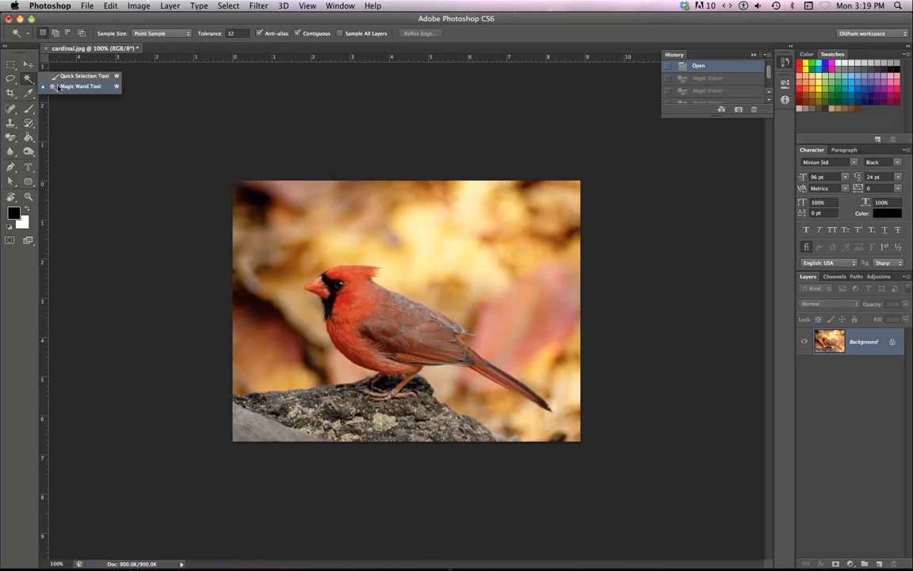
Step: Select yellow background regions with the magic wand, then switch to the background eraser
left_click(420, 225)
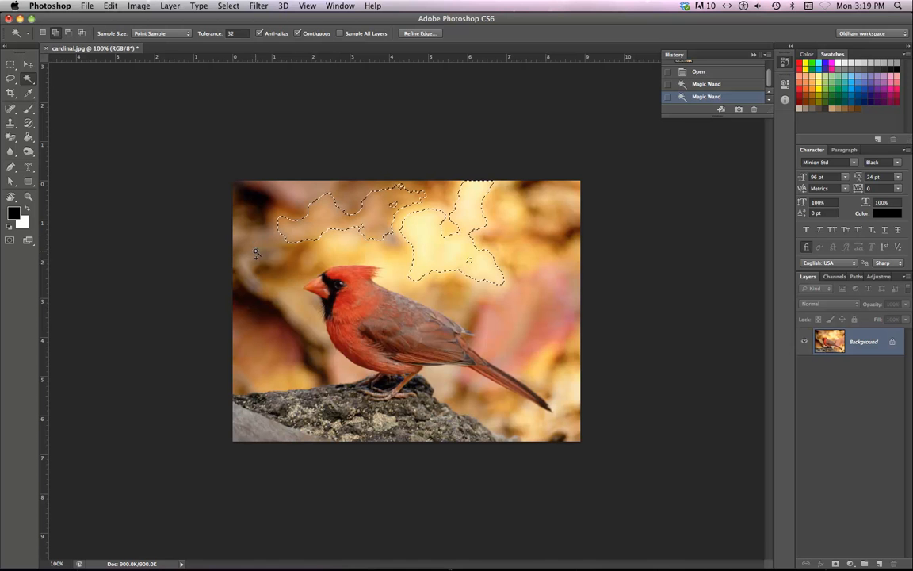
left_click(336, 267)
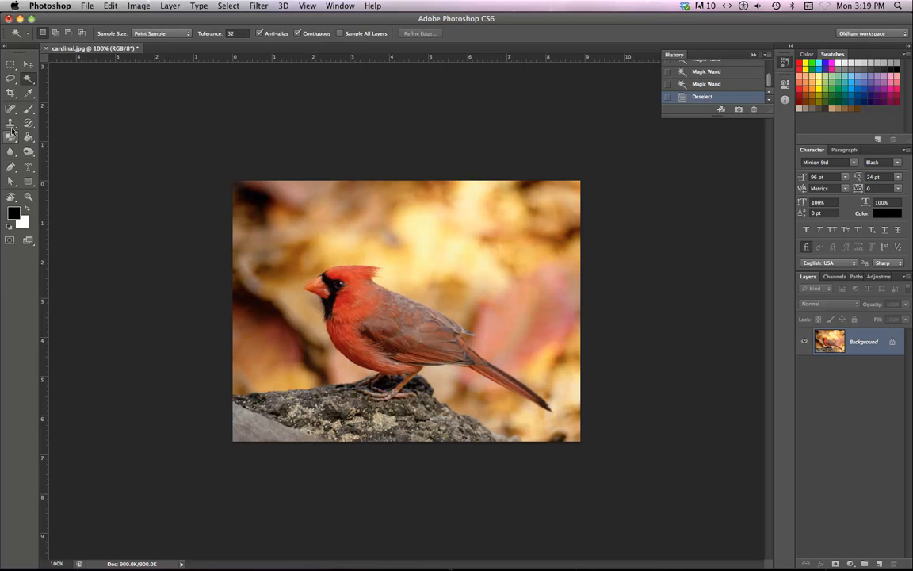
left_click(11, 137)
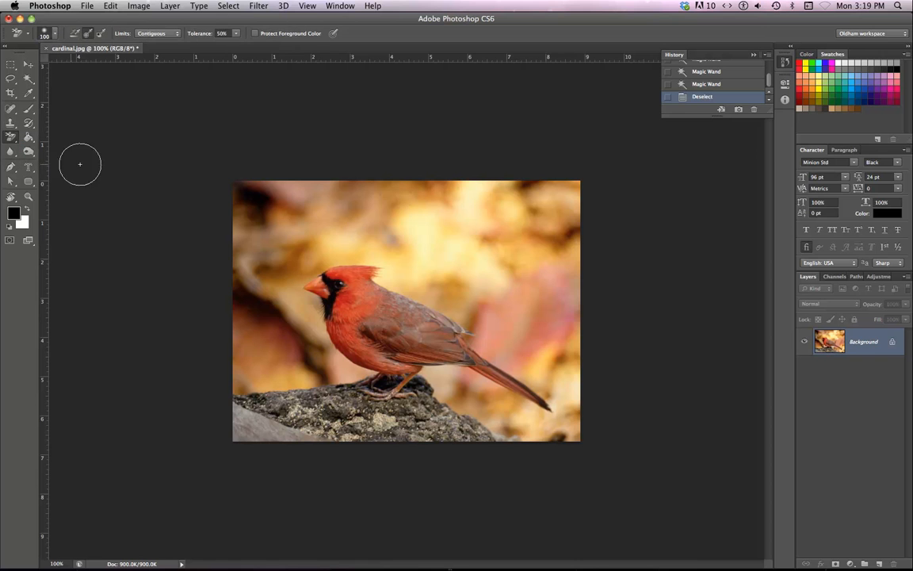
mouse_move(285, 236)
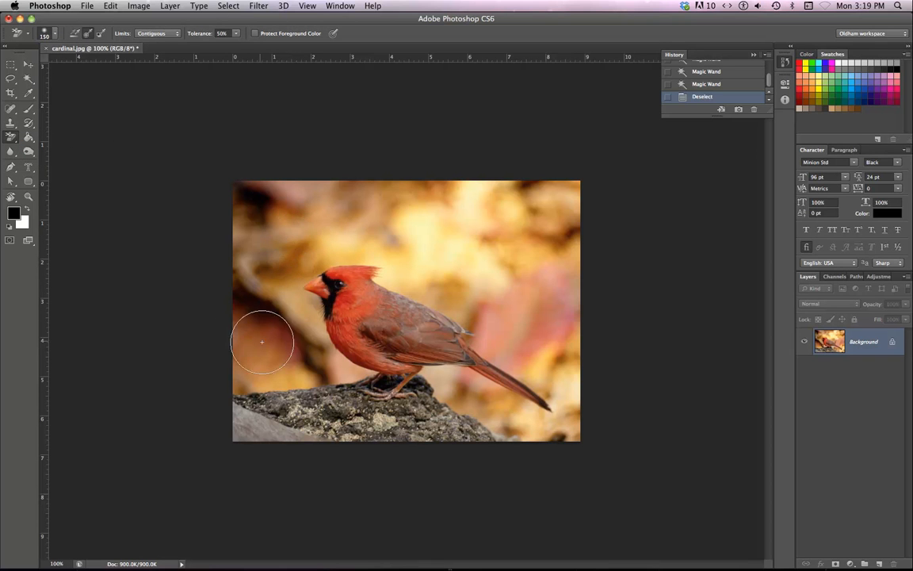
left_click_drag(262, 341, 293, 381)
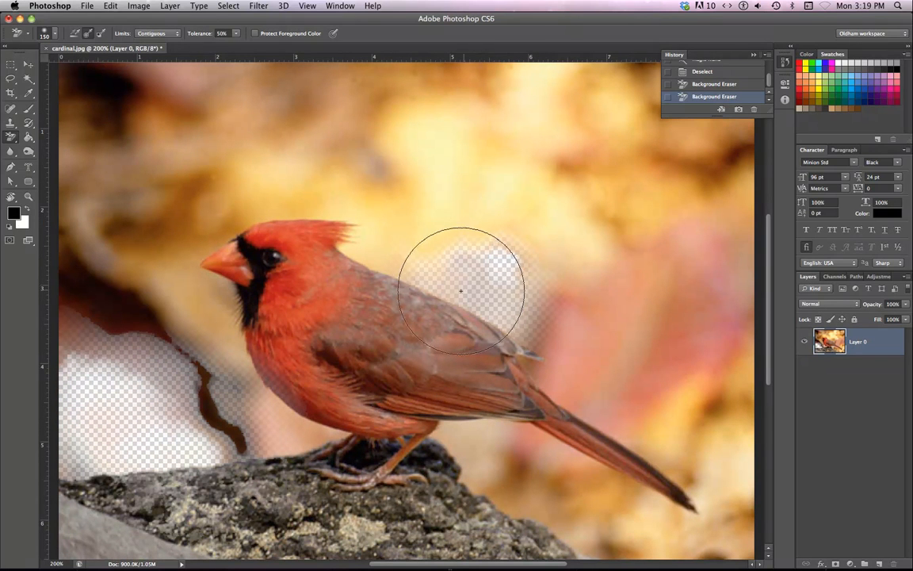
left_click_drag(459, 292, 444, 296)
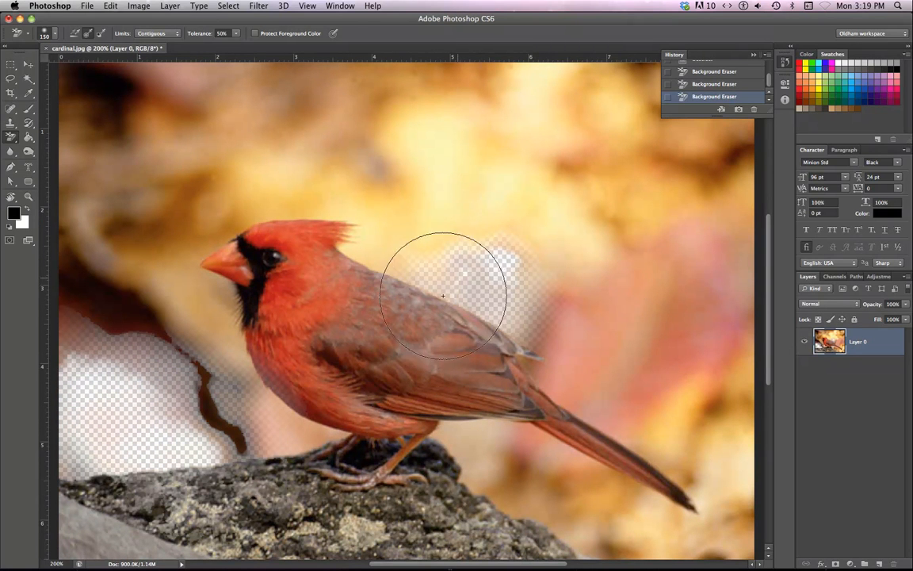
left_click_drag(444, 297, 489, 241)
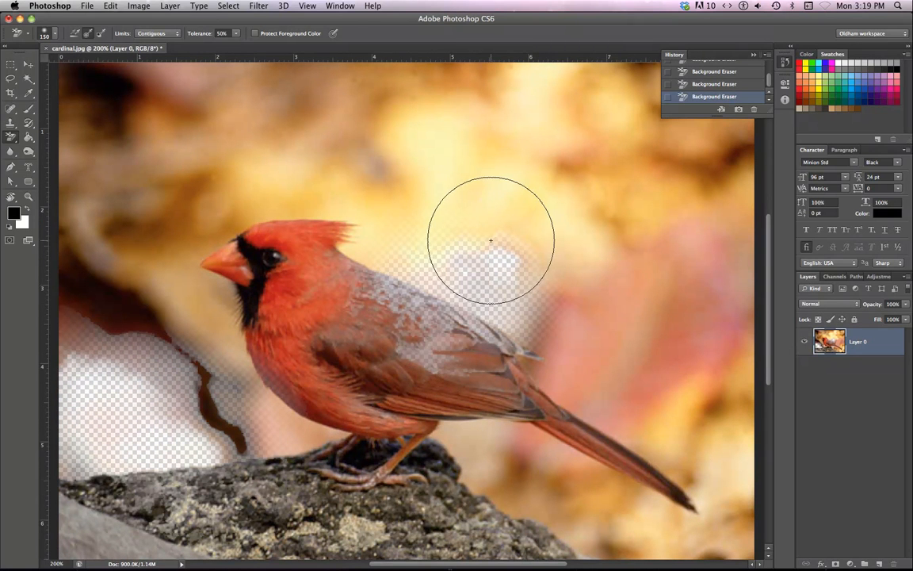
left_click_drag(490, 241, 475, 250)
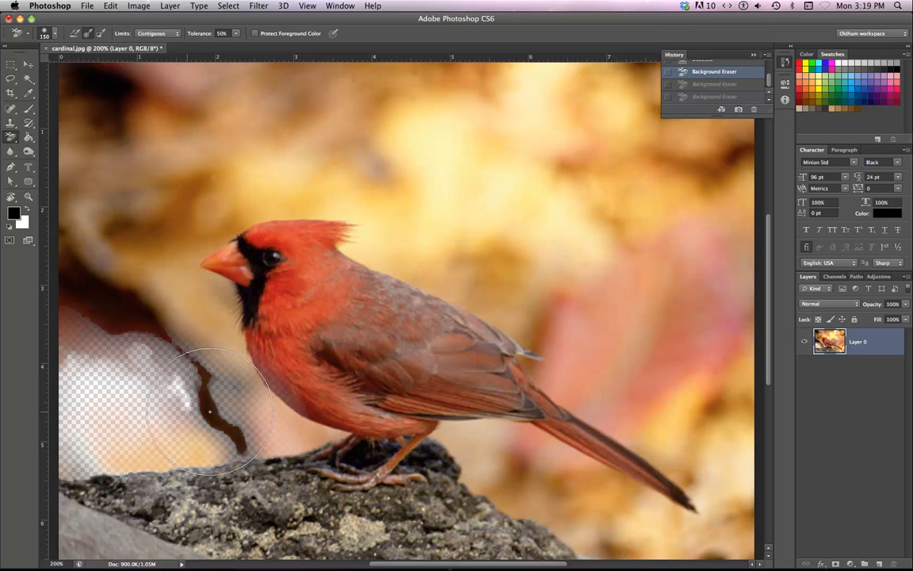
left_click_drag(210, 412, 111, 199)
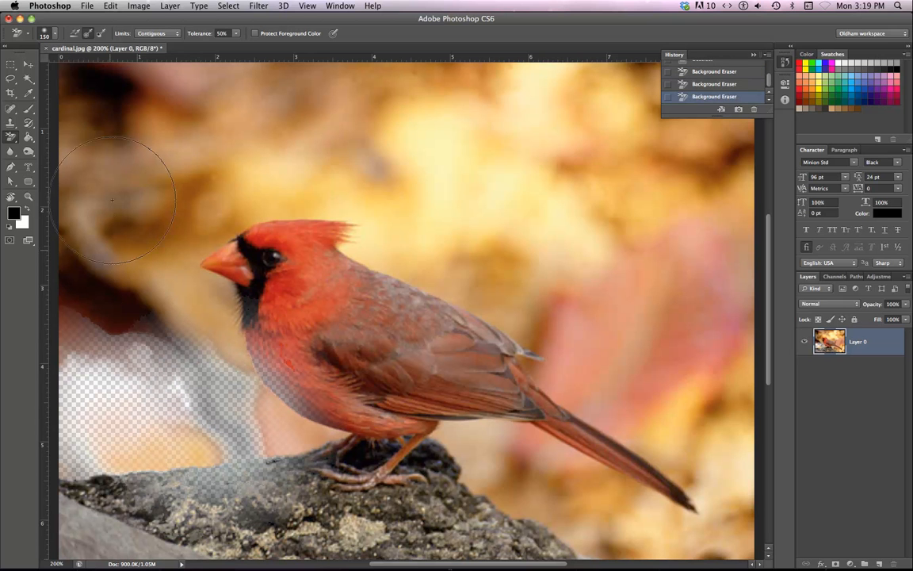
left_click_drag(111, 198, 120, 349)
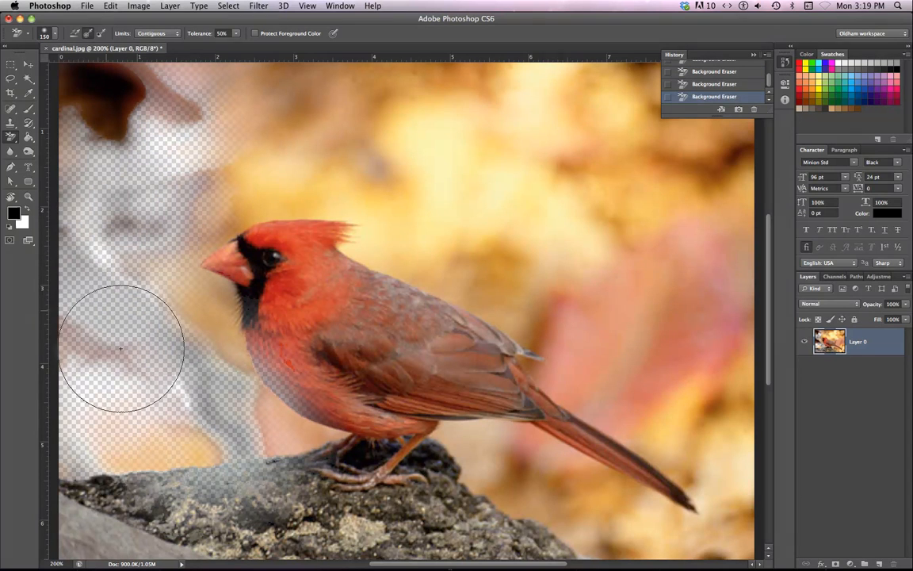
left_click_drag(119, 349, 210, 103)
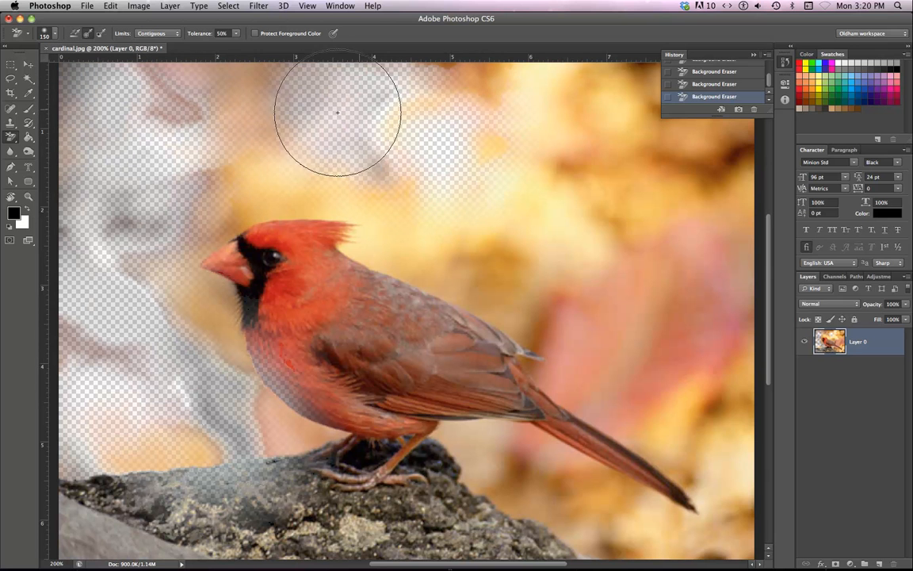
left_click_drag(338, 113, 506, 128)
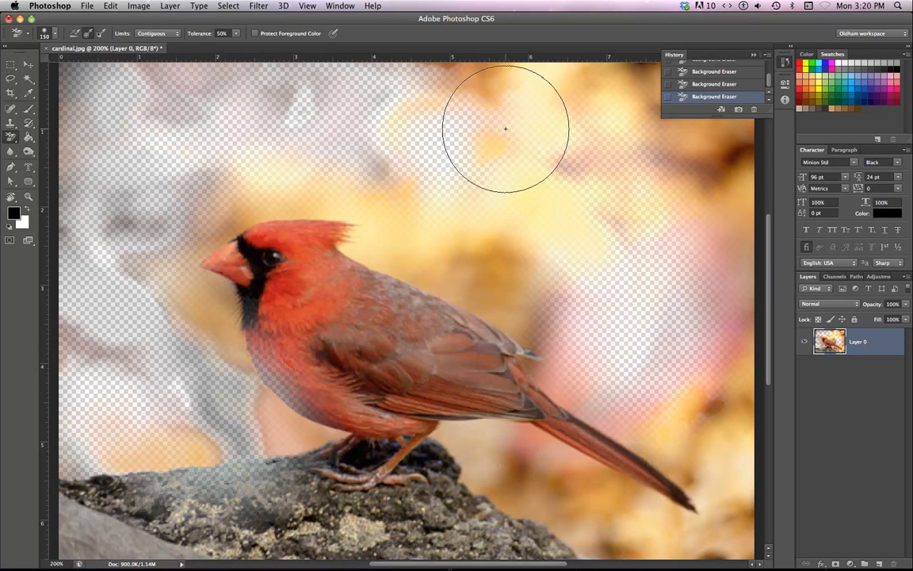
left_click_drag(506, 130, 585, 301)
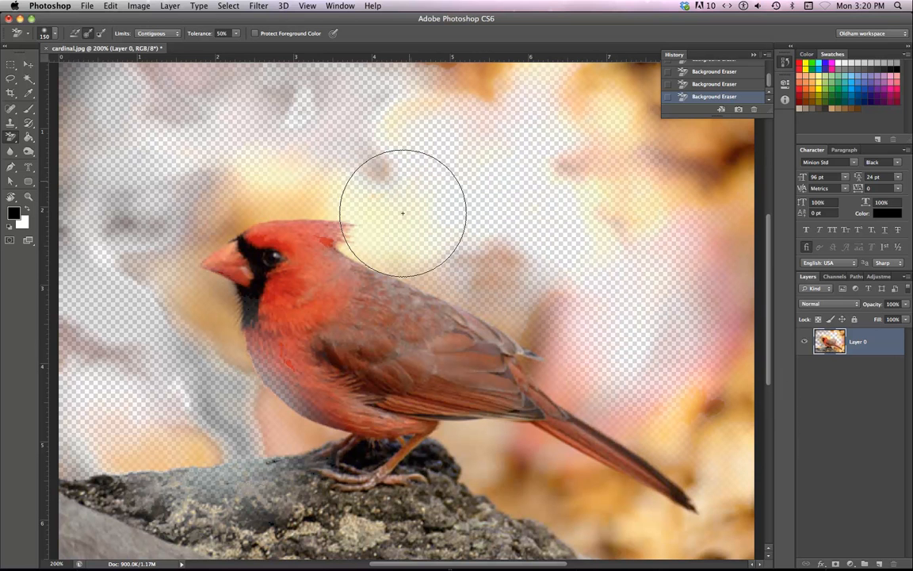
left_click_drag(402, 213, 98, 260)
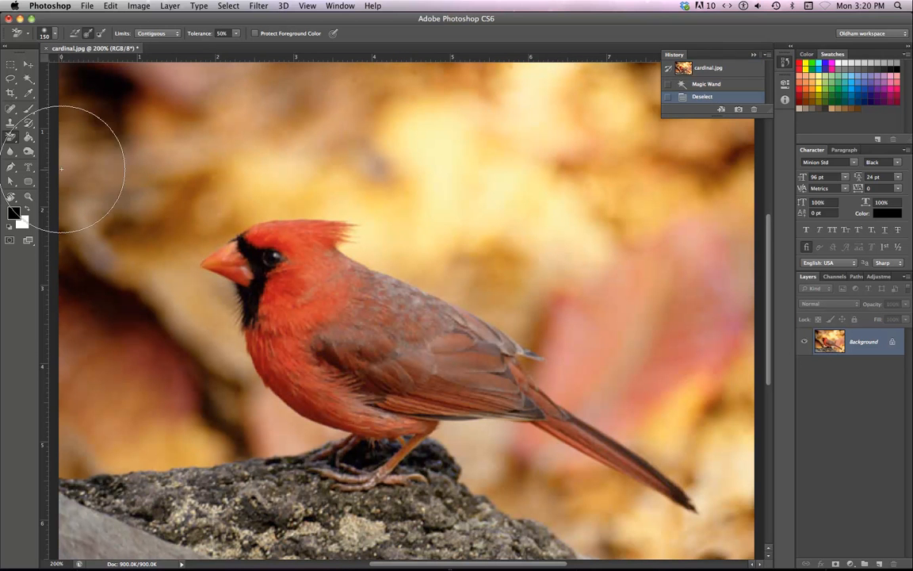
Step: Show the eraser variants, then the horizontal and vertical type and type-mask tools
left_click(11, 137)
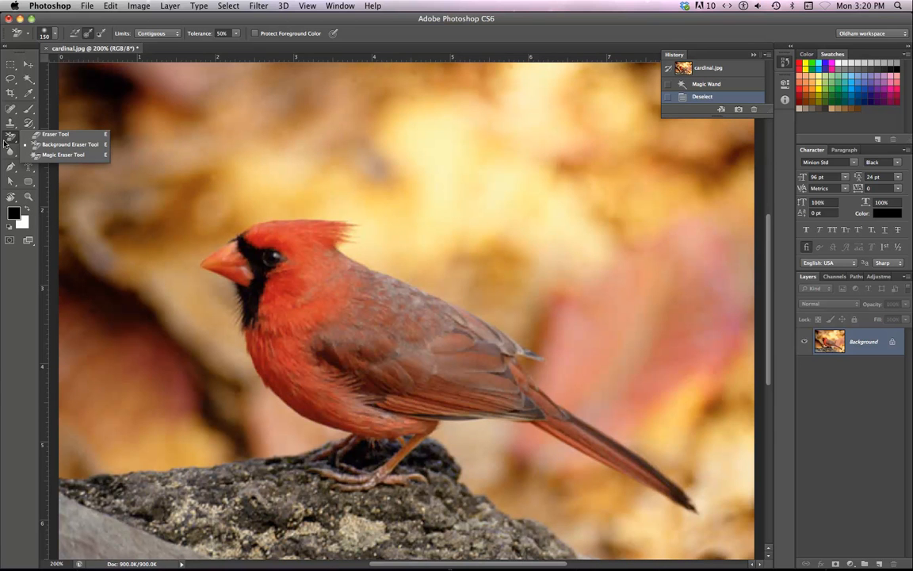
mouse_move(38, 187)
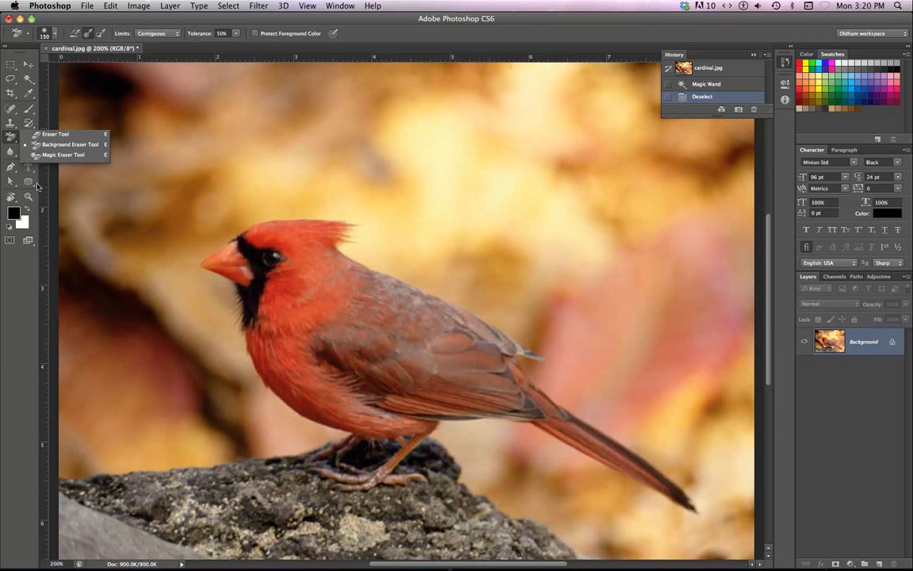
left_click(12, 168)
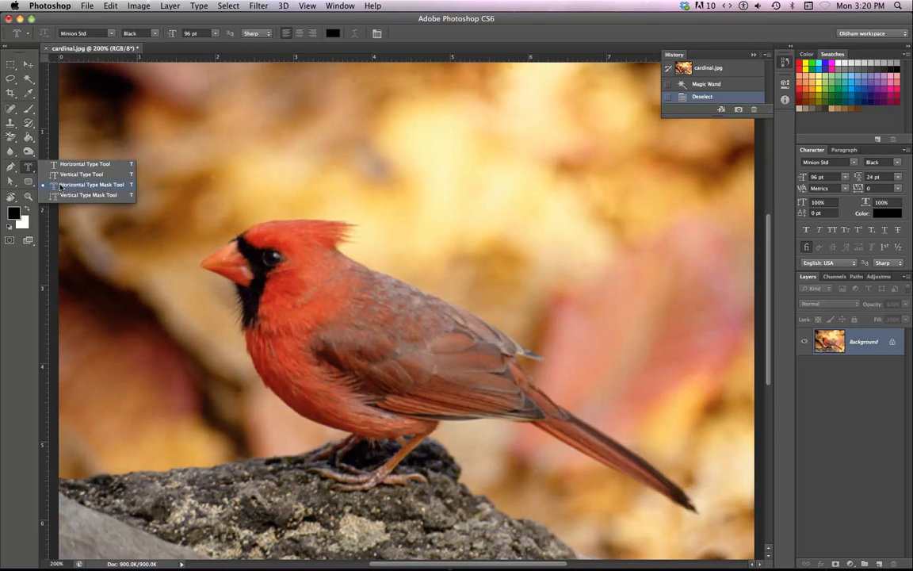
mouse_move(67, 184)
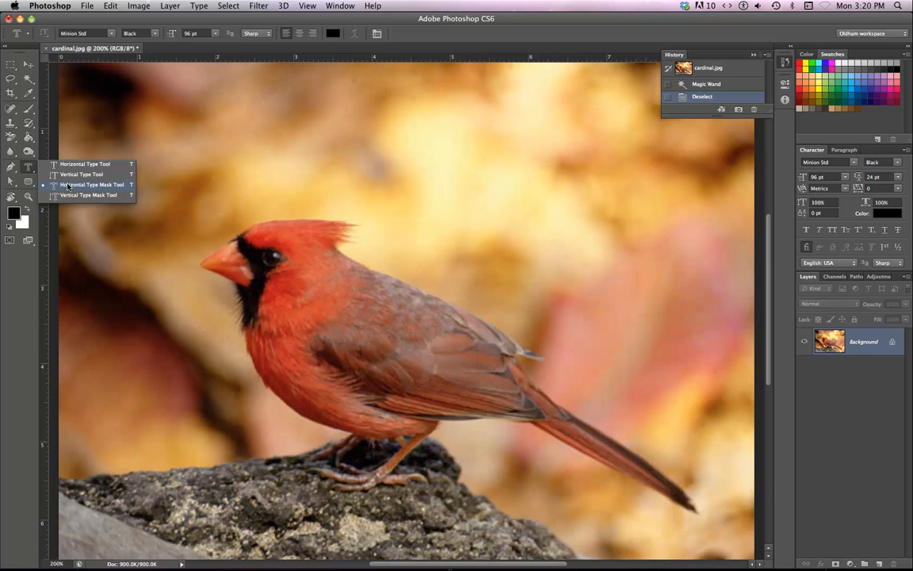
mouse_move(81, 173)
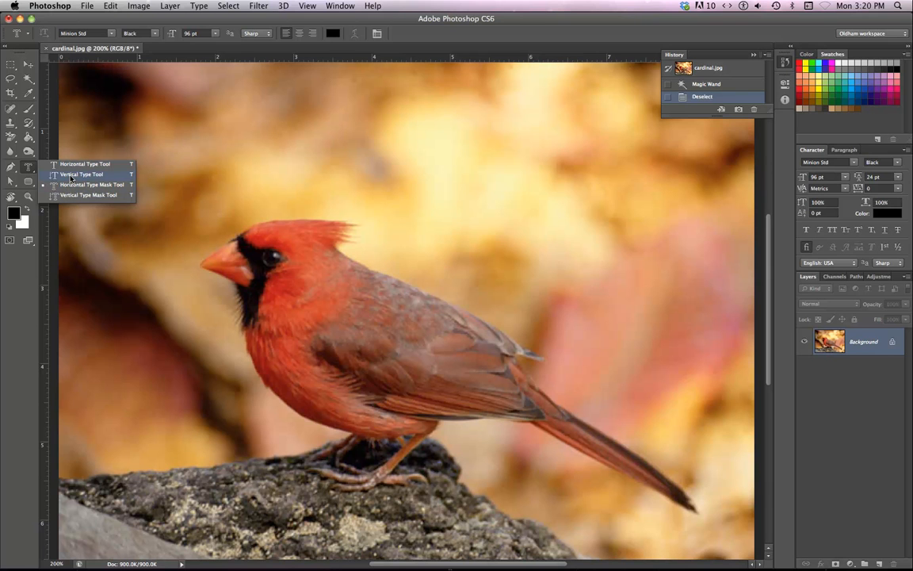
mouse_move(80, 172)
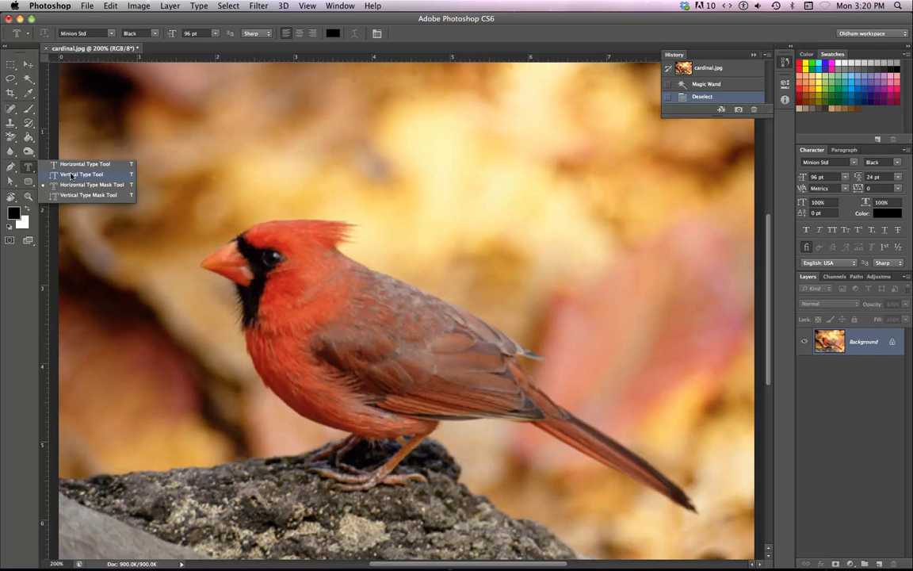
mouse_move(70, 187)
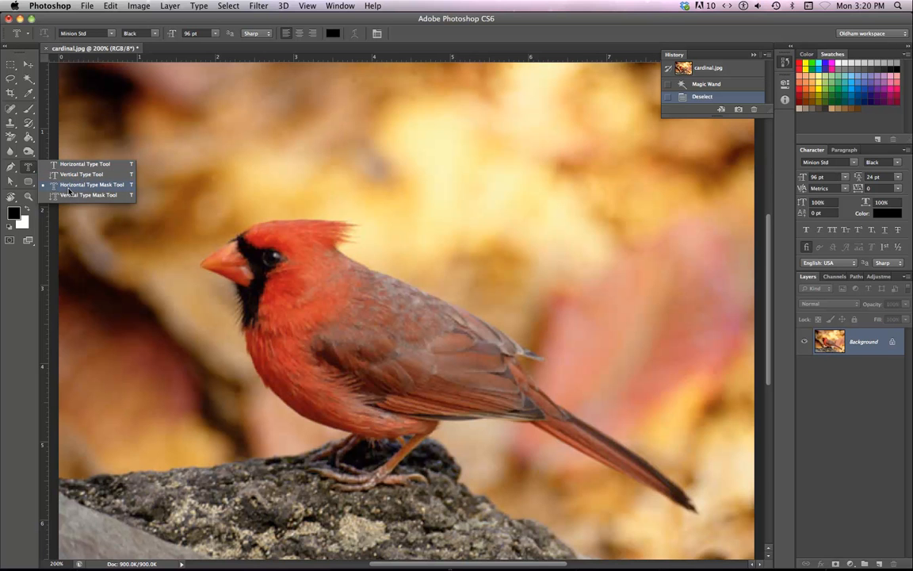
mouse_move(76, 187)
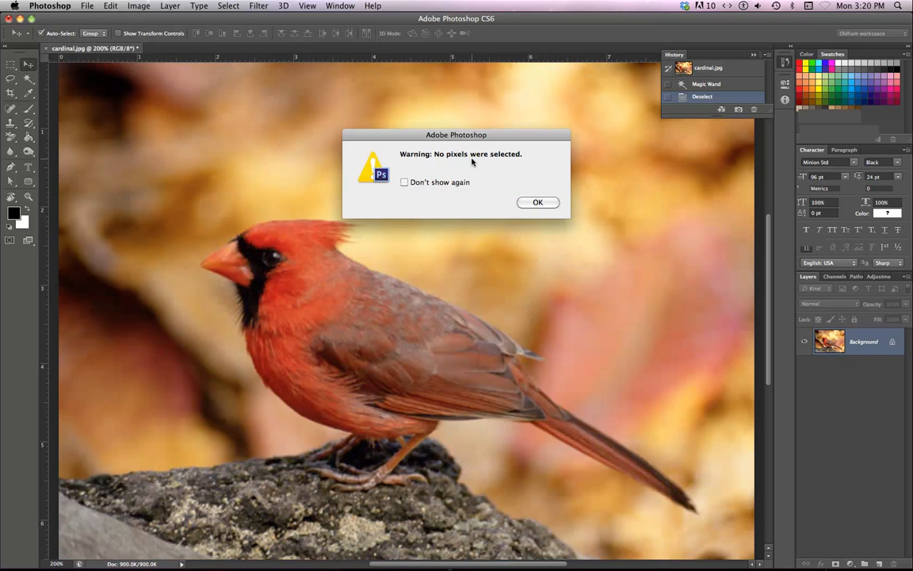
Step: Dismiss the no-pixels warning and type the mask text CARDINAL at the photo's top left
left_click(538, 203)
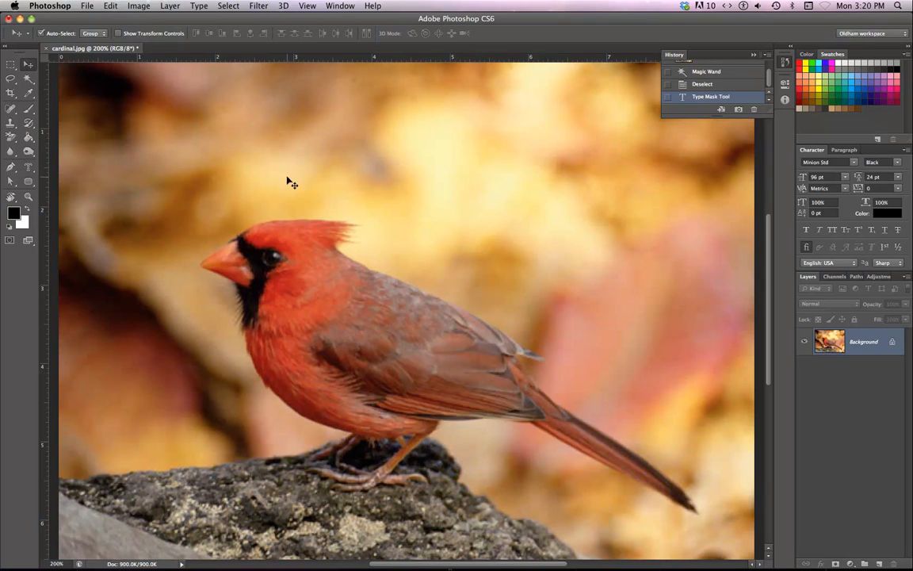
left_click(11, 166)
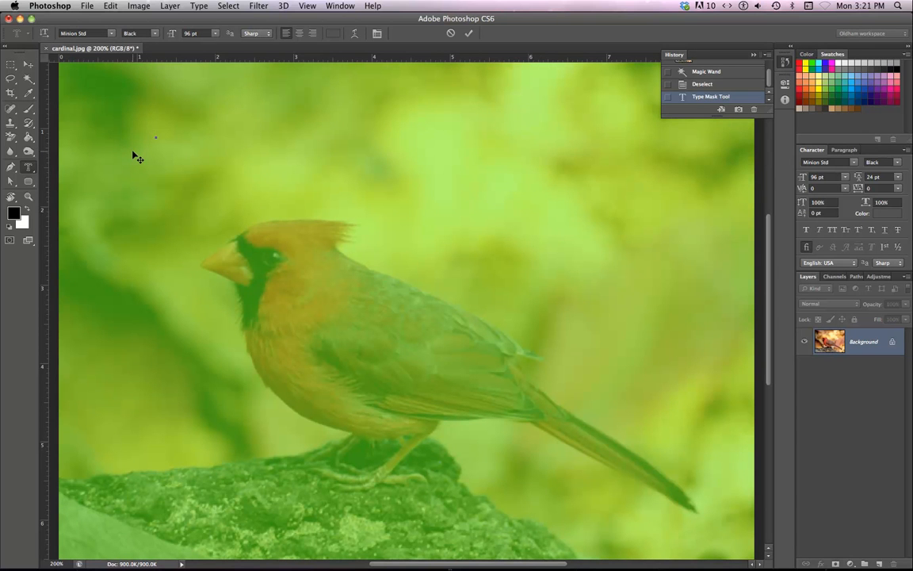
type("CAR")
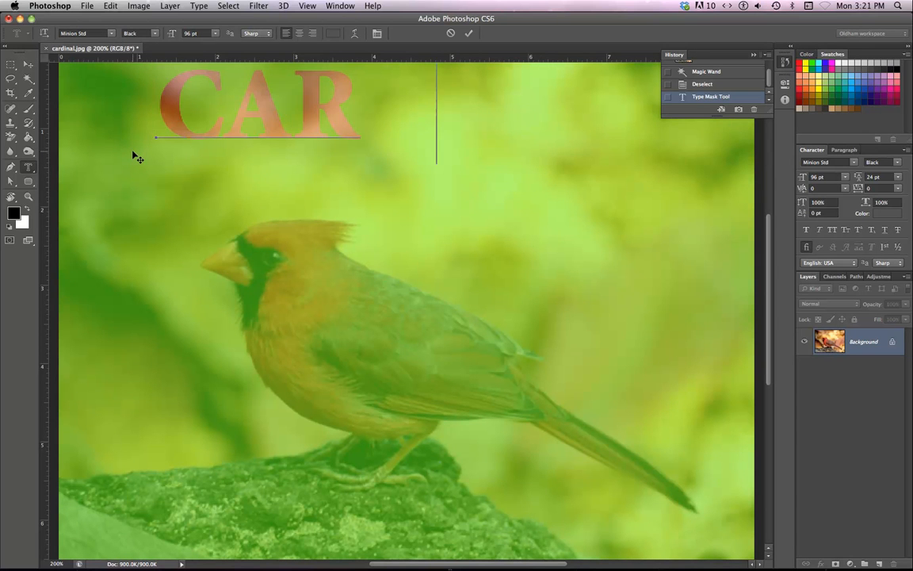
type("DINAL")
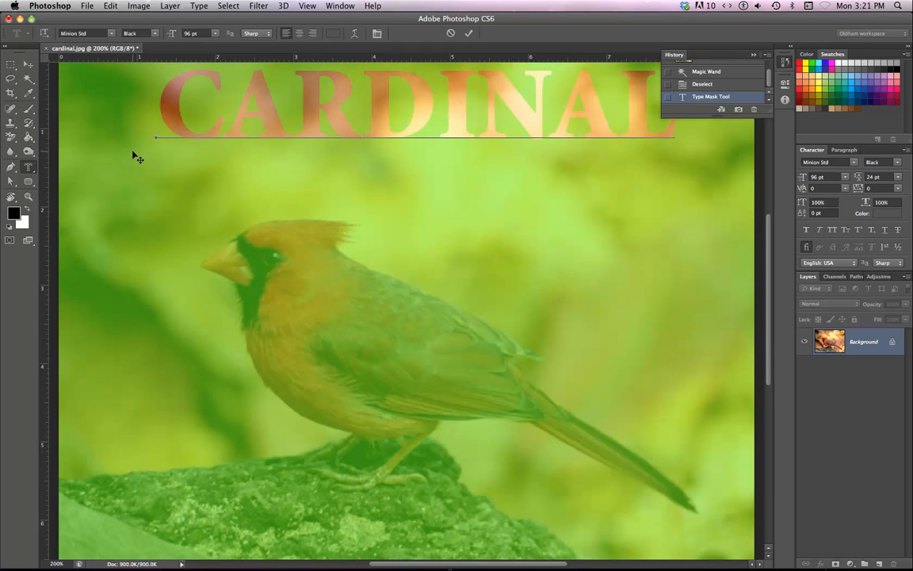
mouse_move(556, 107)
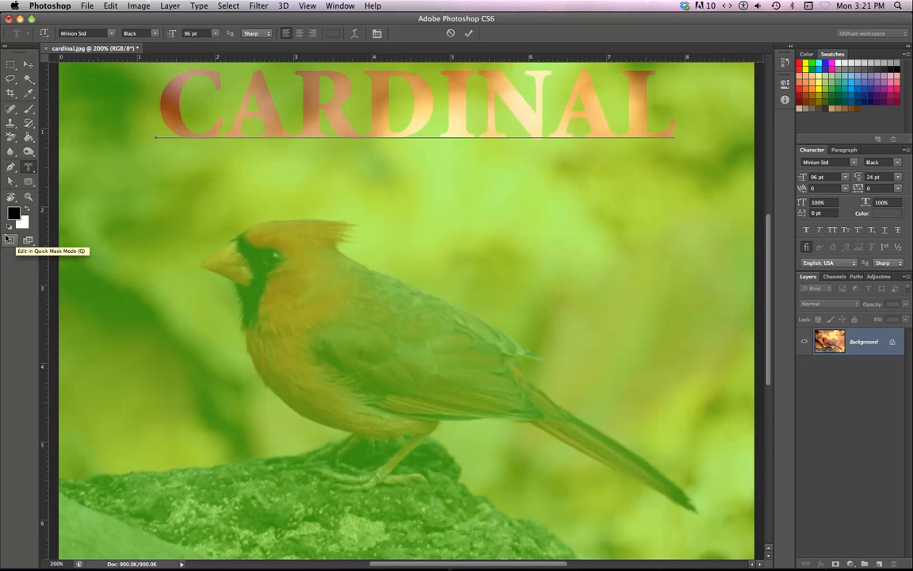
mouse_move(108, 13)
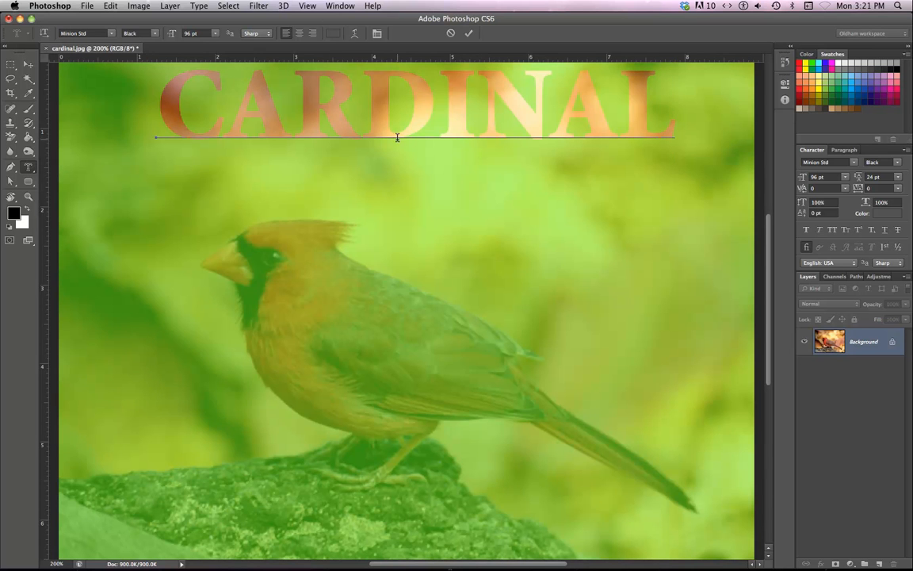
mouse_move(435, 156)
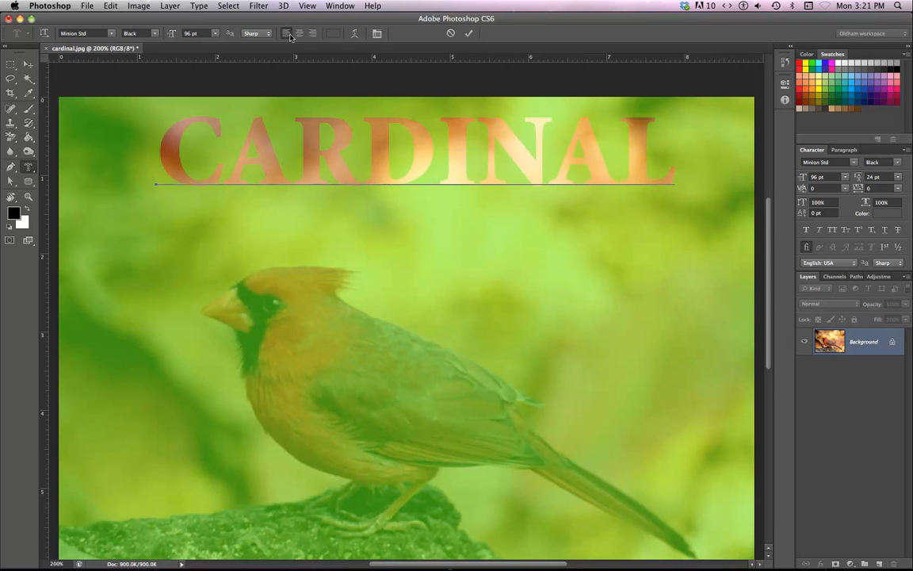
mouse_move(288, 38)
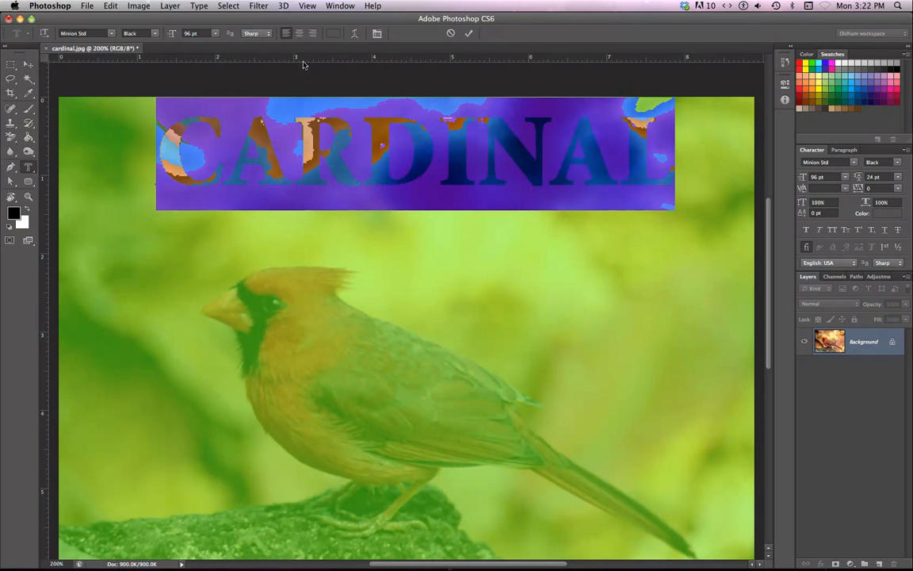
mouse_move(240, 85)
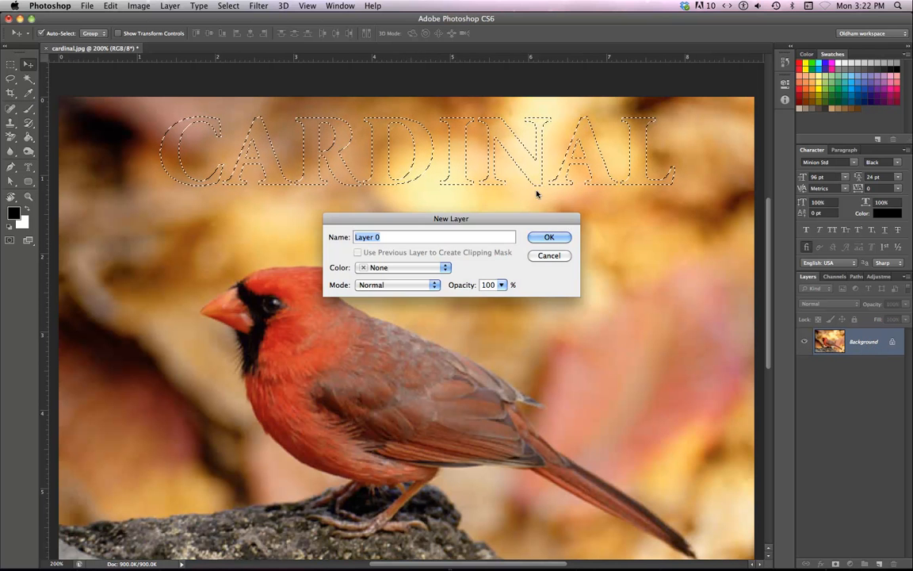
Step: Confirm the New Layer dialog so the photo becomes Layer 0, keeping the CARDINAL selection
left_click(549, 238)
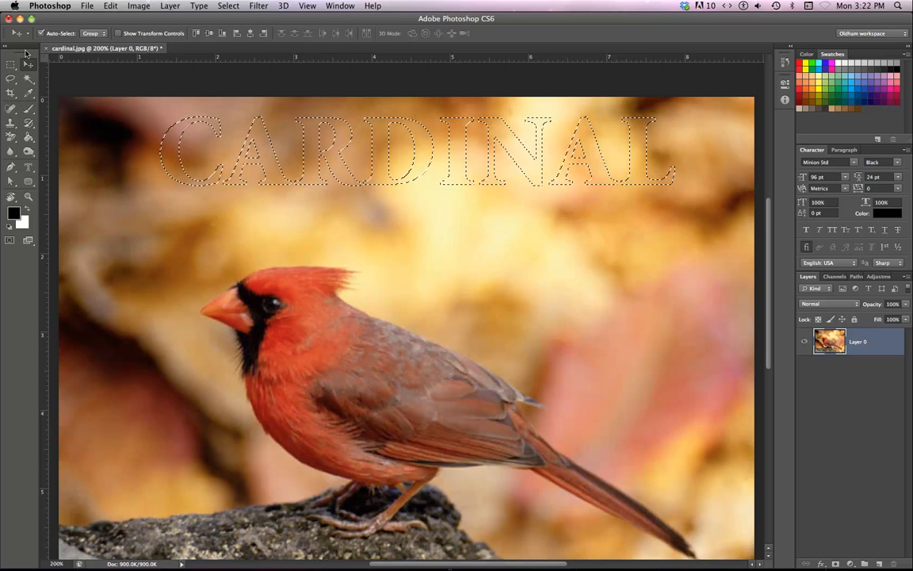
left_click(13, 65)
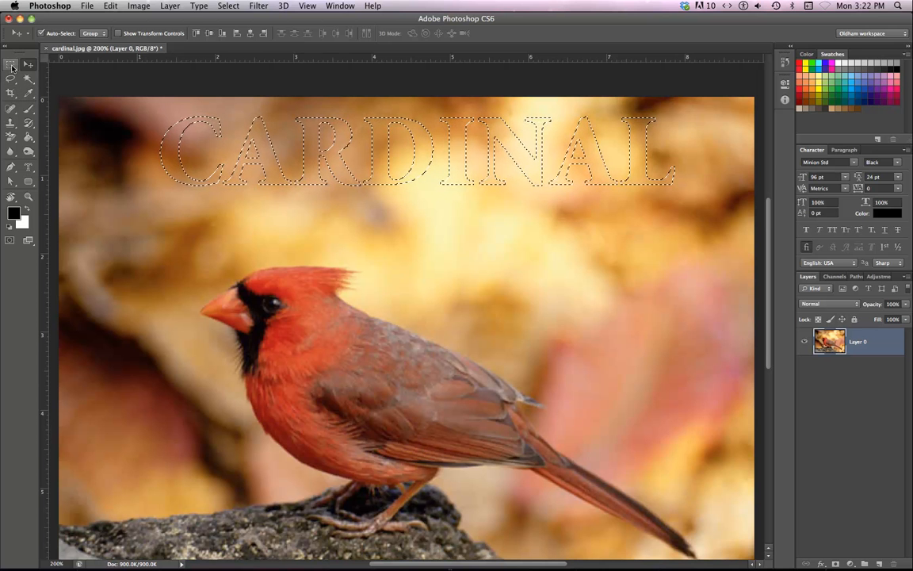
left_click(11, 65)
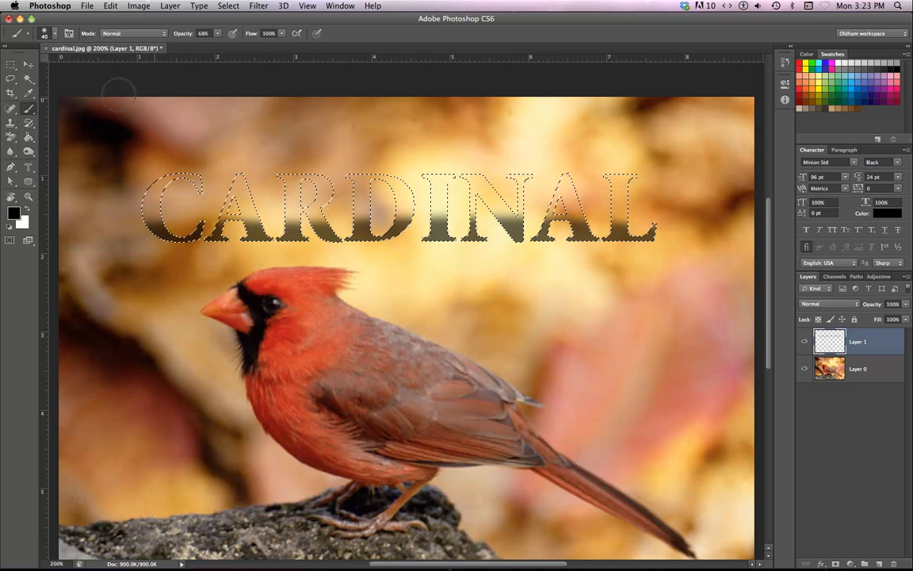
Step: Set the foreground colour to green and brush it into the CARDINAL letter selection on Layer 1
left_click(12, 213)
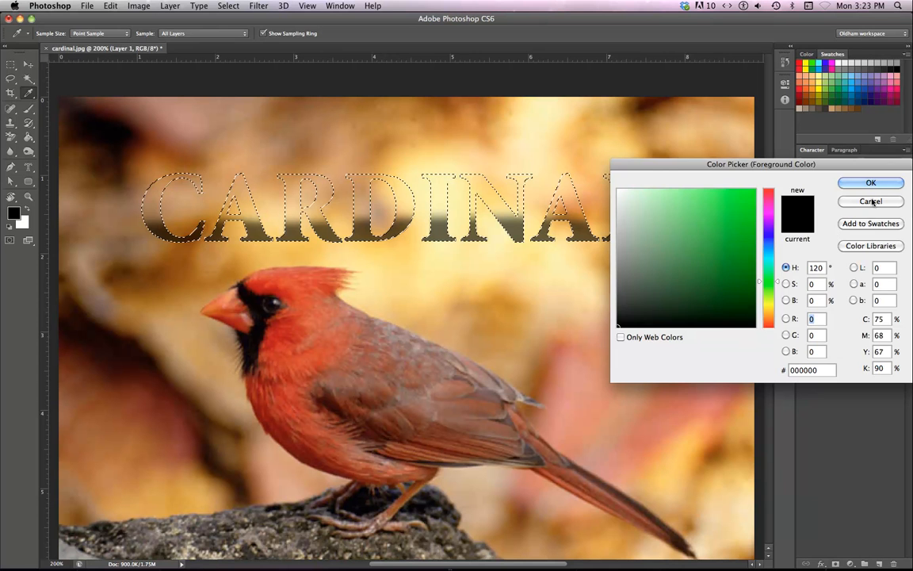
left_click(870, 199)
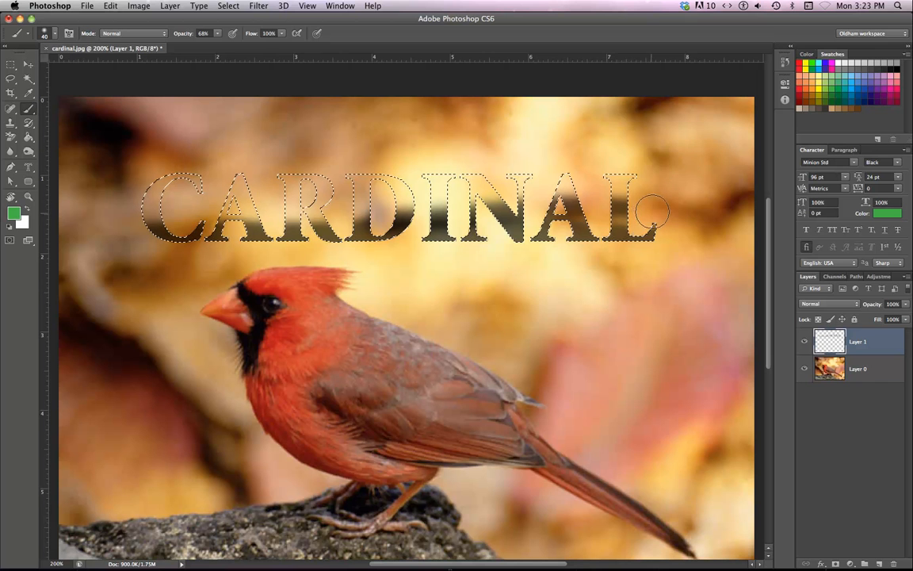
left_click_drag(653, 209, 111, 209)
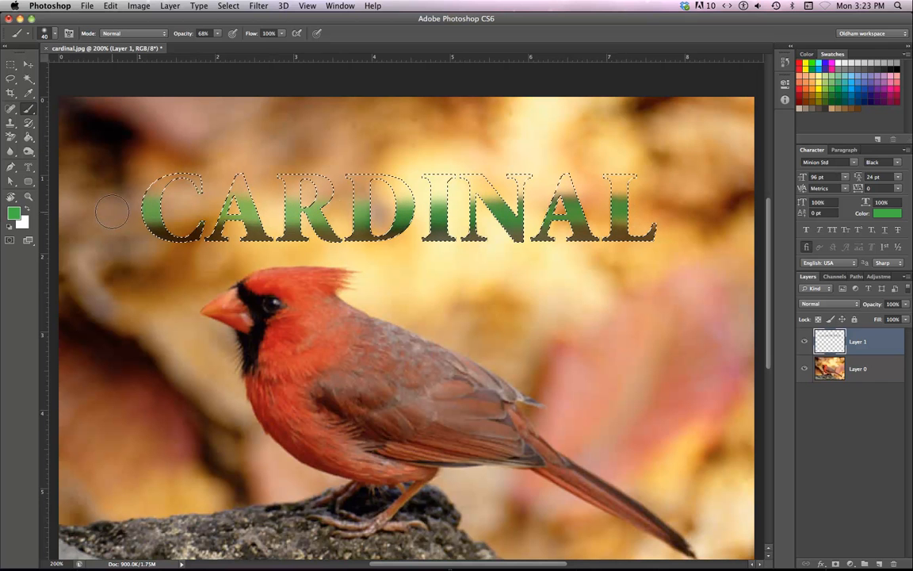
mouse_move(57, 262)
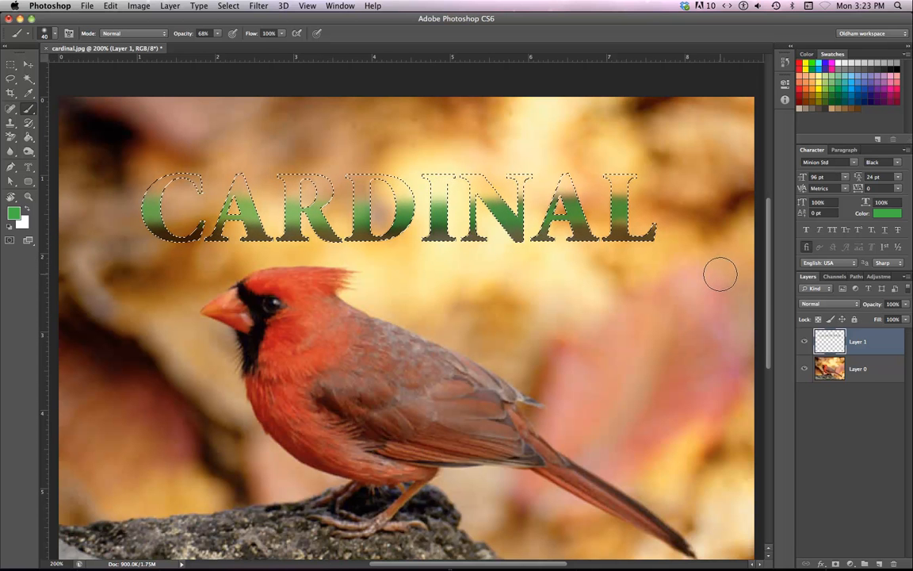
mouse_move(44, 268)
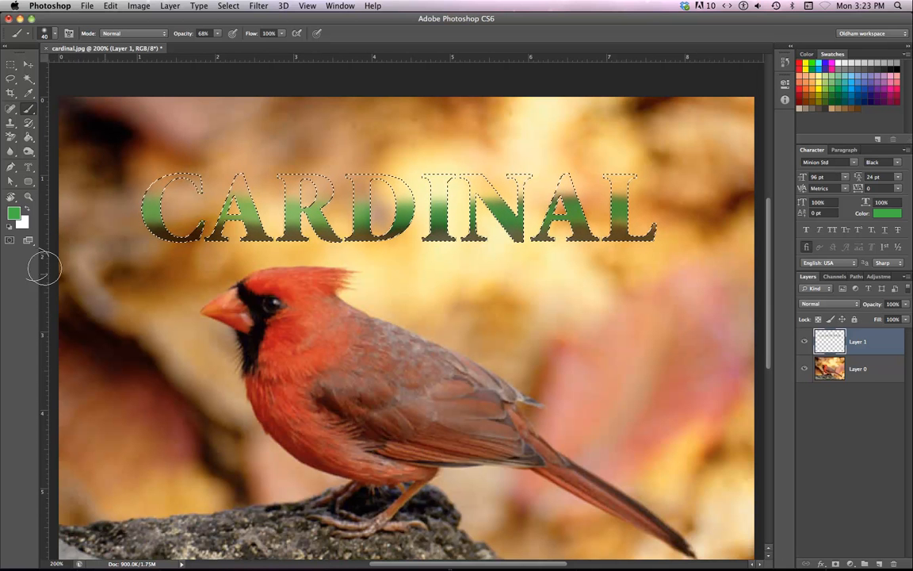
Step: Switch the foreground colour to pink for painting along the letter tops
left_click(16, 213)
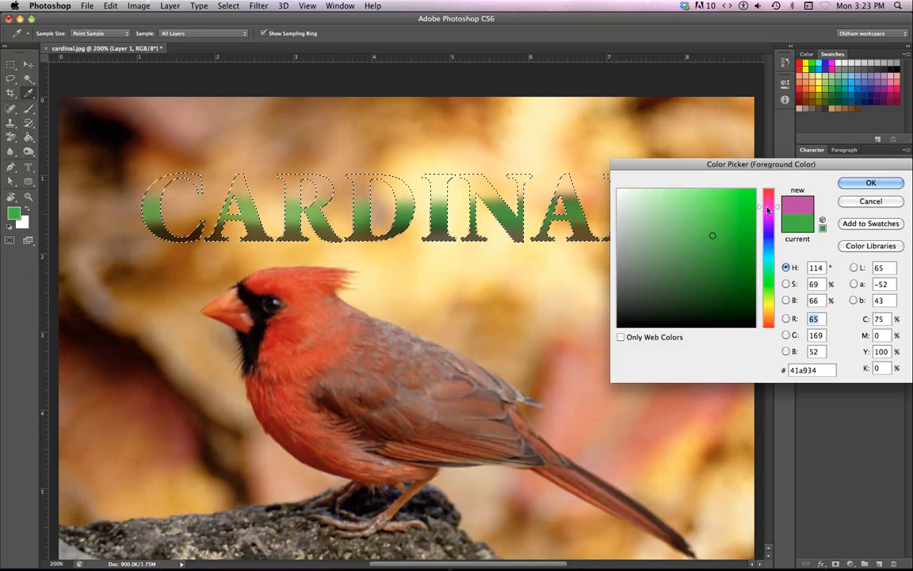
left_click(870, 182)
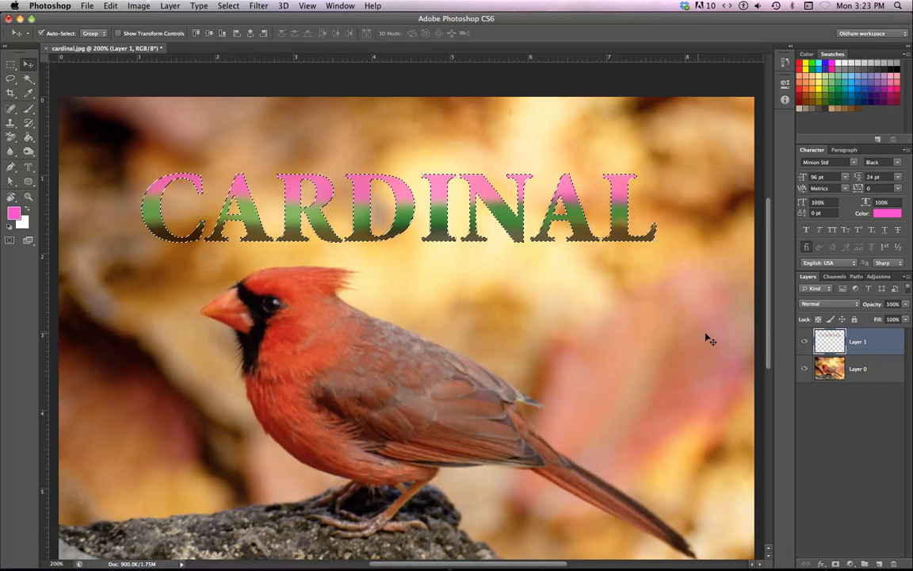
Step: Lower Layer 1's opacity so the painted letters blend into the photo, then select Layer 0
left_click(805, 342)
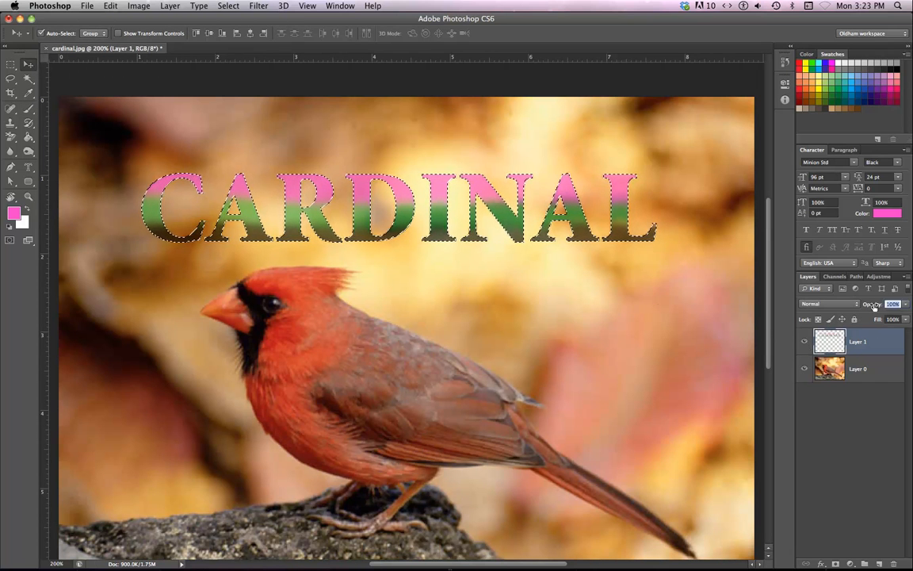
left_click(896, 305)
type("45")
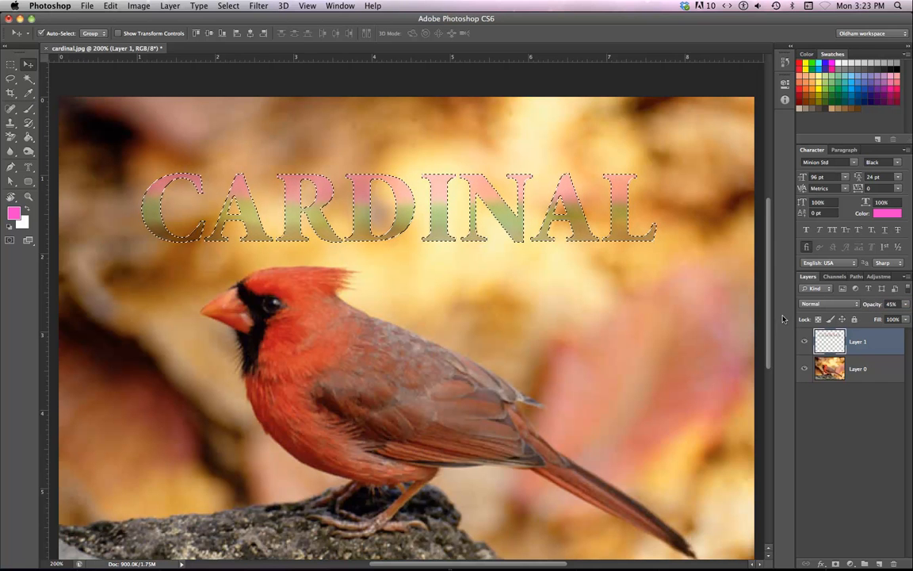
left_click(859, 367)
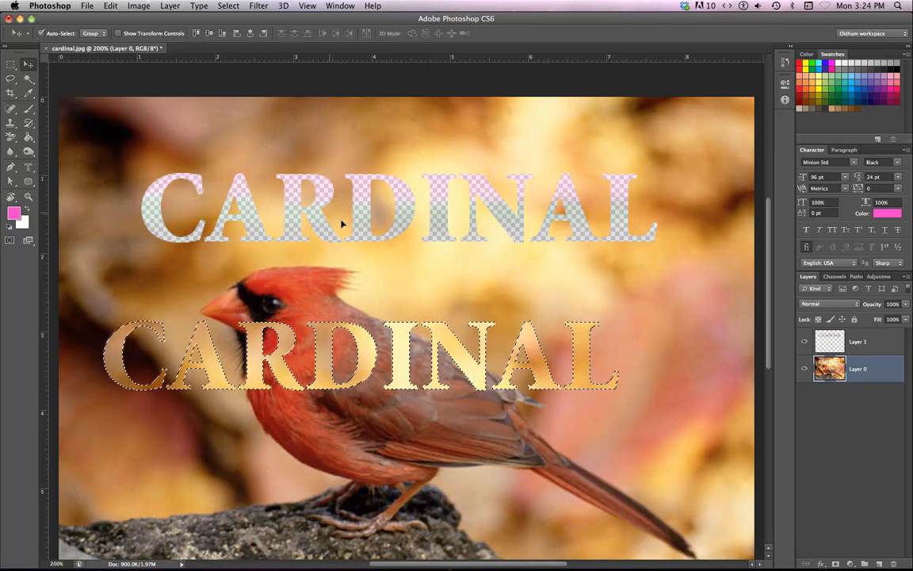
mouse_move(311, 244)
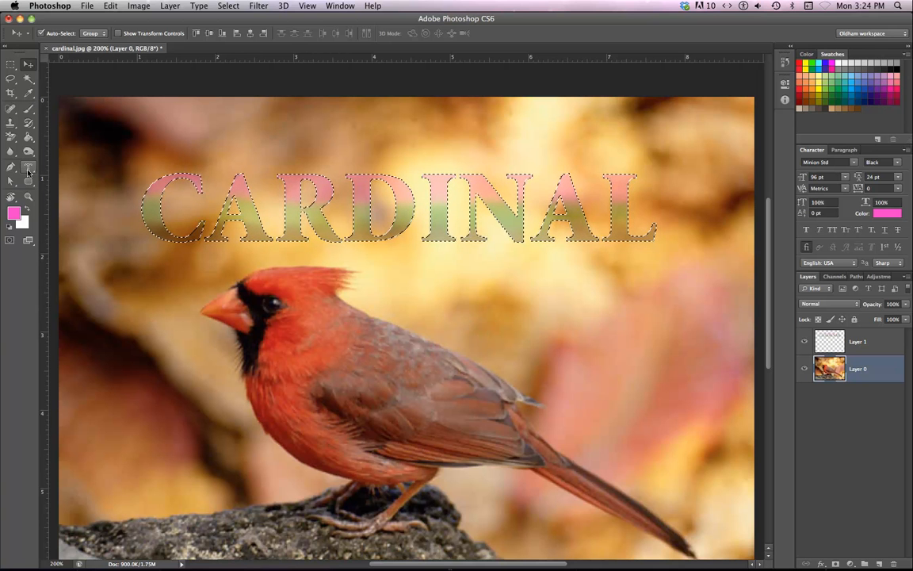
left_click(11, 168)
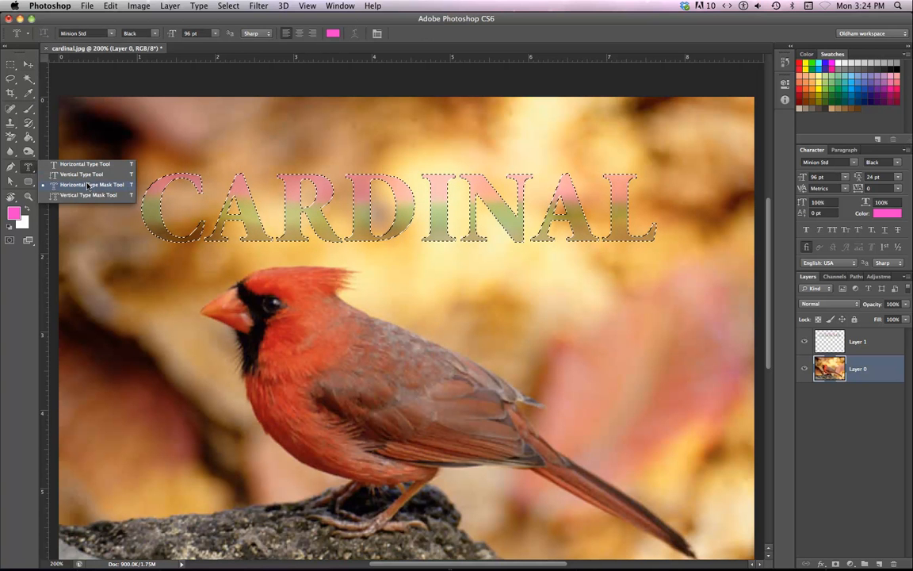
mouse_move(89, 195)
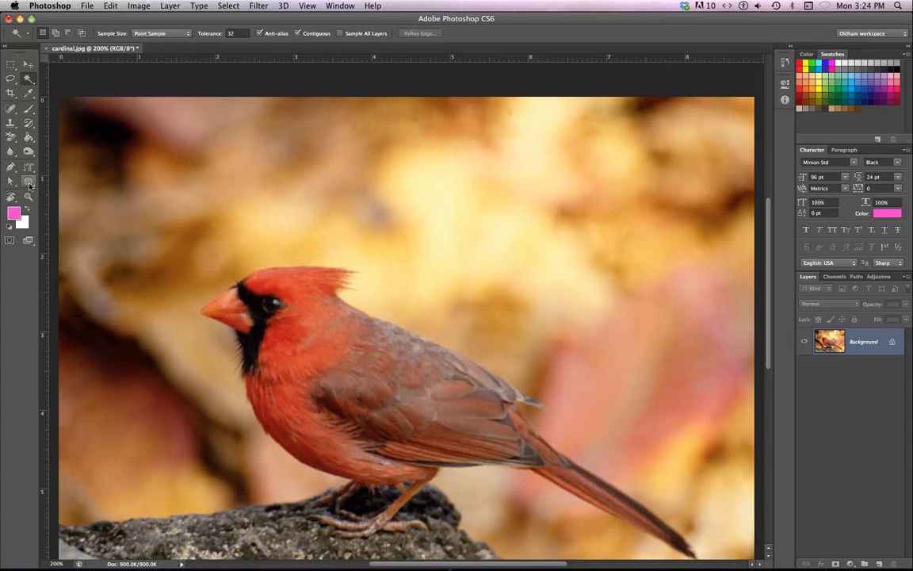
Step: Switch to the Custom Shape tool from the shape tool flyout
left_click(12, 181)
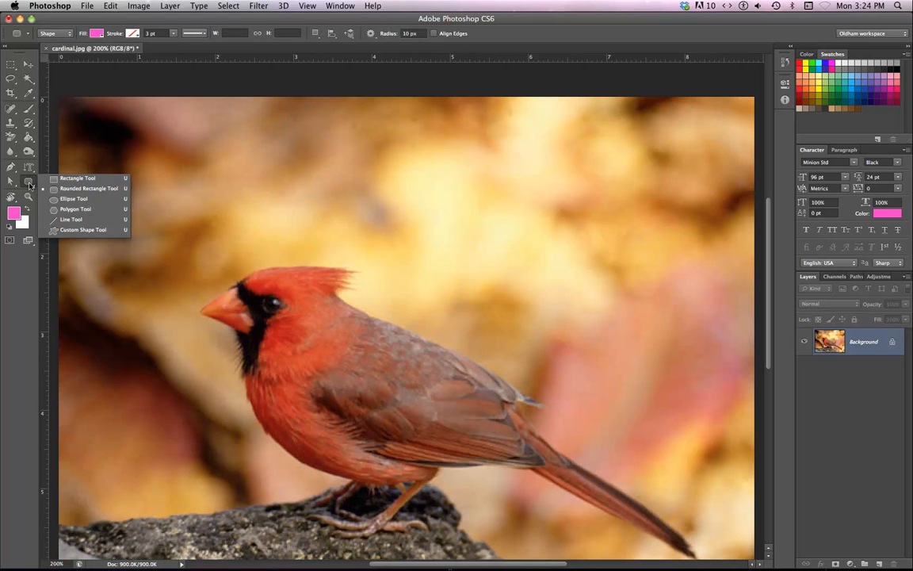
mouse_move(83, 230)
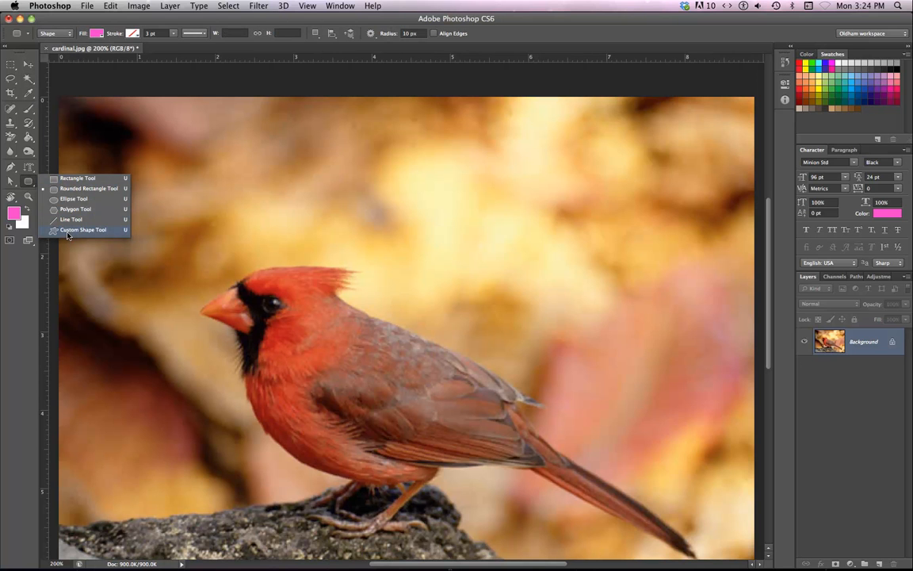
left_click(83, 228)
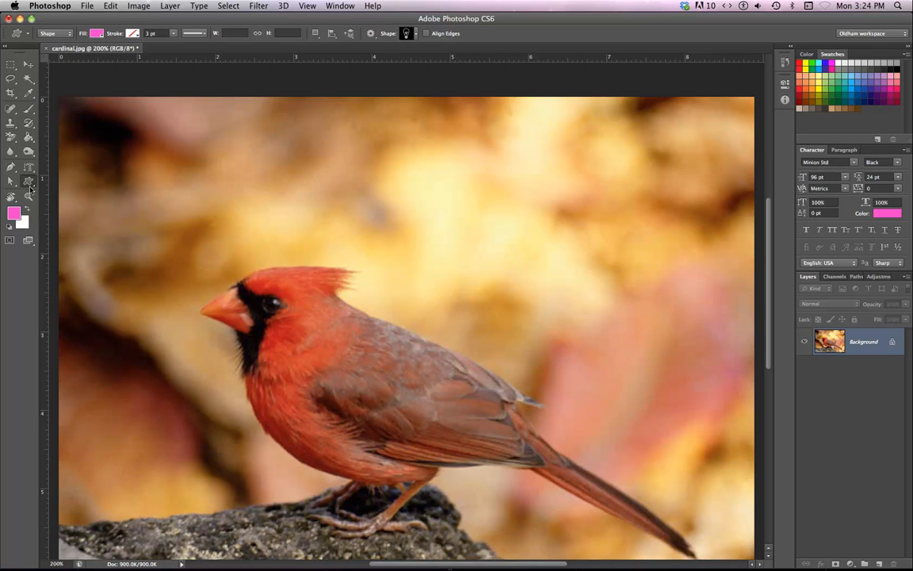
mouse_move(38, 183)
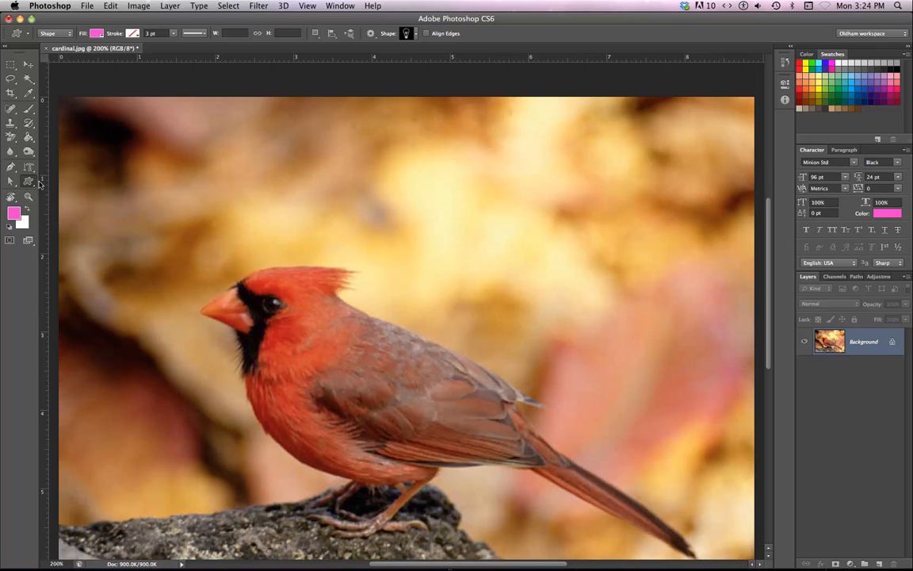
left_click(11, 168)
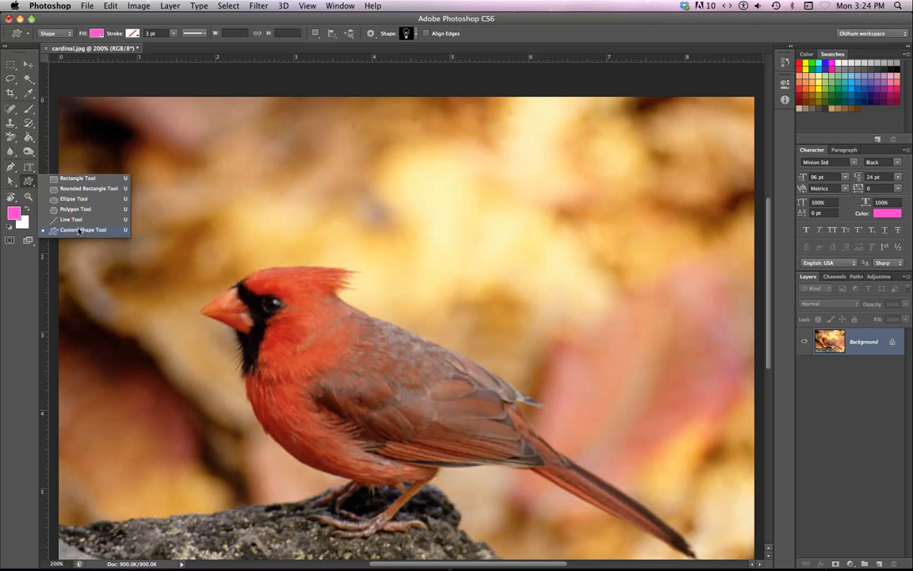
left_click(83, 230)
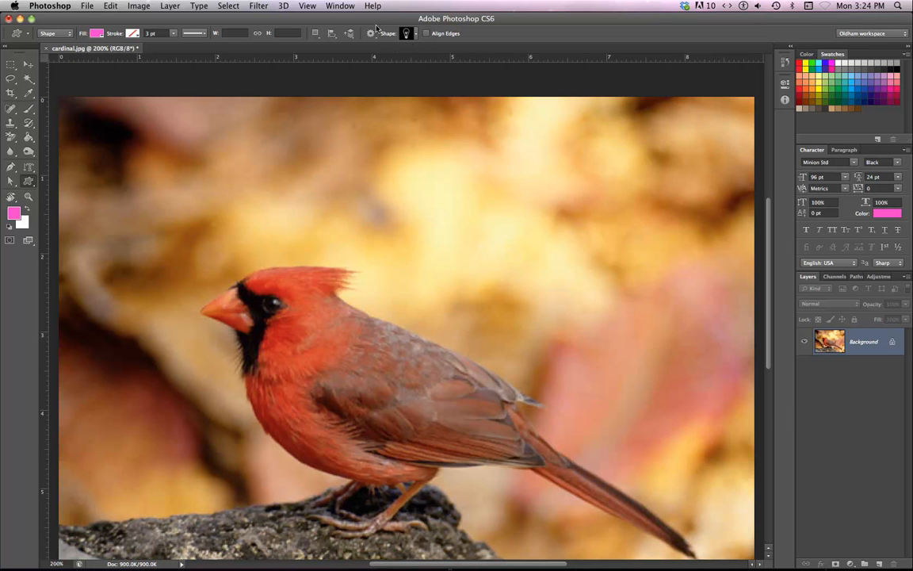
Step: Append the Music shape set to the custom shape library from the picker's gear menu
left_click(414, 33)
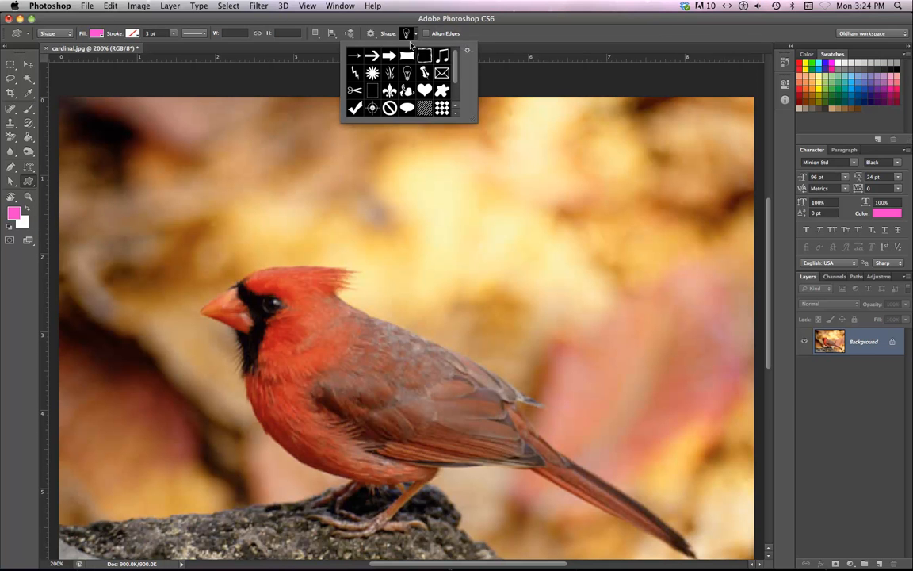
mouse_move(472, 123)
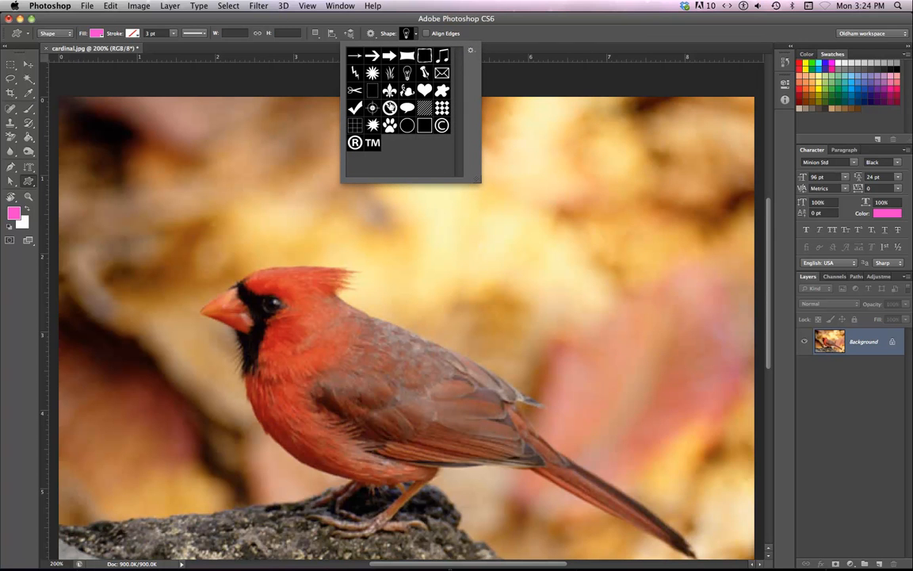
left_click(469, 51)
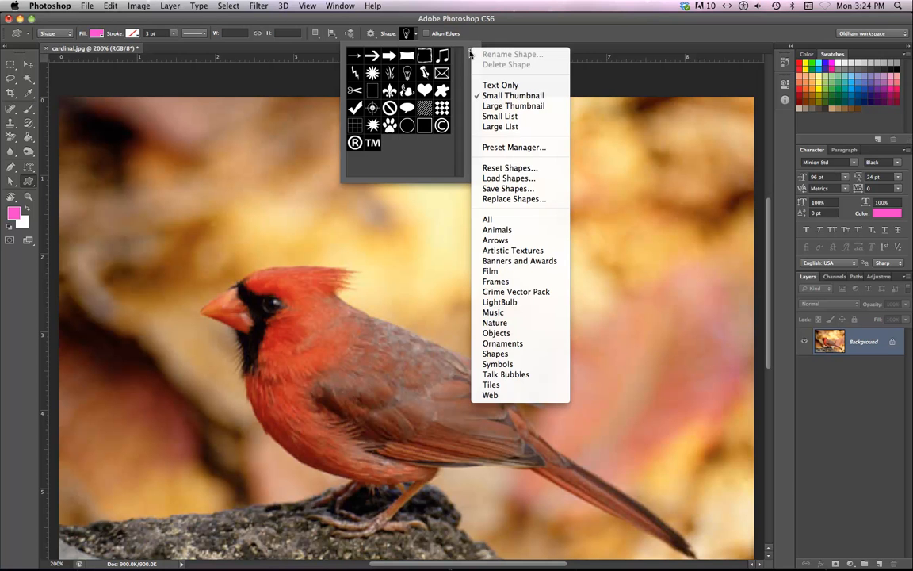
mouse_move(514, 251)
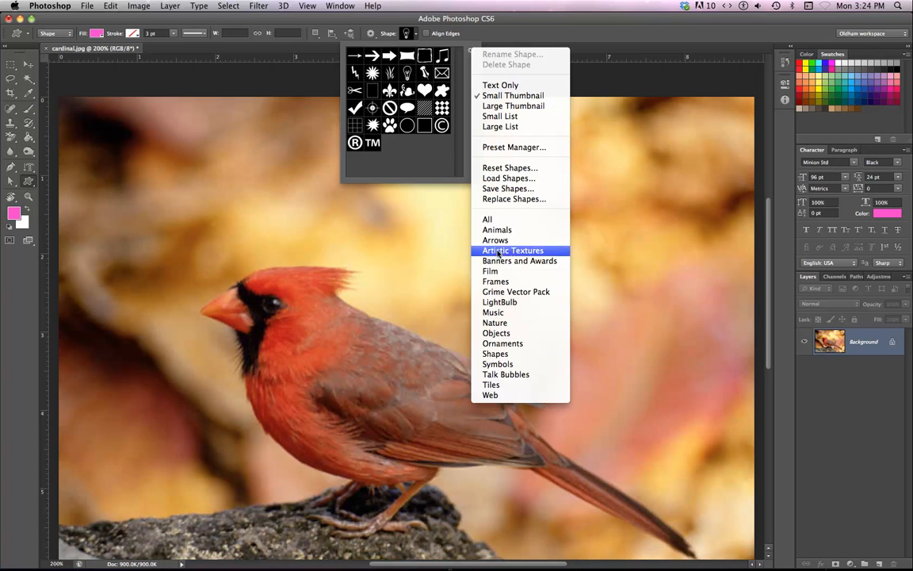
mouse_move(493, 313)
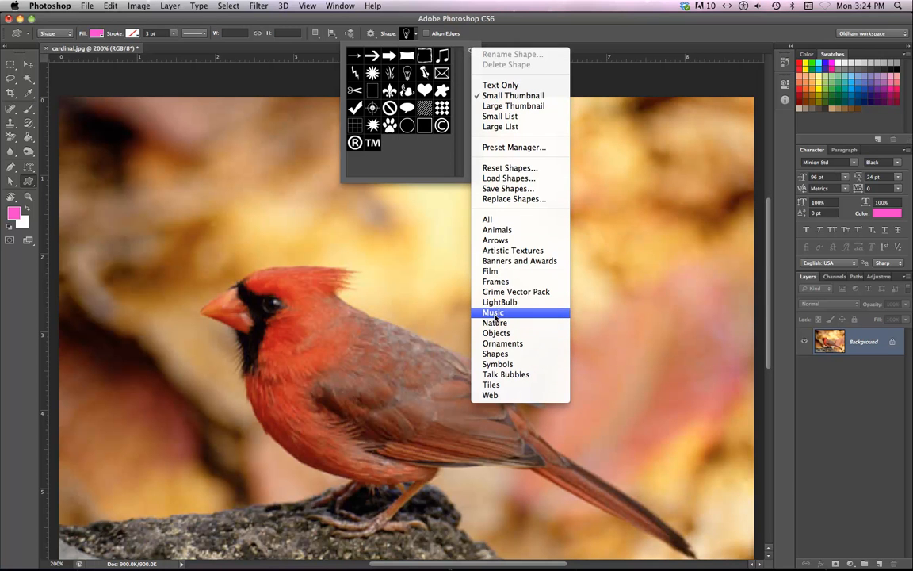
left_click(493, 311)
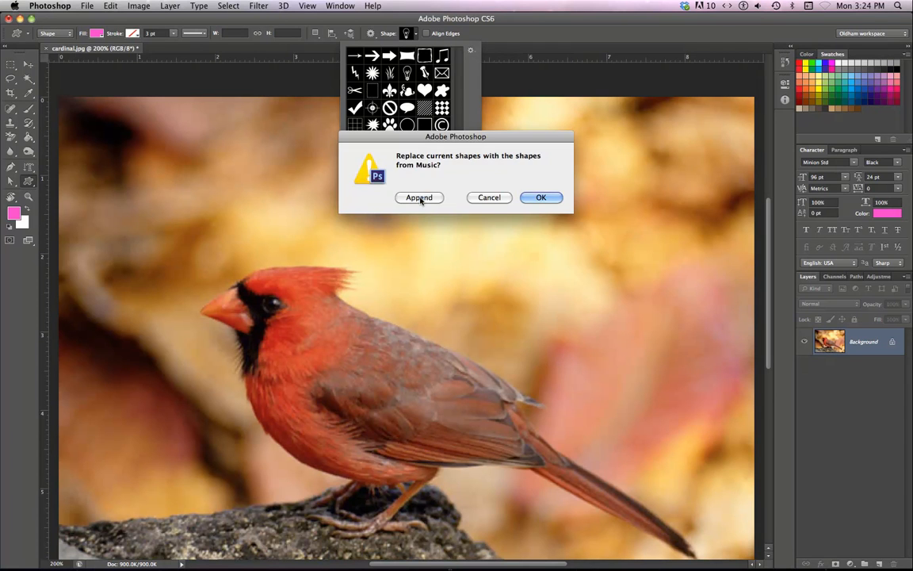
left_click(418, 196)
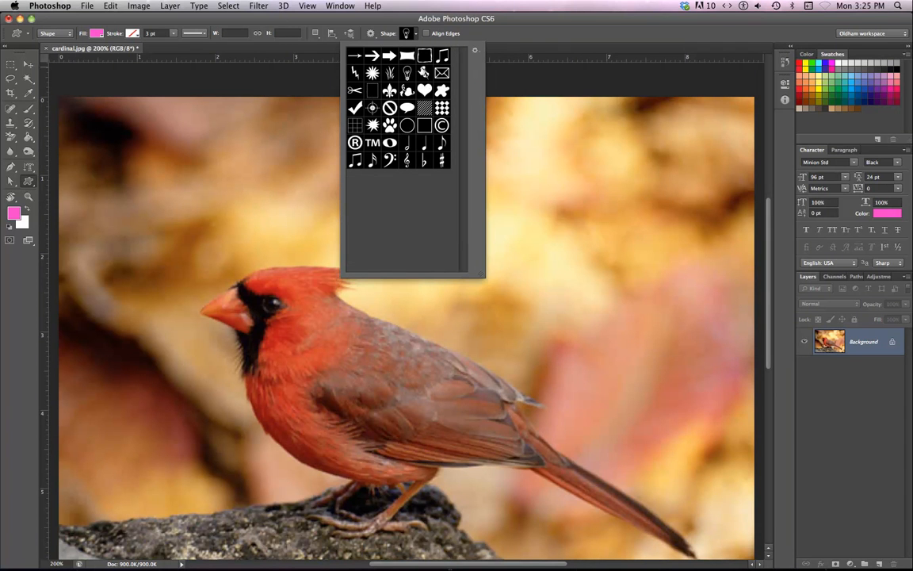
Step: Draw a heart custom shape on a new layer above the cardinal's head
left_click(425, 89)
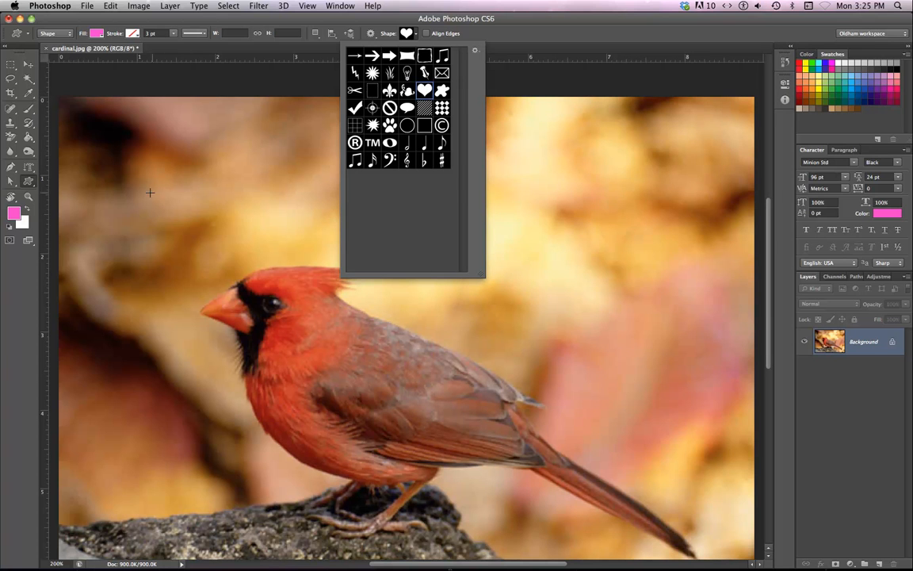
mouse_move(136, 208)
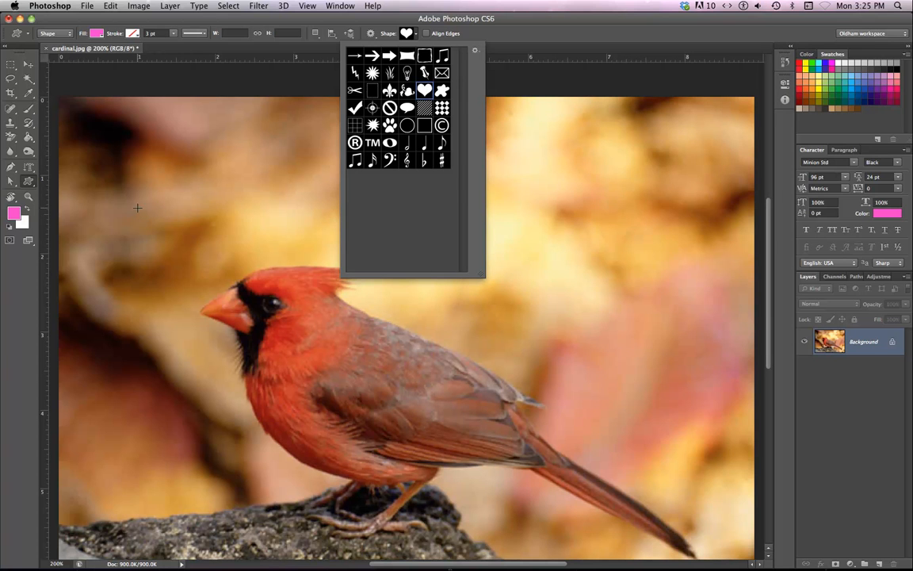
left_click_drag(137, 208, 262, 287)
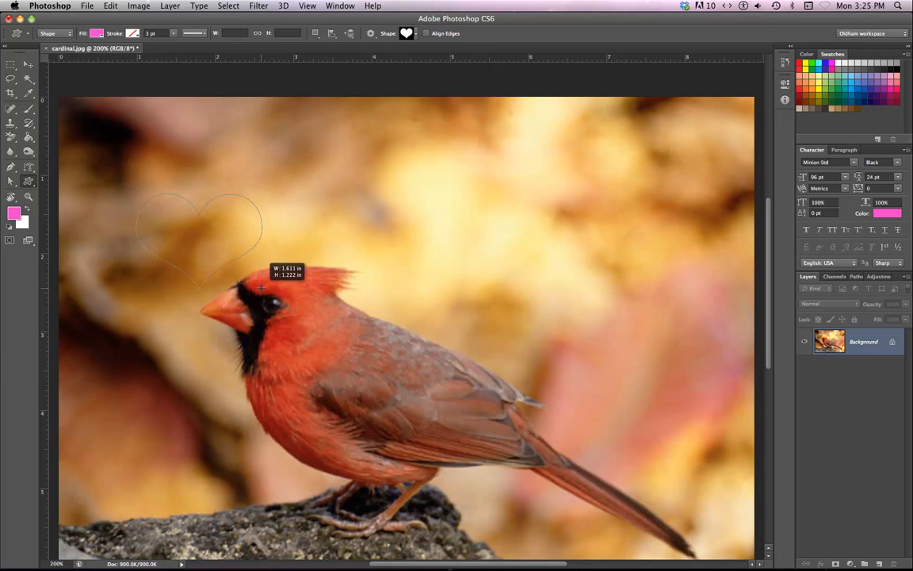
left_click_drag(260, 287, 273, 284)
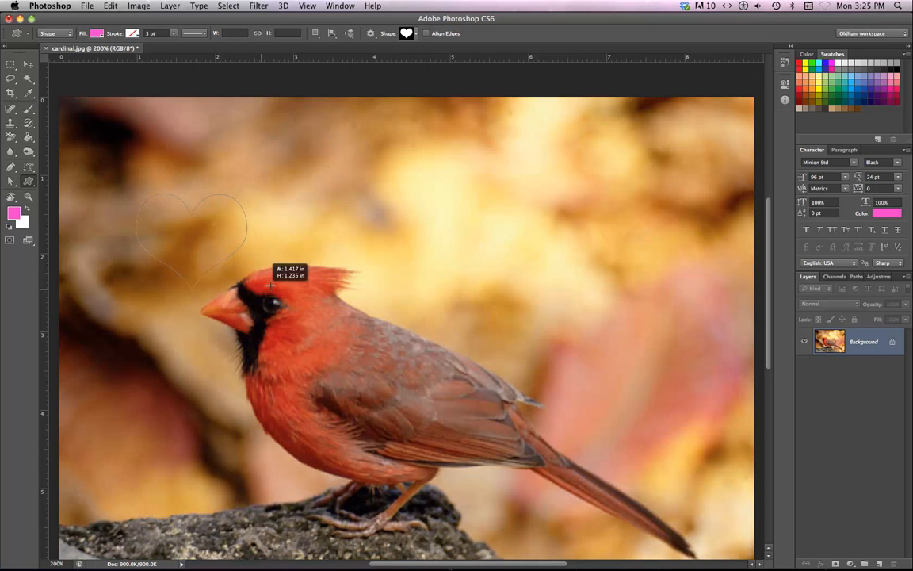
left_click_drag(159, 205, 246, 288)
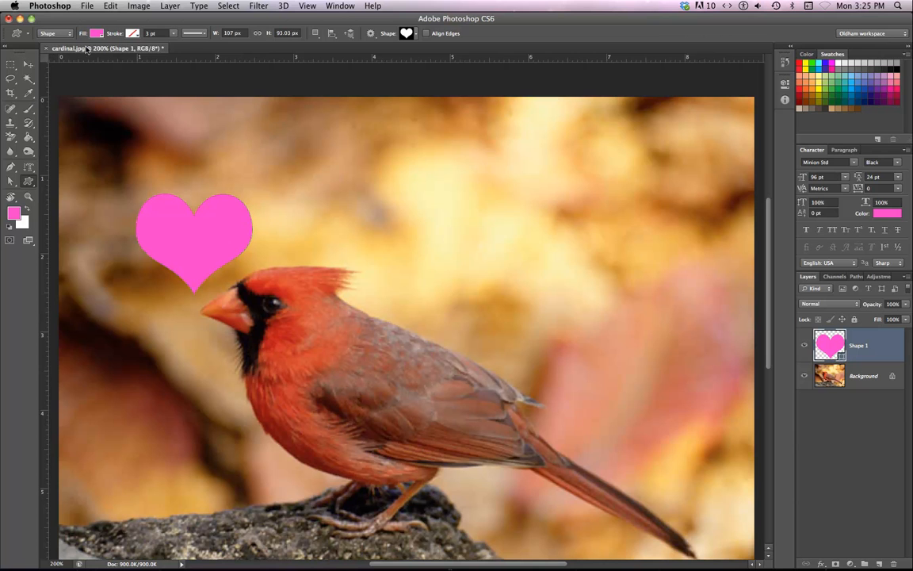
Step: Change the heart's Fill swatch from pink to green
left_click(97, 33)
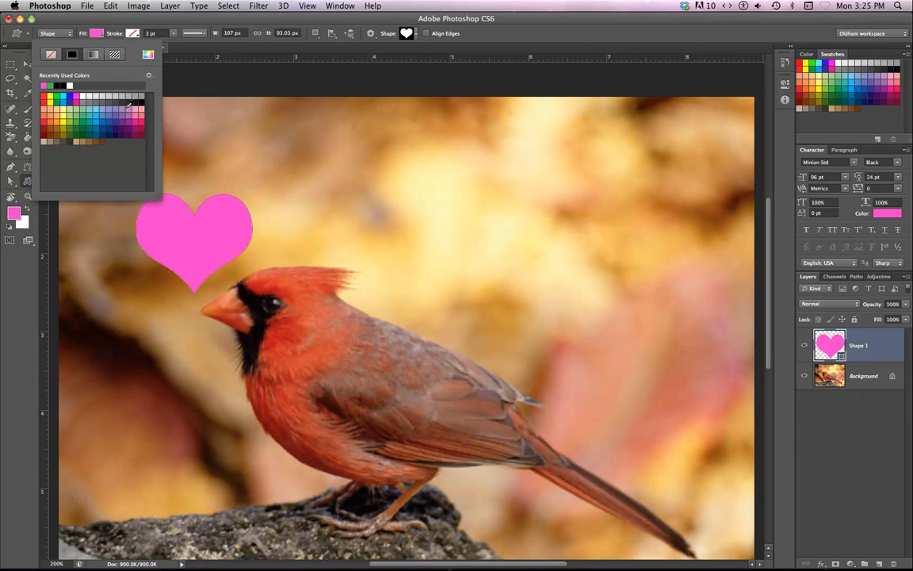
left_click(80, 124)
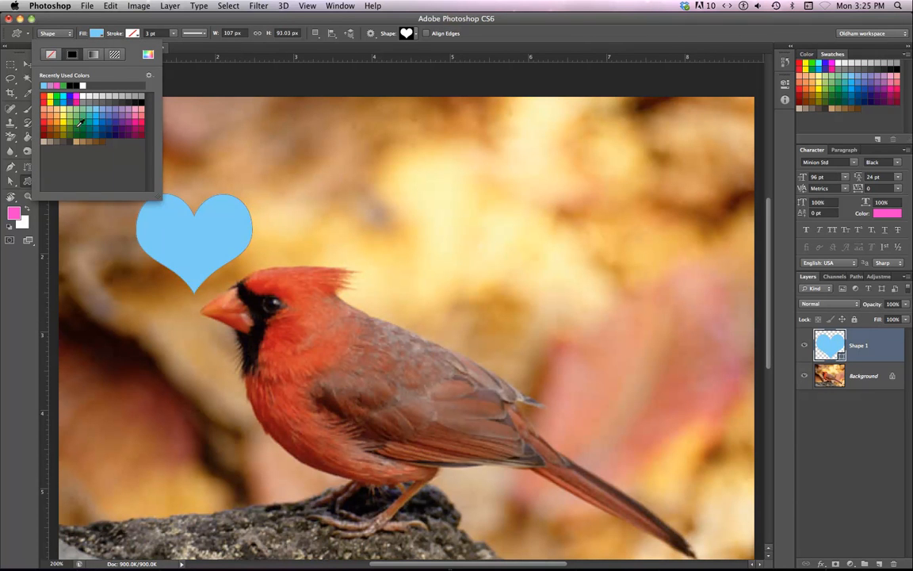
left_click(68, 117)
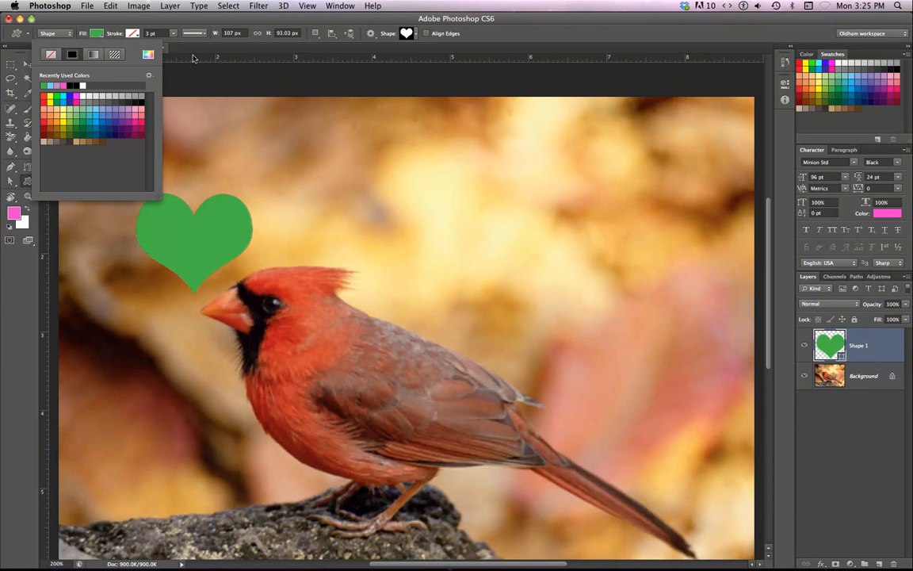
left_click(209, 196)
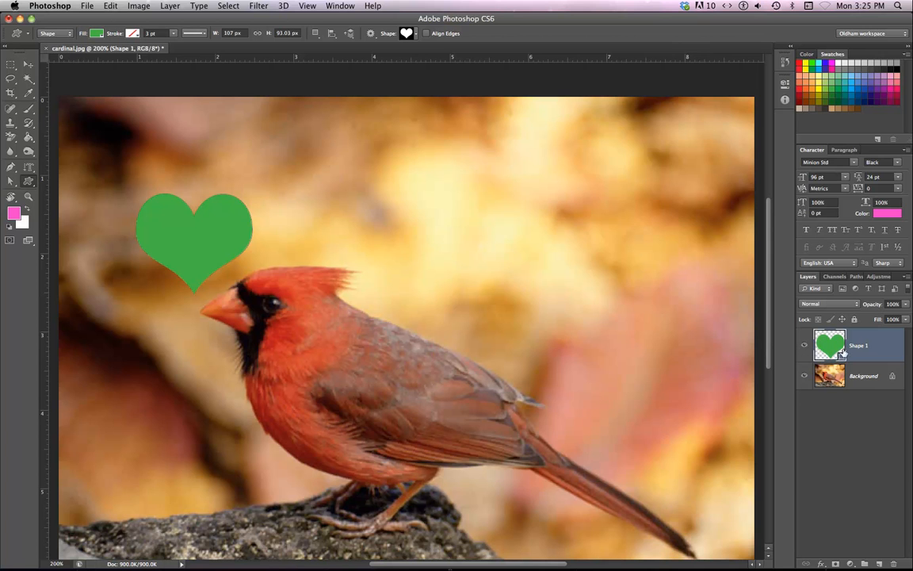
mouse_move(233, 163)
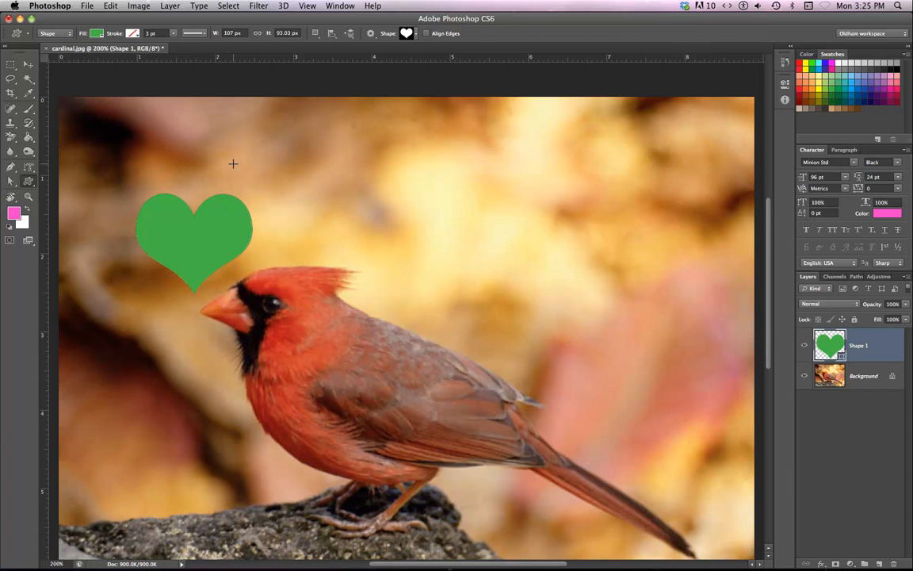
Step: Draw a pink lightbulb custom shape on a new layer, then hide the shape layers
left_click(406, 33)
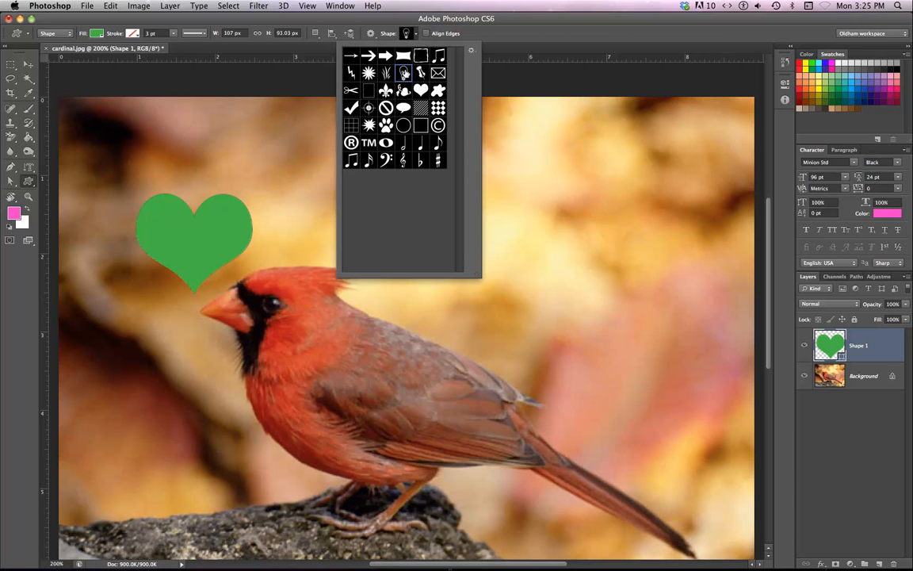
mouse_move(517, 172)
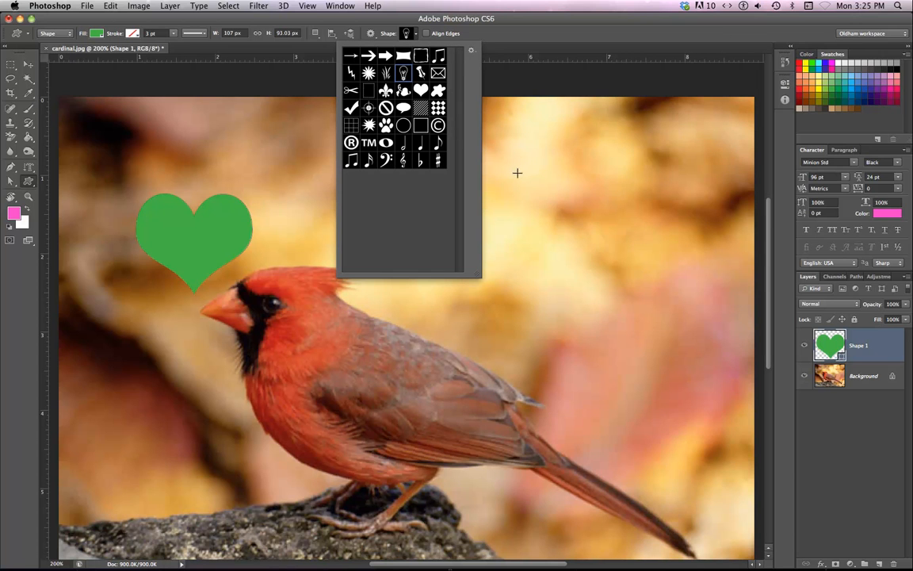
left_click(516, 173)
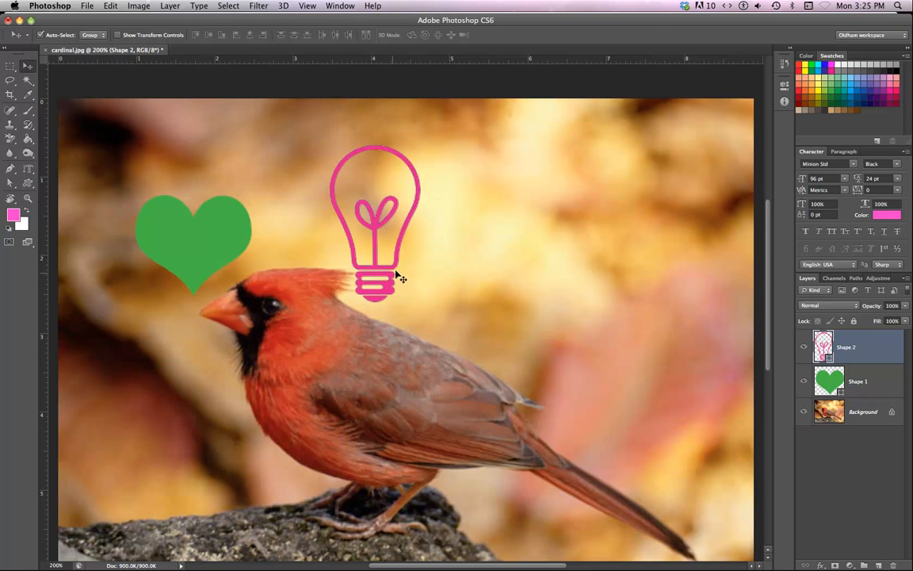
mouse_move(86, 172)
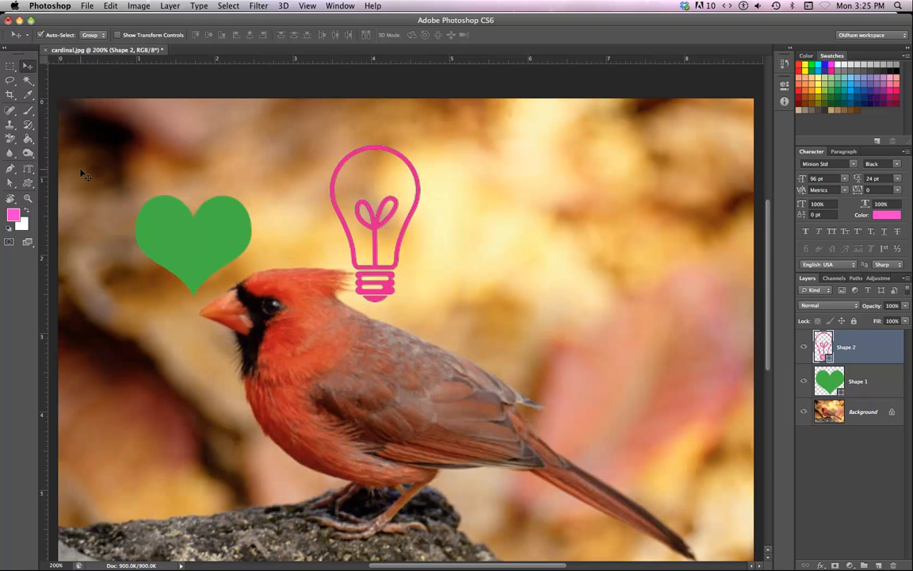
mouse_move(93, 156)
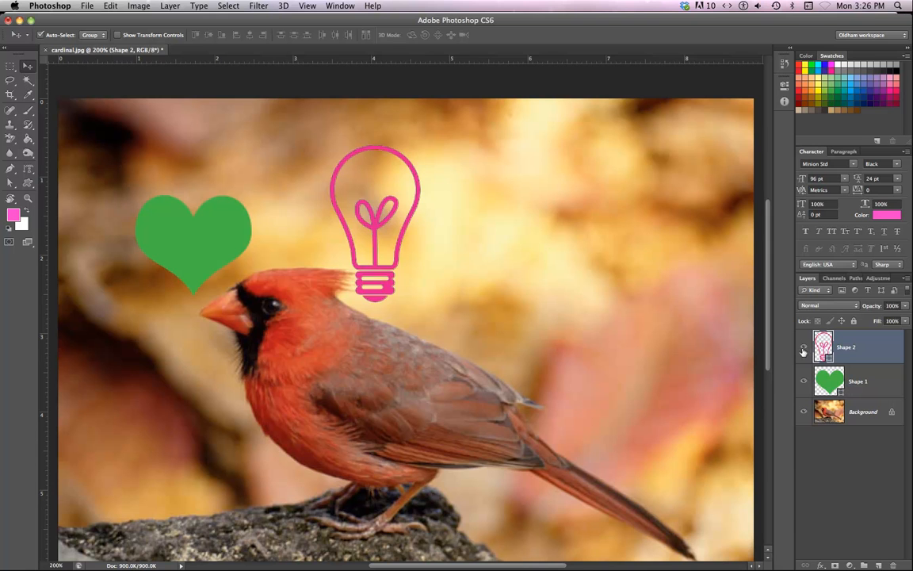
left_click(804, 347)
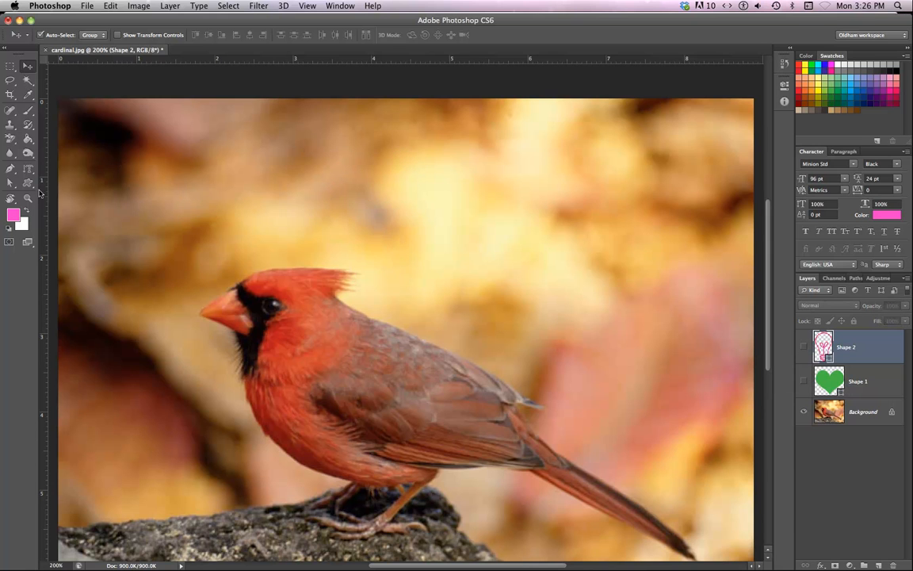
Step: Rotate the canvas view with the Rotate View tool to show the cardinal photo tilted
left_click(12, 197)
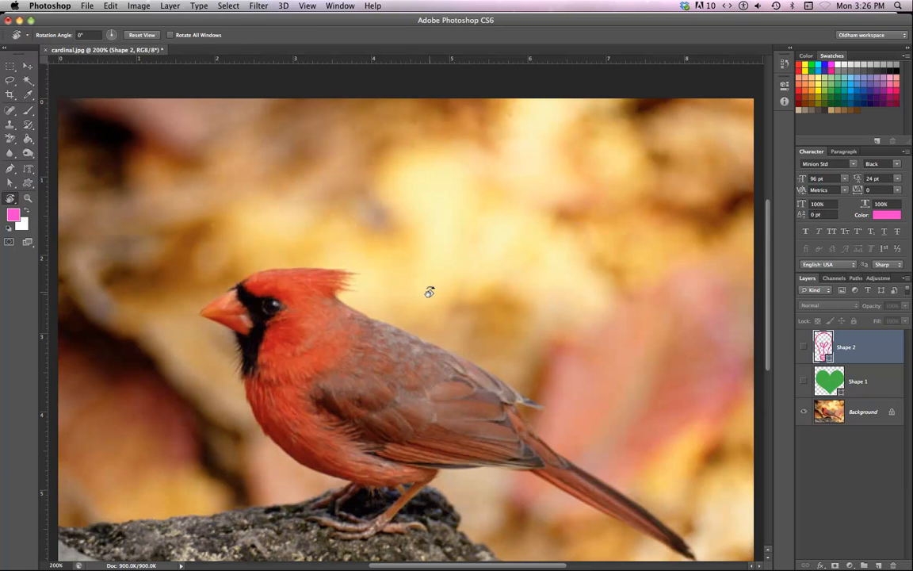
mouse_move(347, 238)
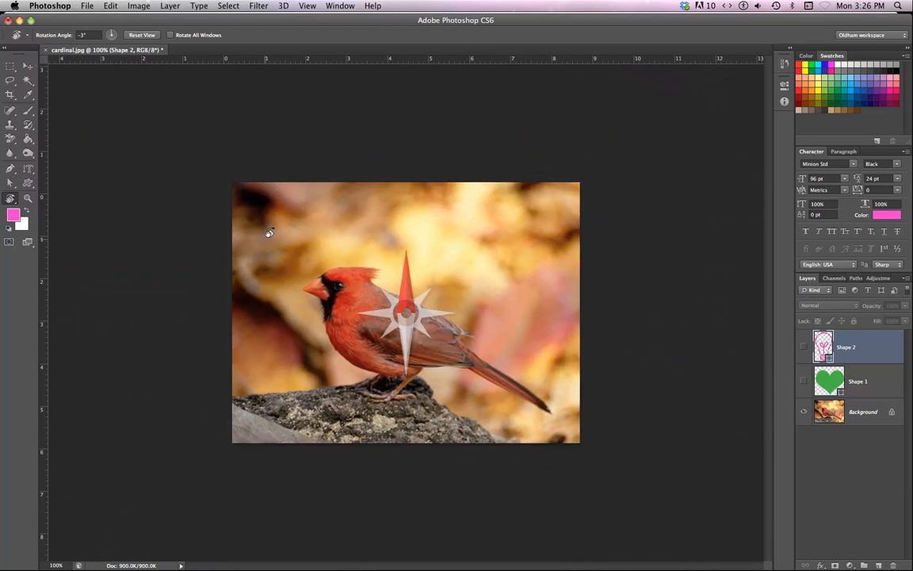
left_click_drag(269, 230, 260, 316)
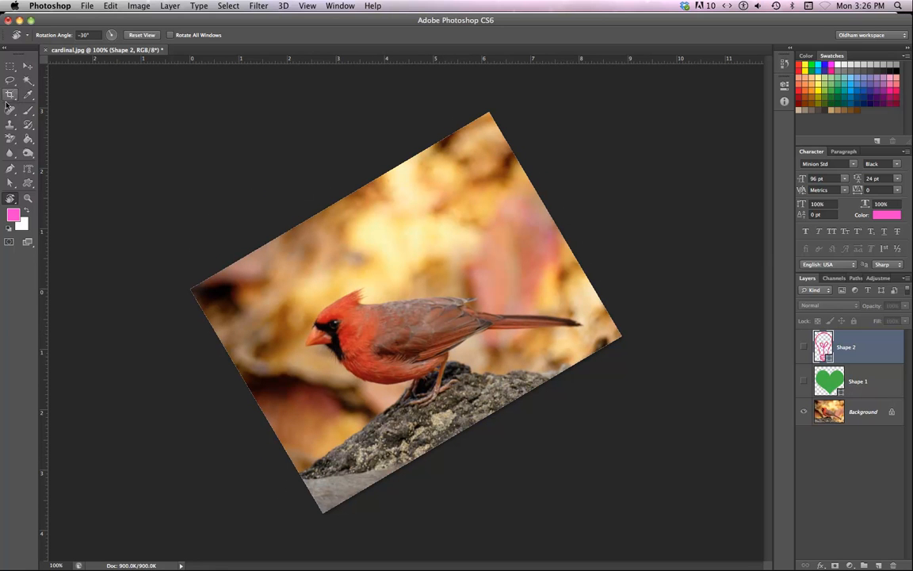
left_click(11, 93)
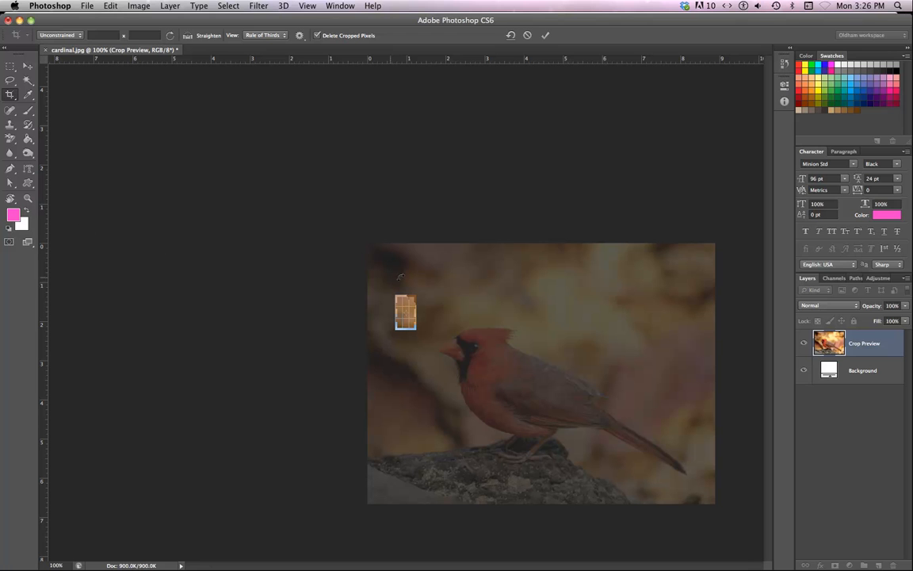
mouse_move(429, 277)
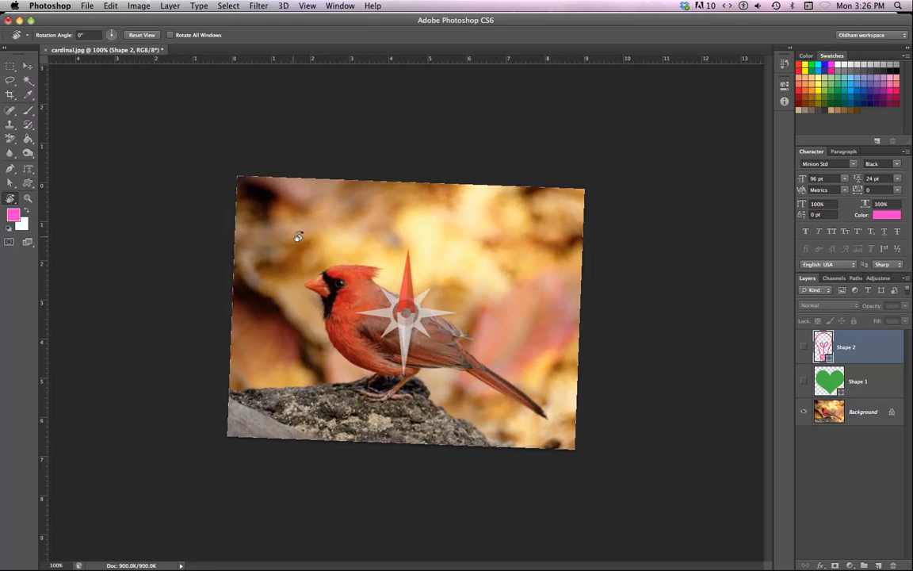
left_click_drag(298, 236, 168, 332)
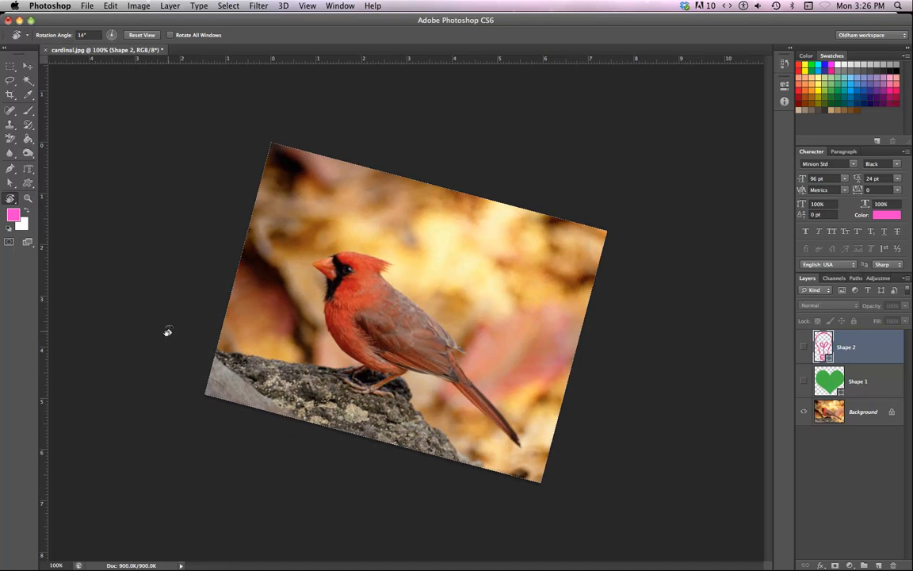